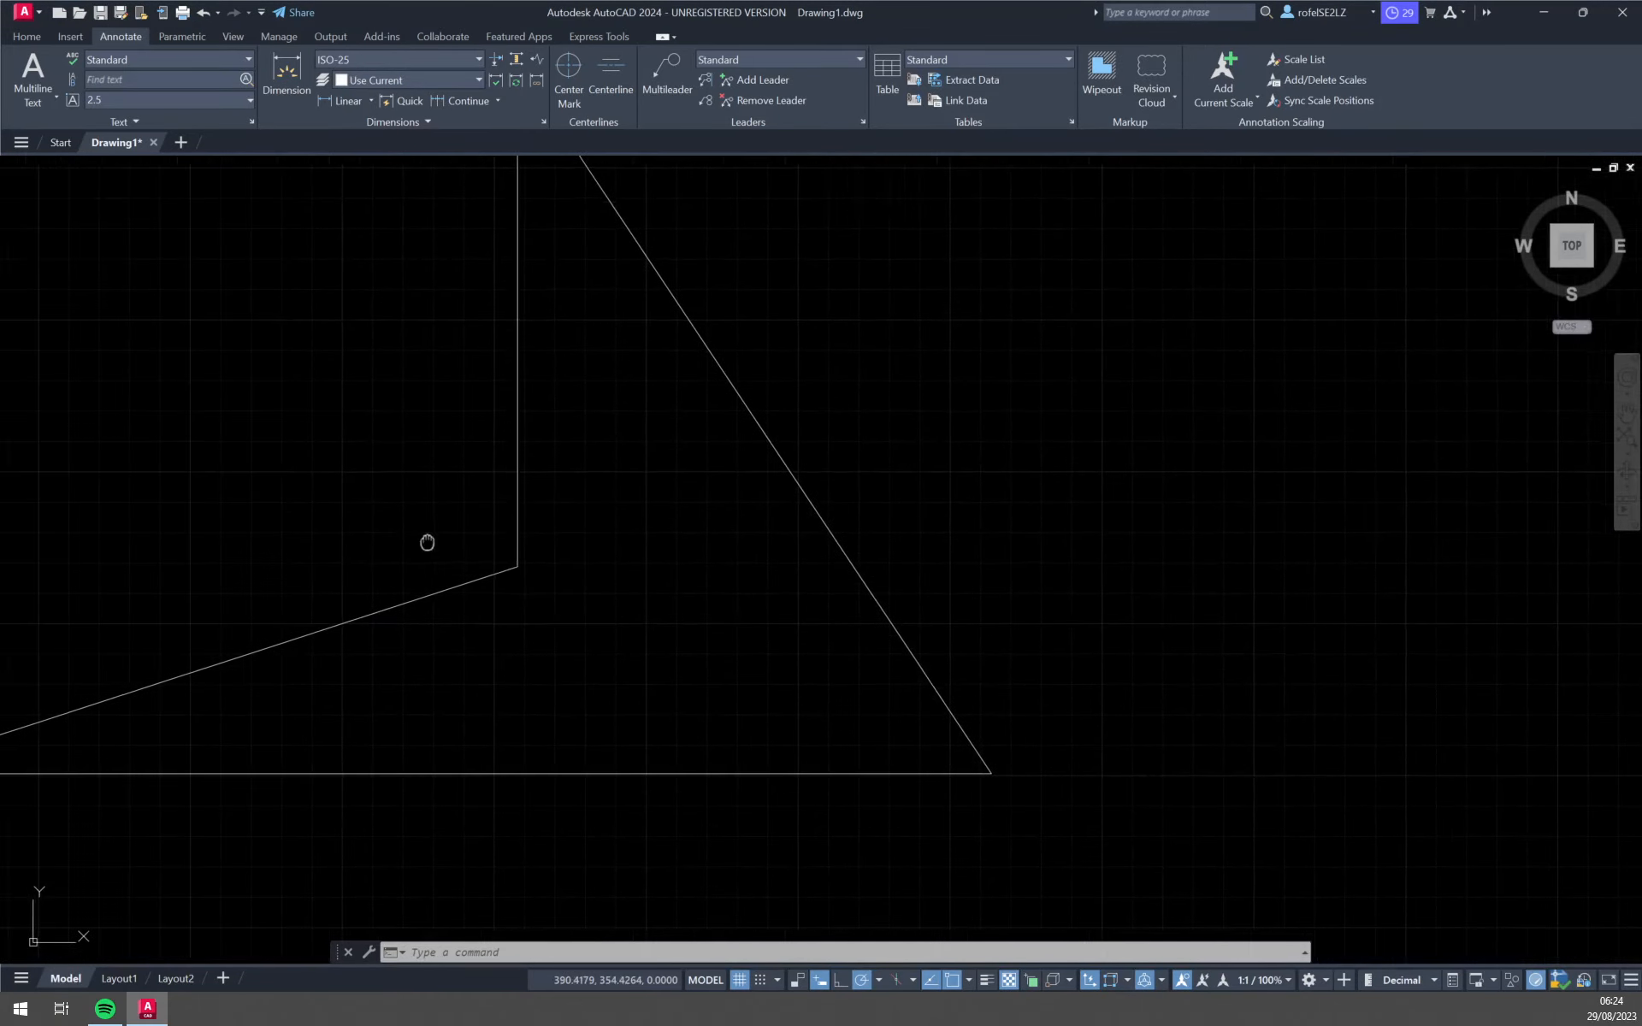
Step: Fit the whole bent four-sided outline into the drawing area
left_click(71, 36)
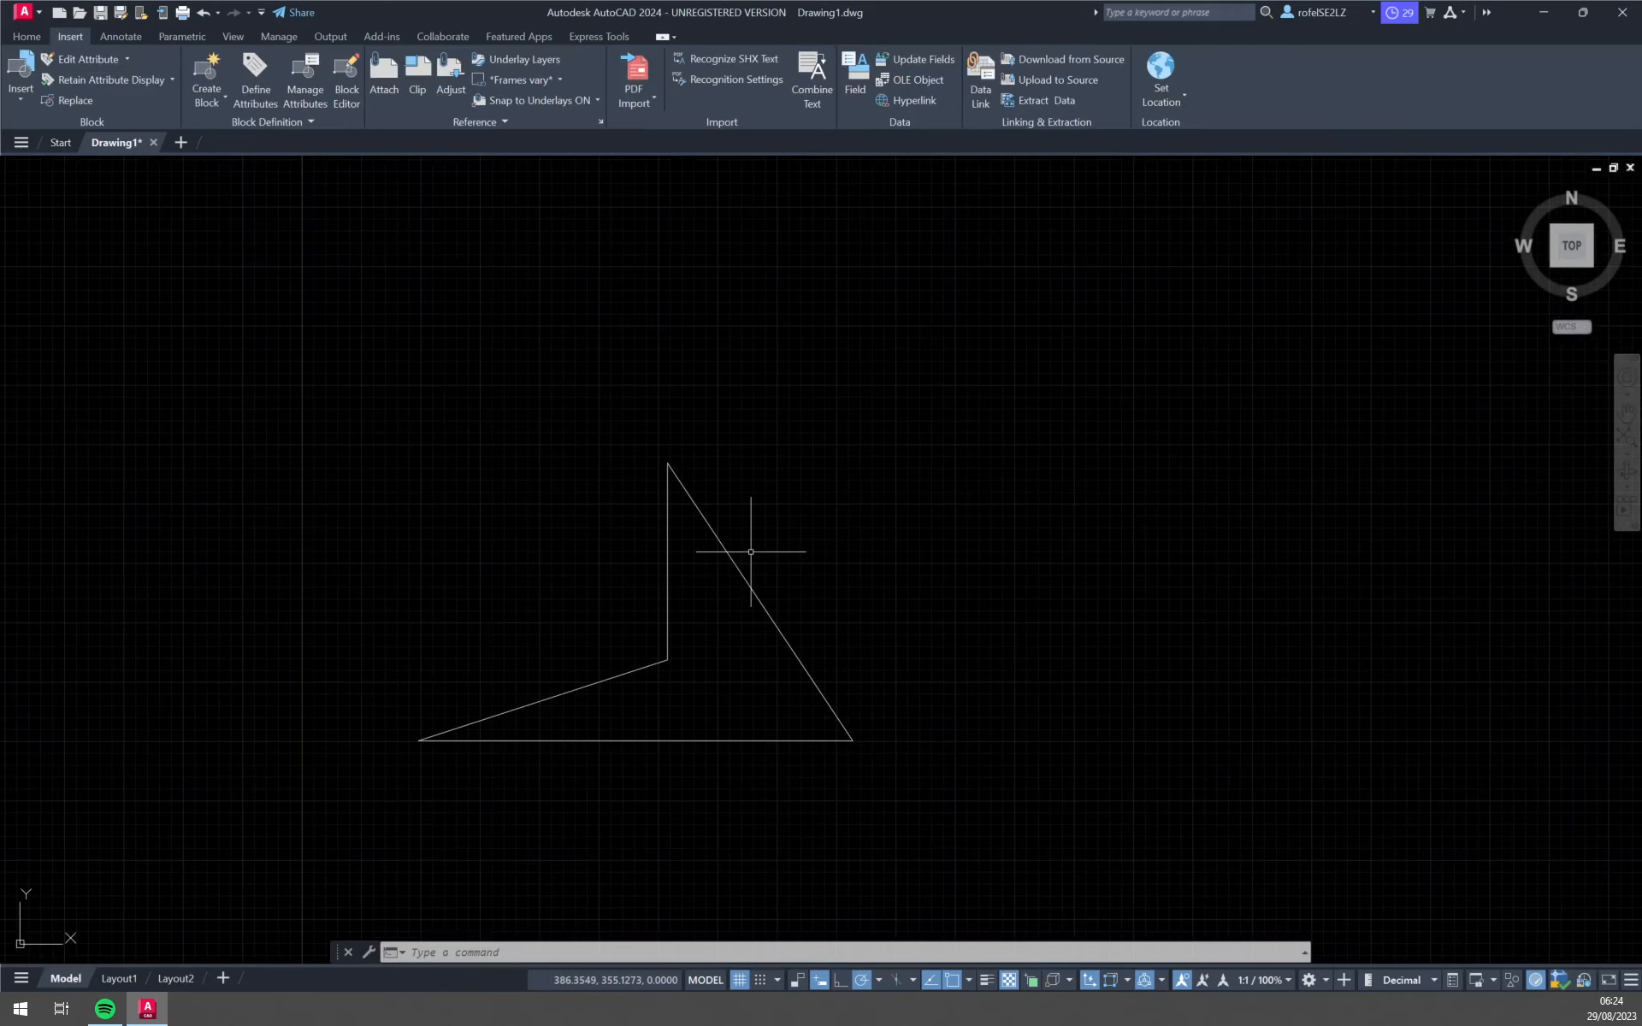
mouse_move(701, 539)
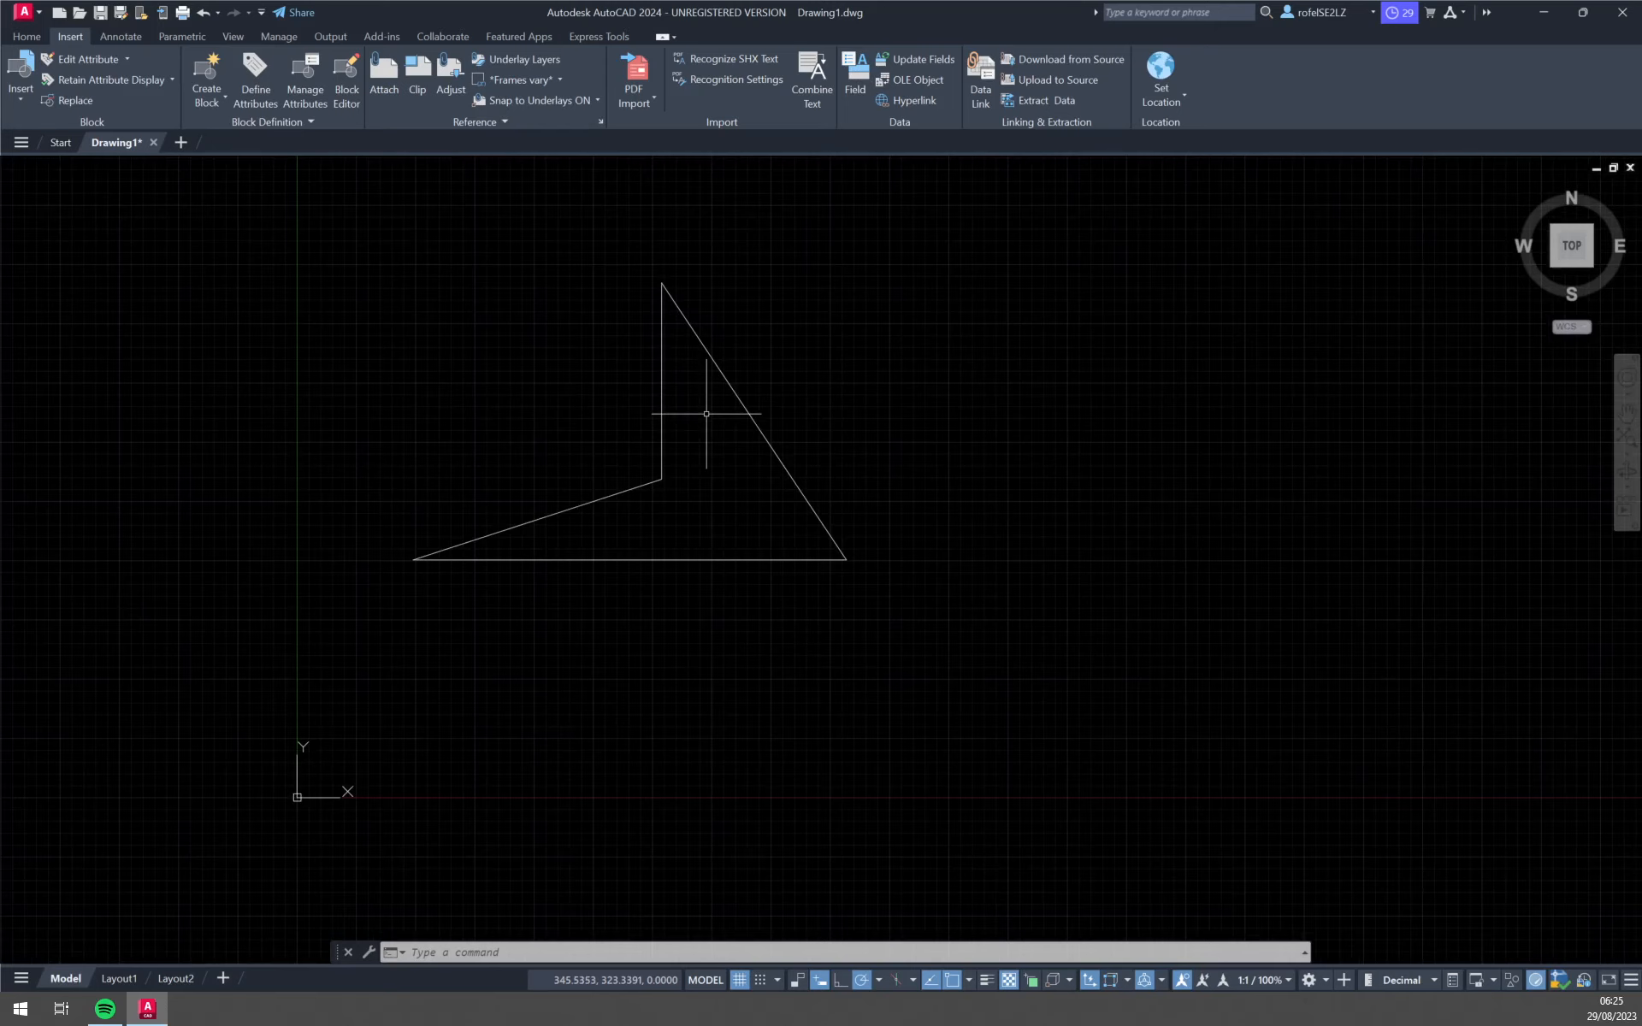
mouse_move(768, 344)
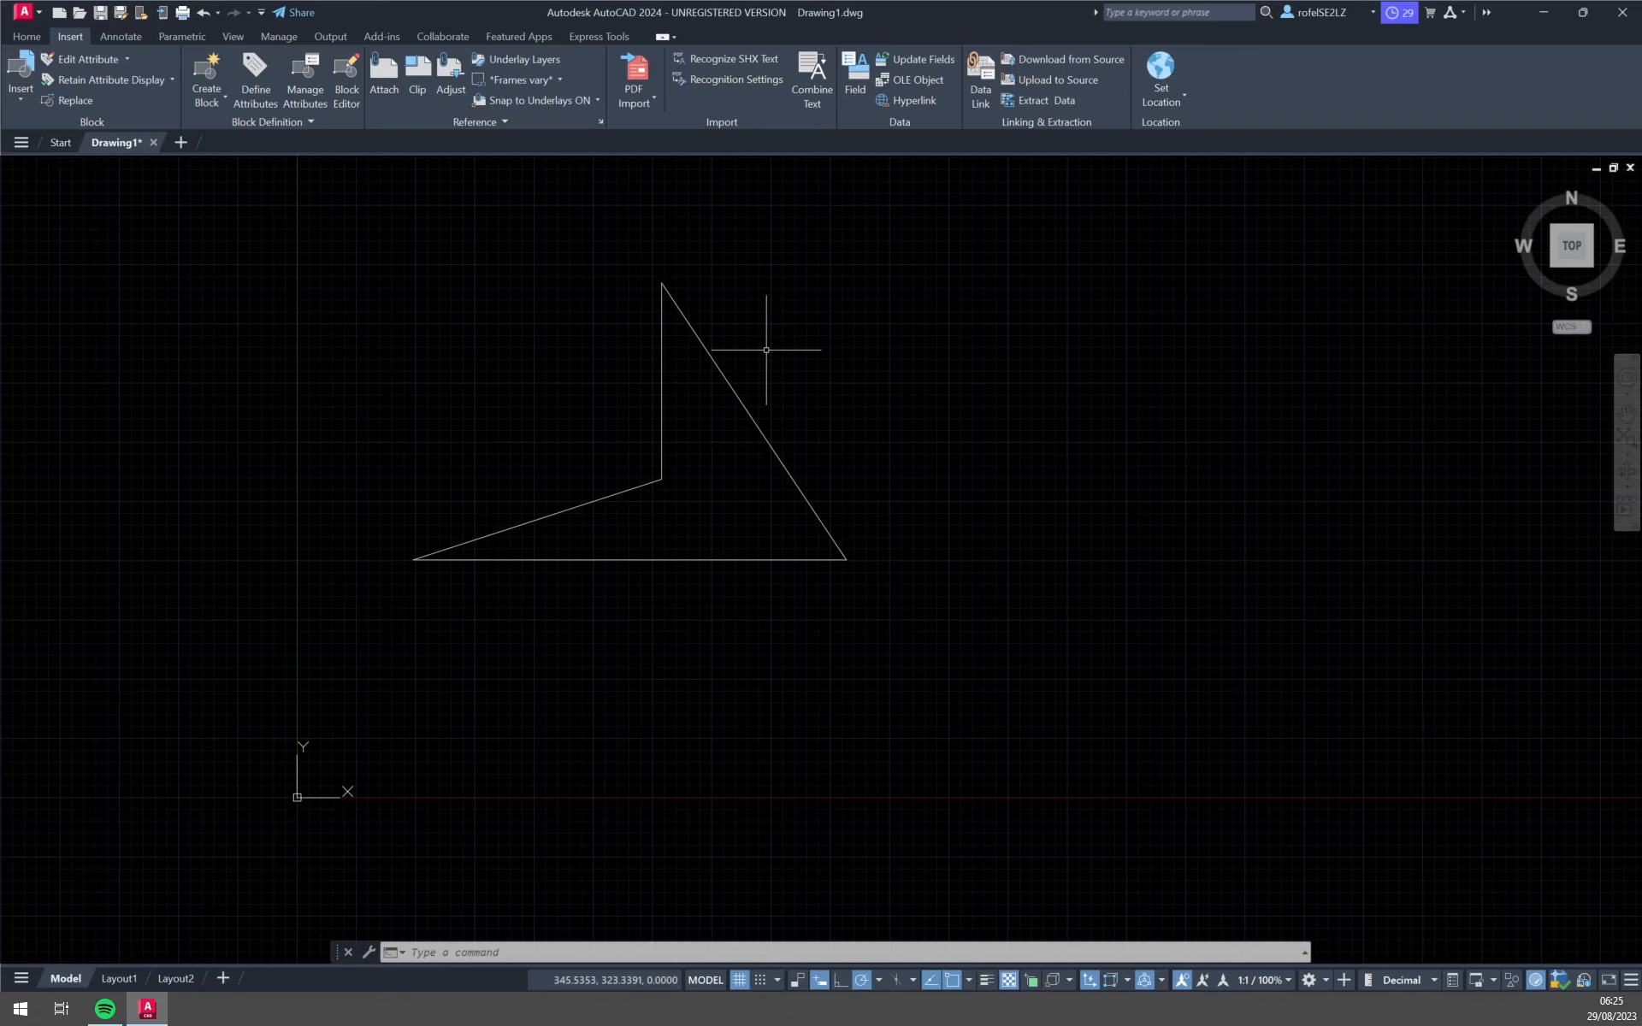
mouse_move(674, 337)
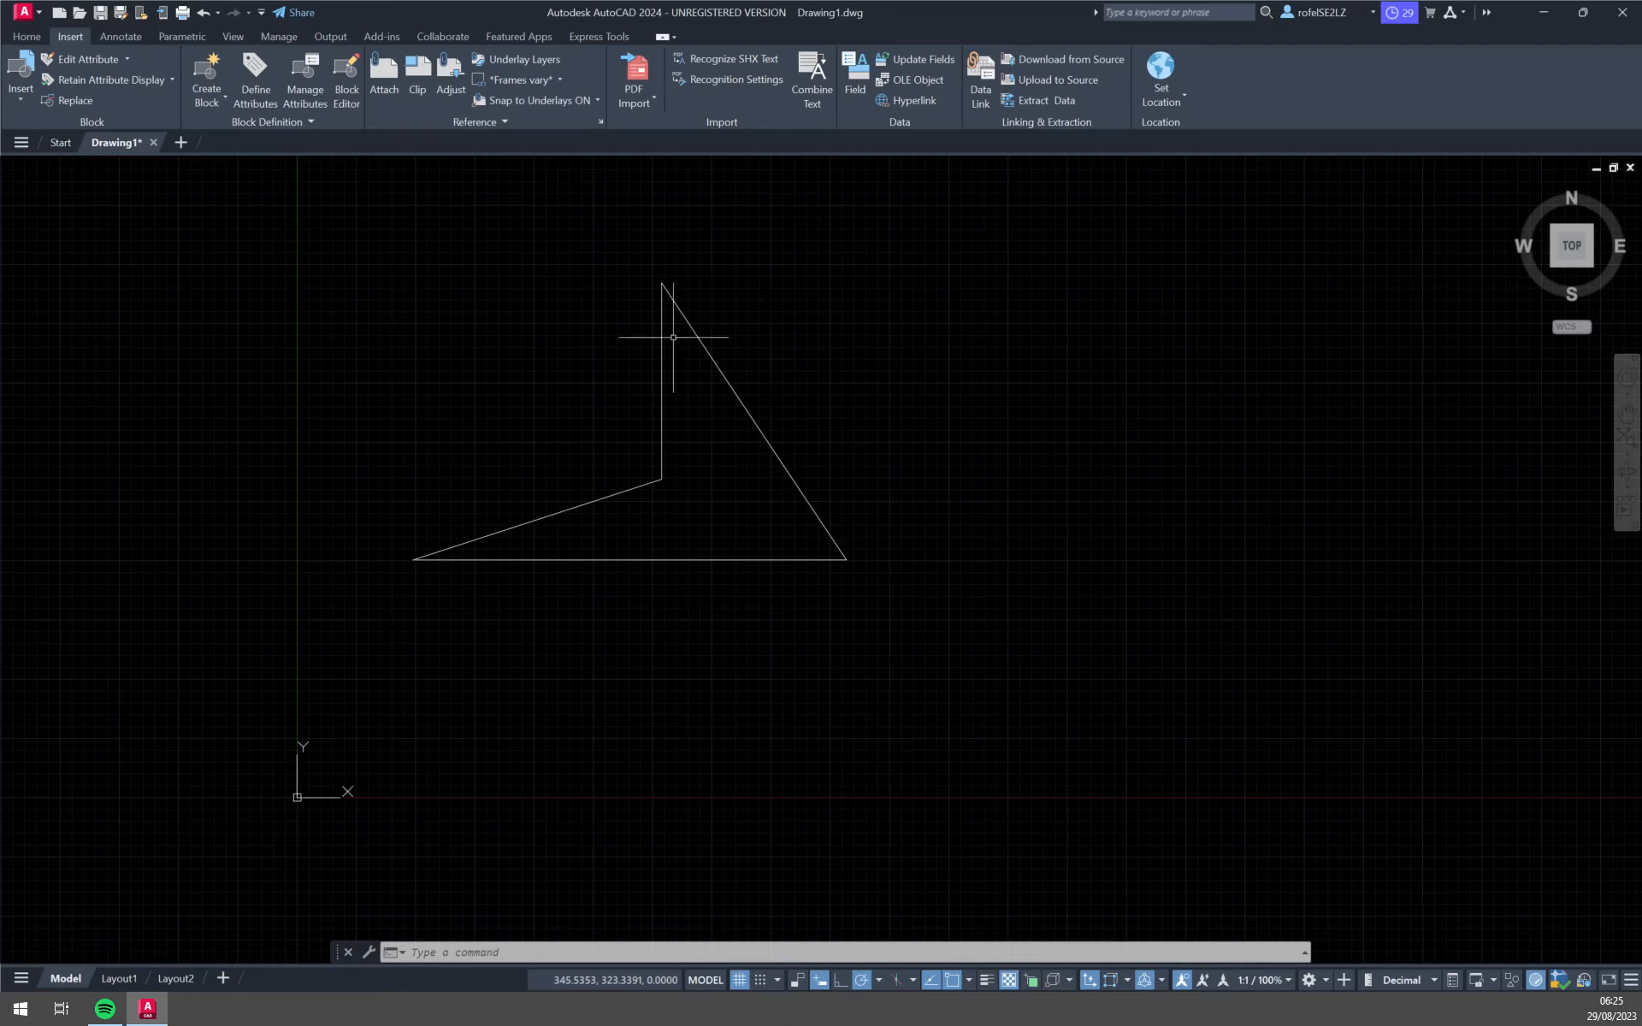
mouse_move(109, 288)
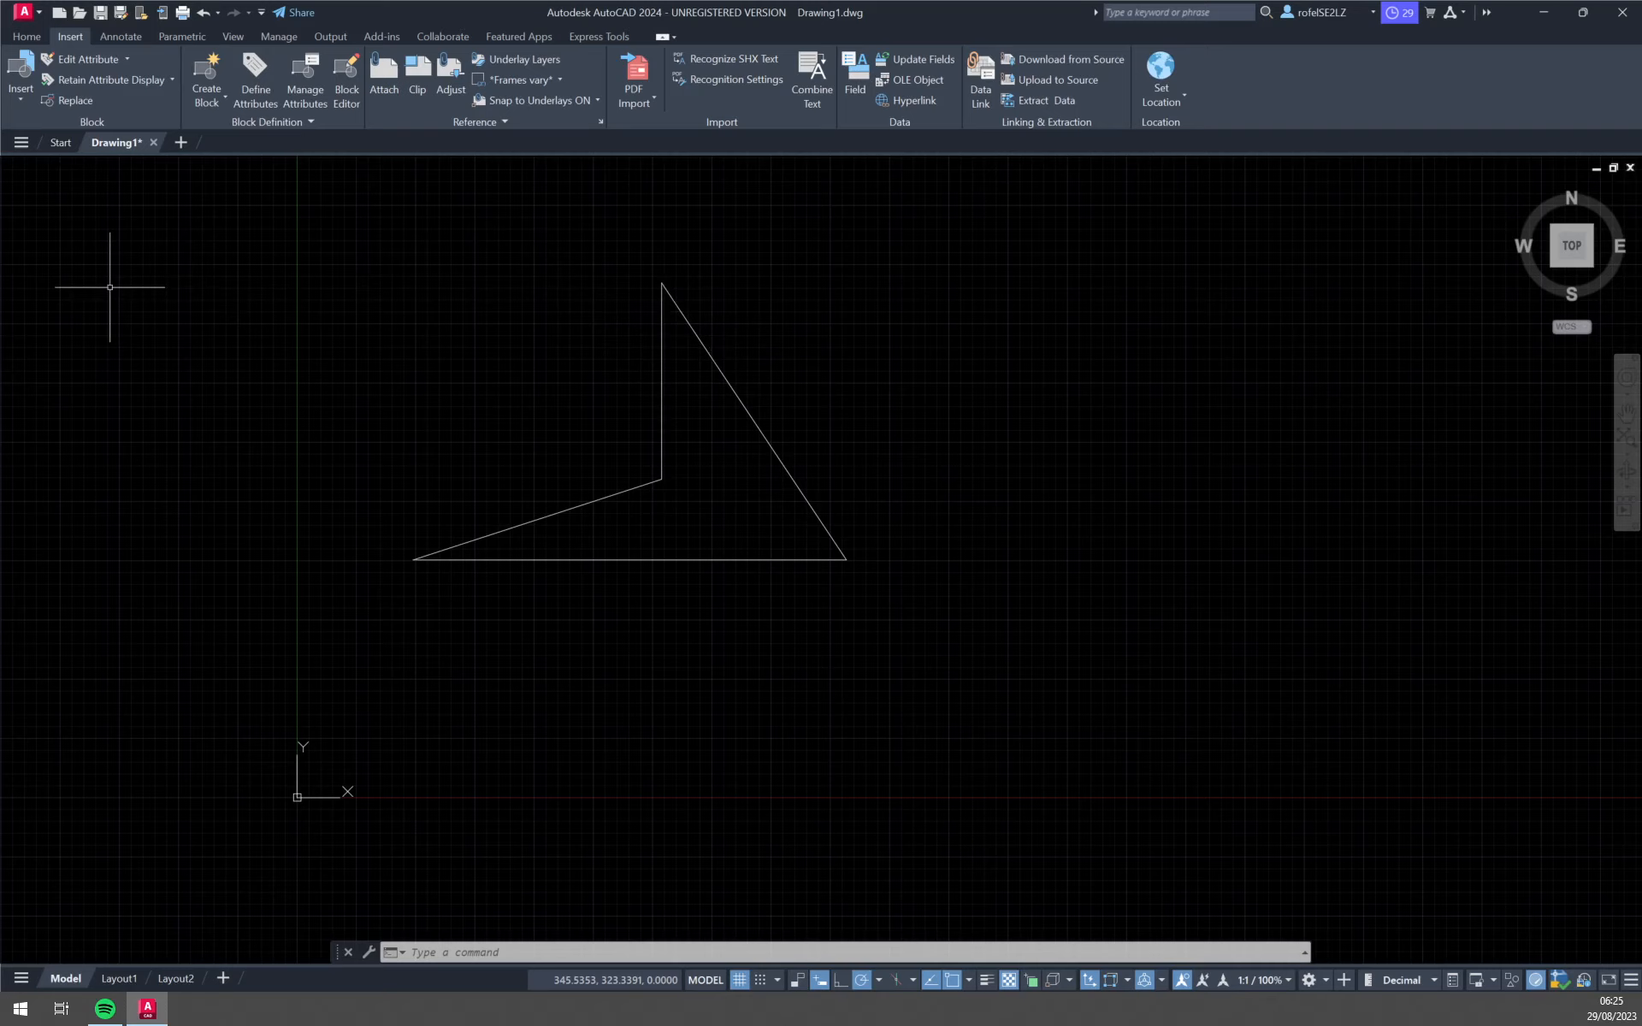
mouse_move(283, 347)
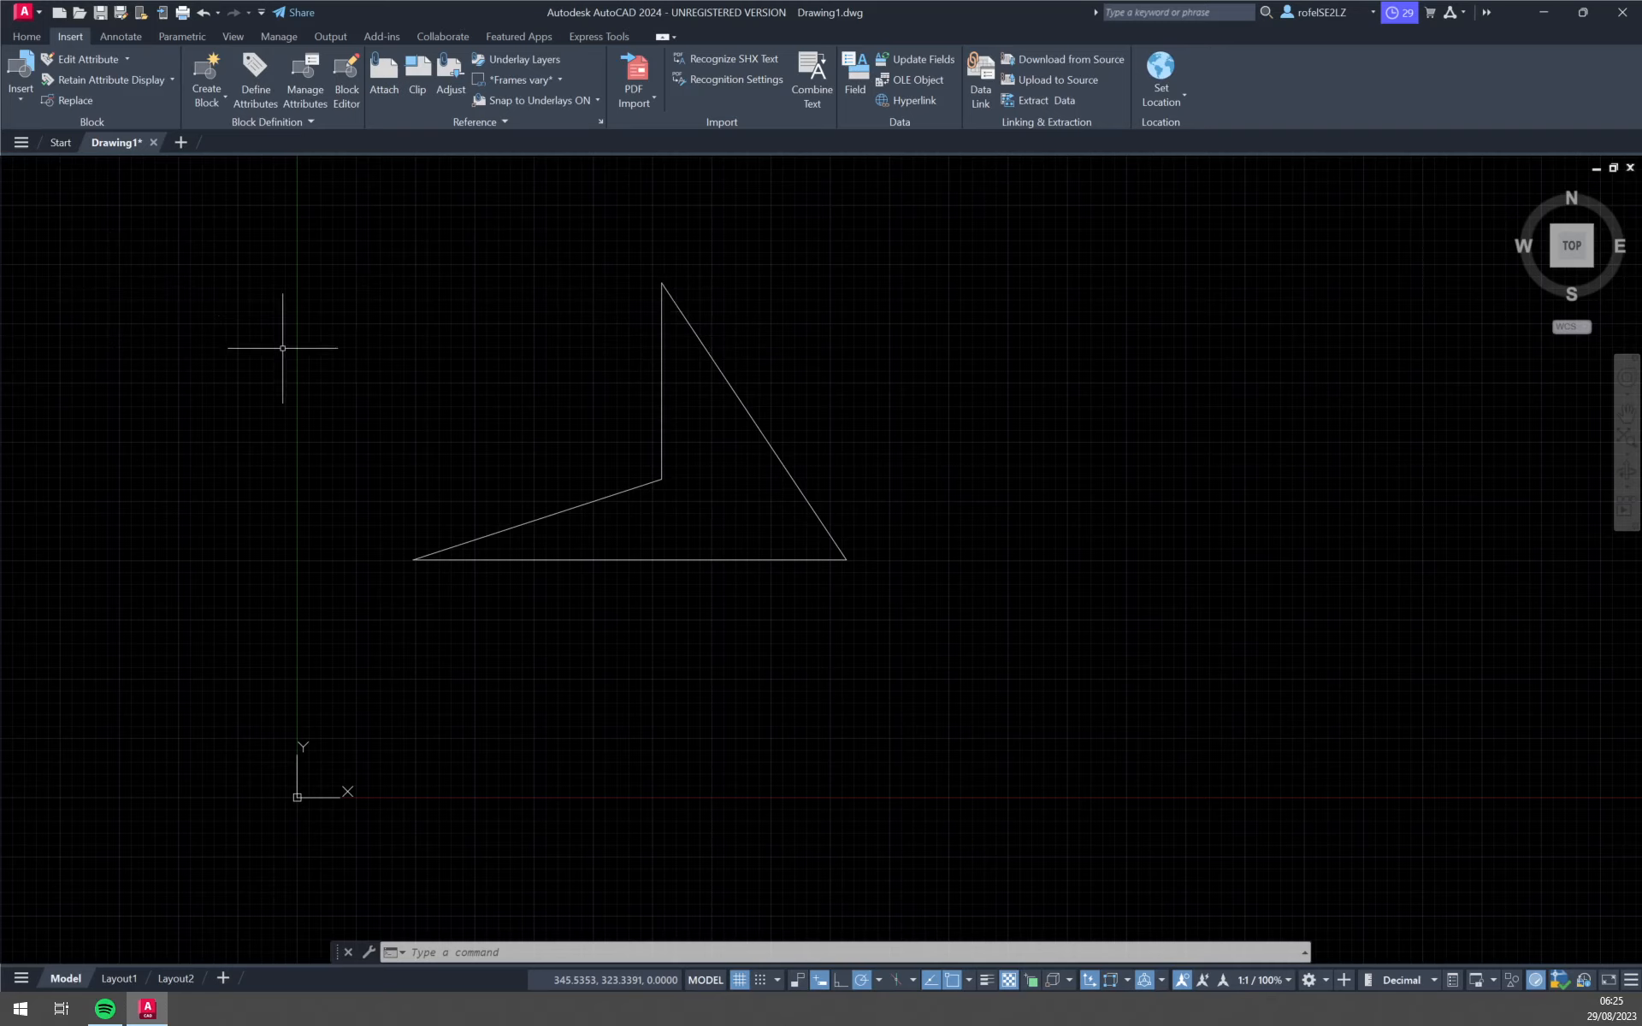
left_click(22, 12)
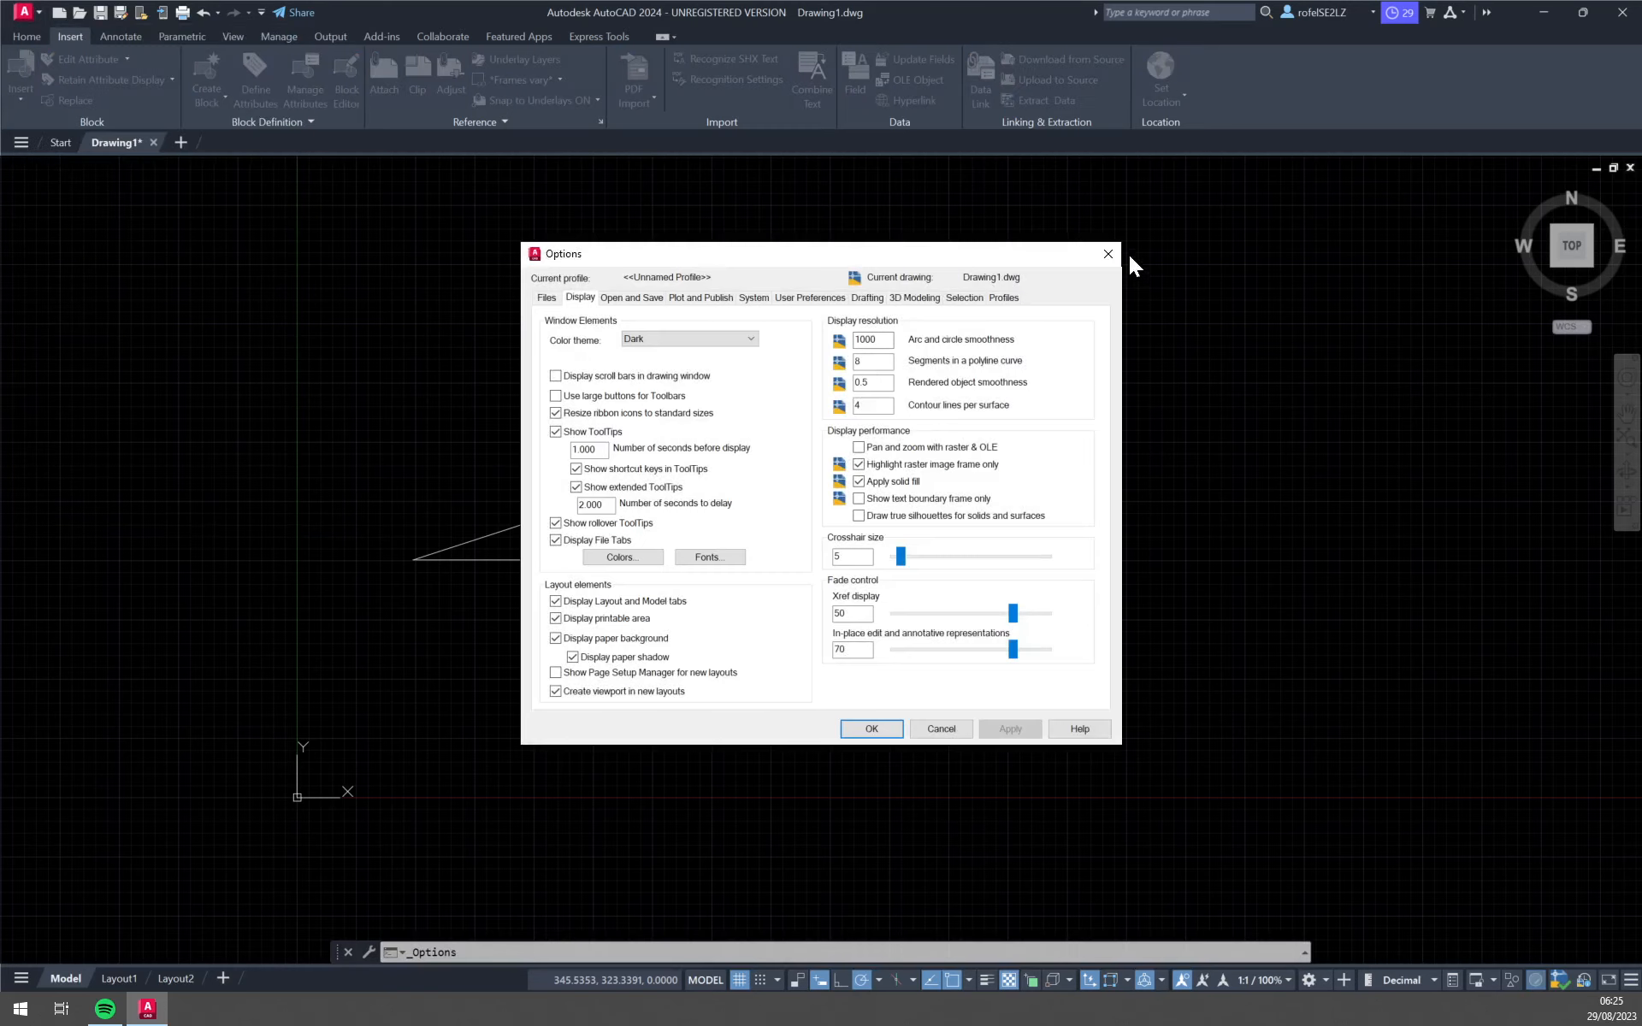
left_click(871, 728)
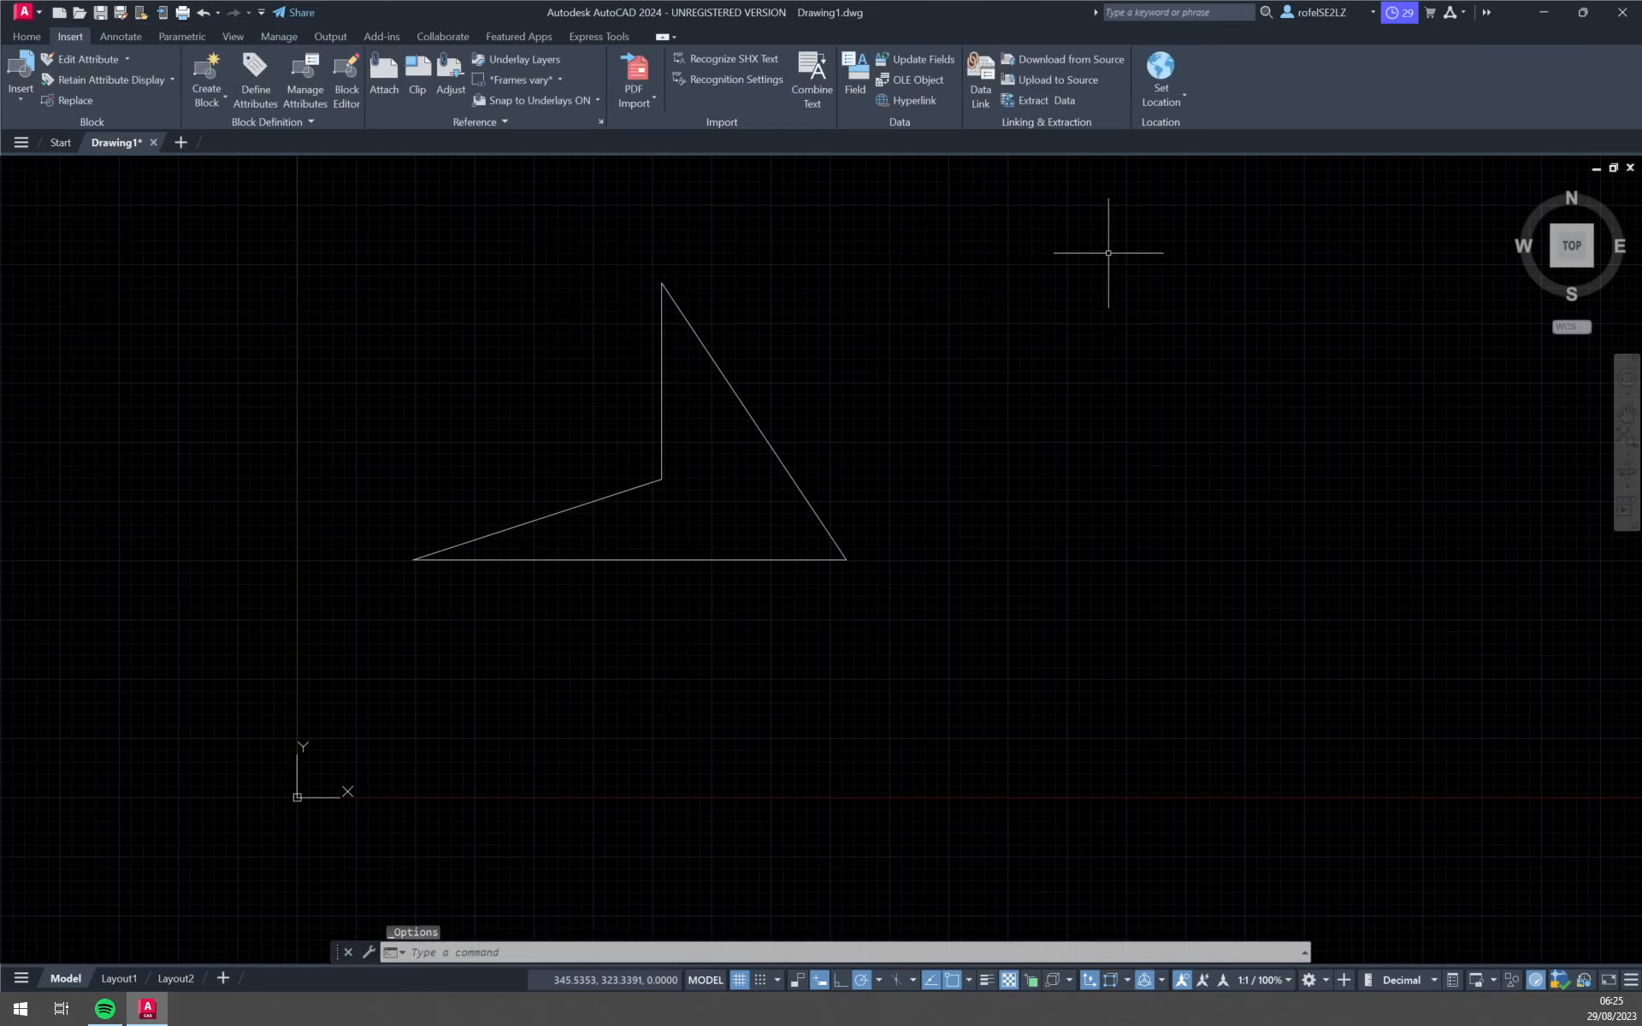
Step: Bring up the Options display settings via OP, after a glance at the Files paths
type("OP")
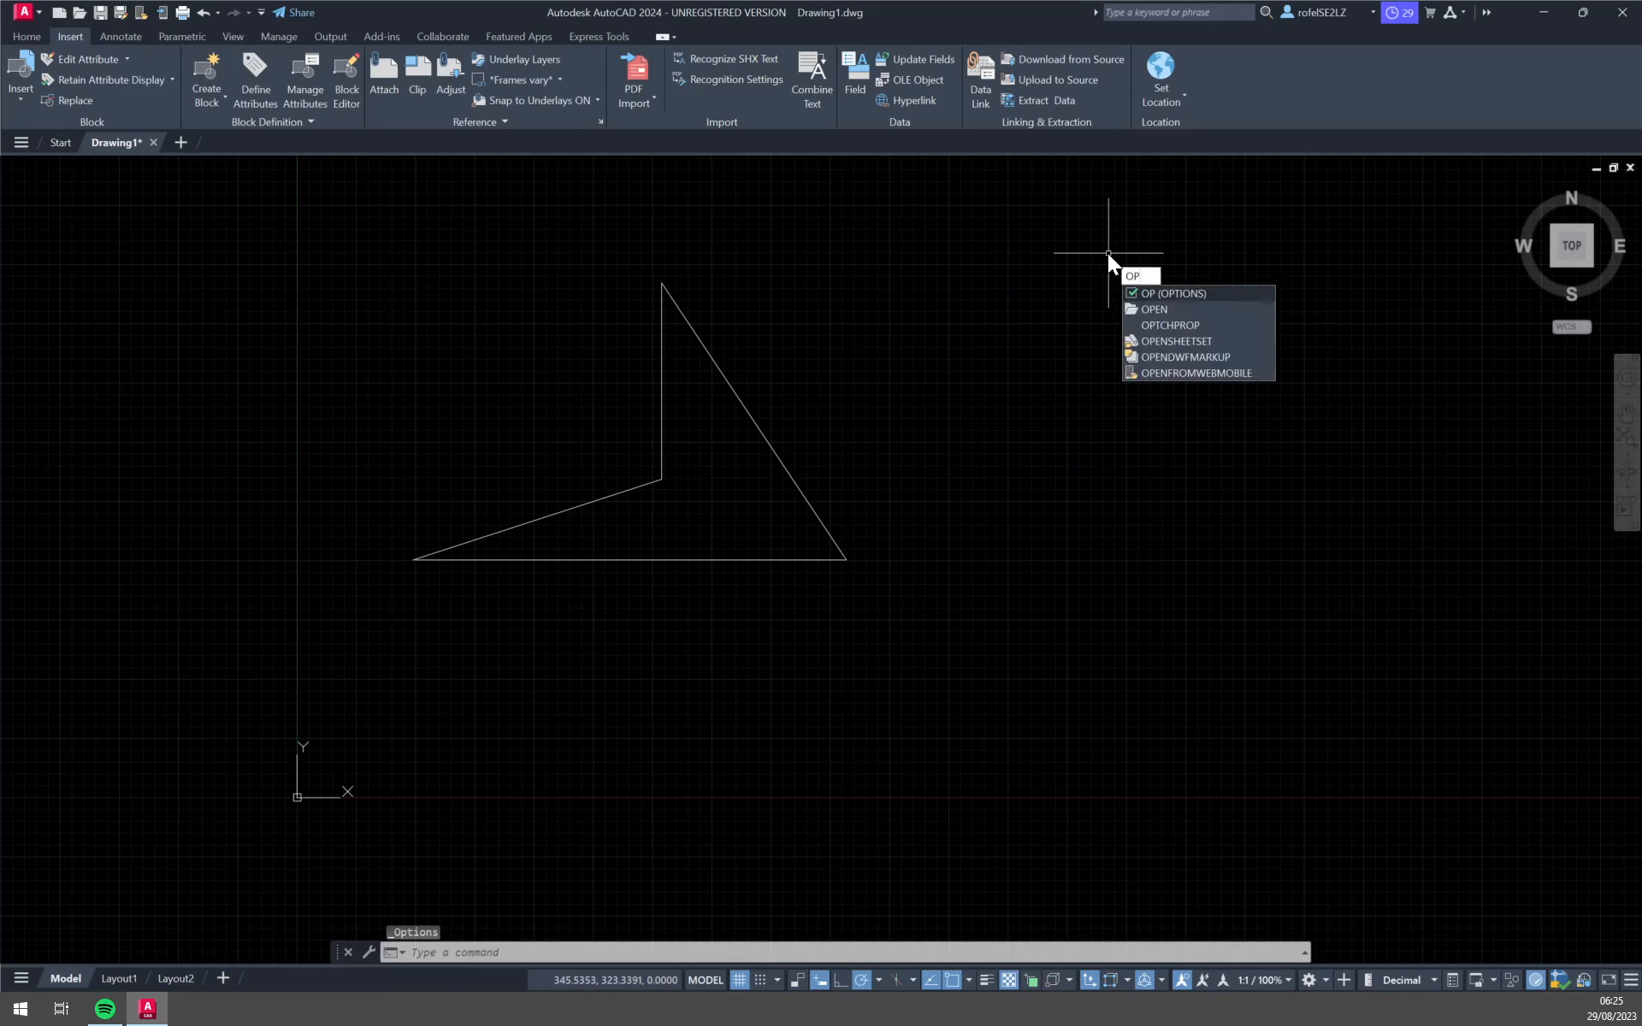
left_click(1173, 292)
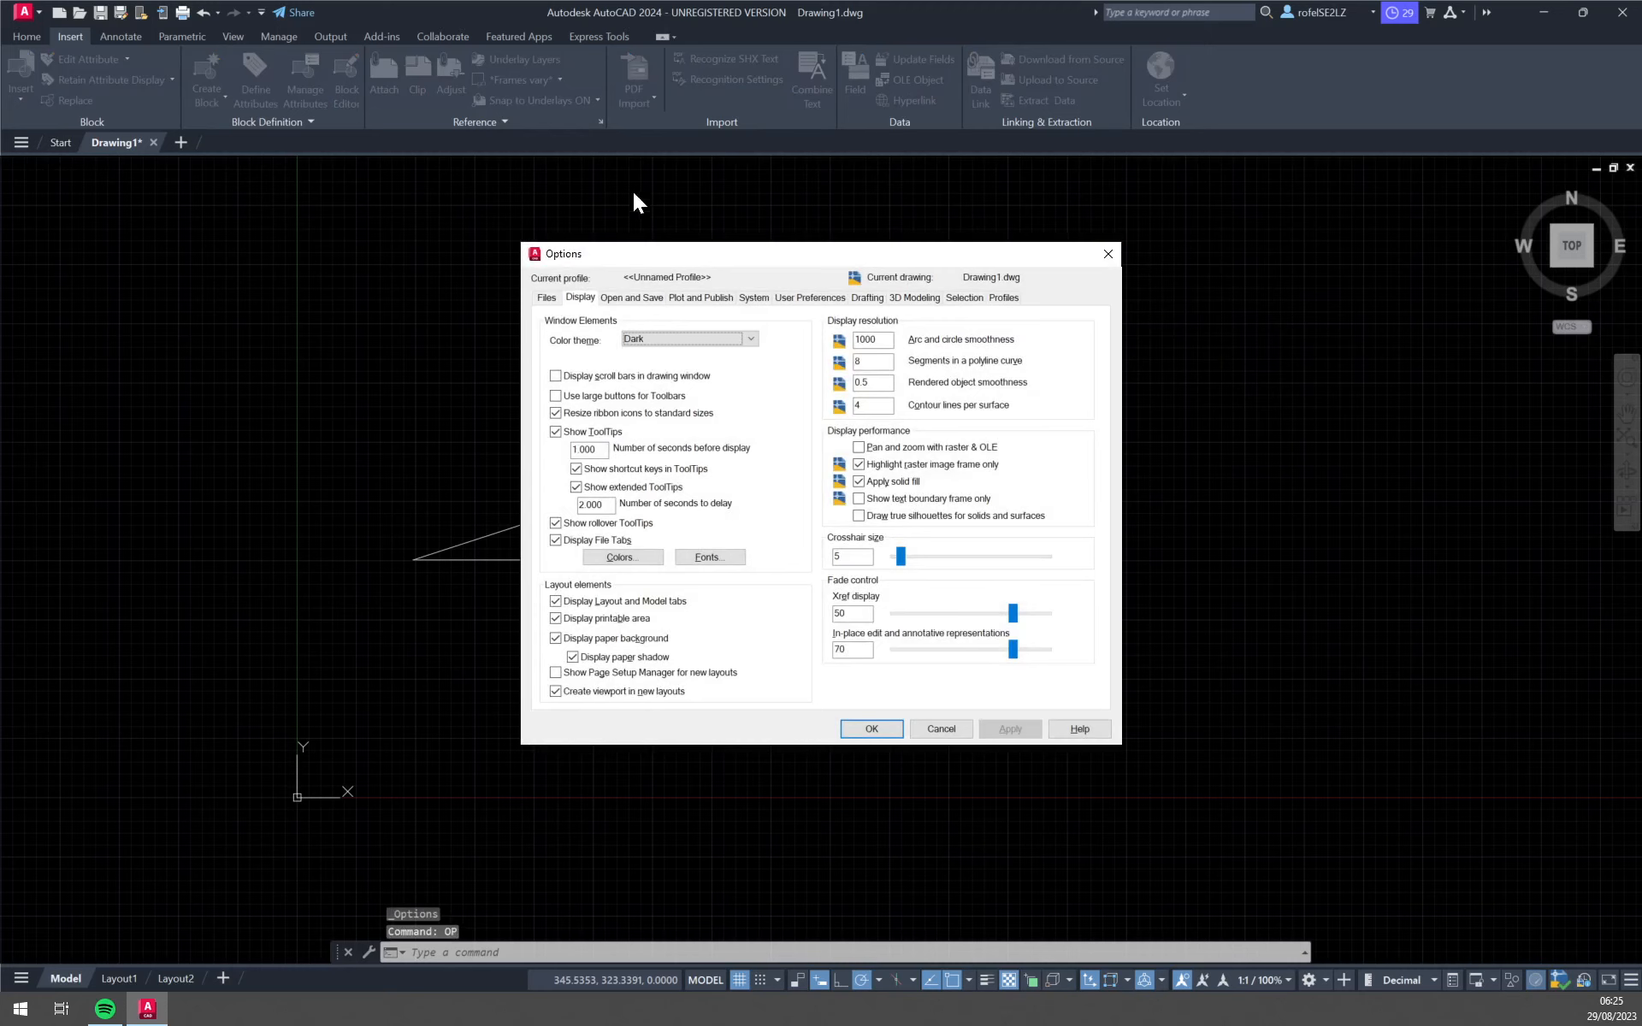
left_click(546, 298)
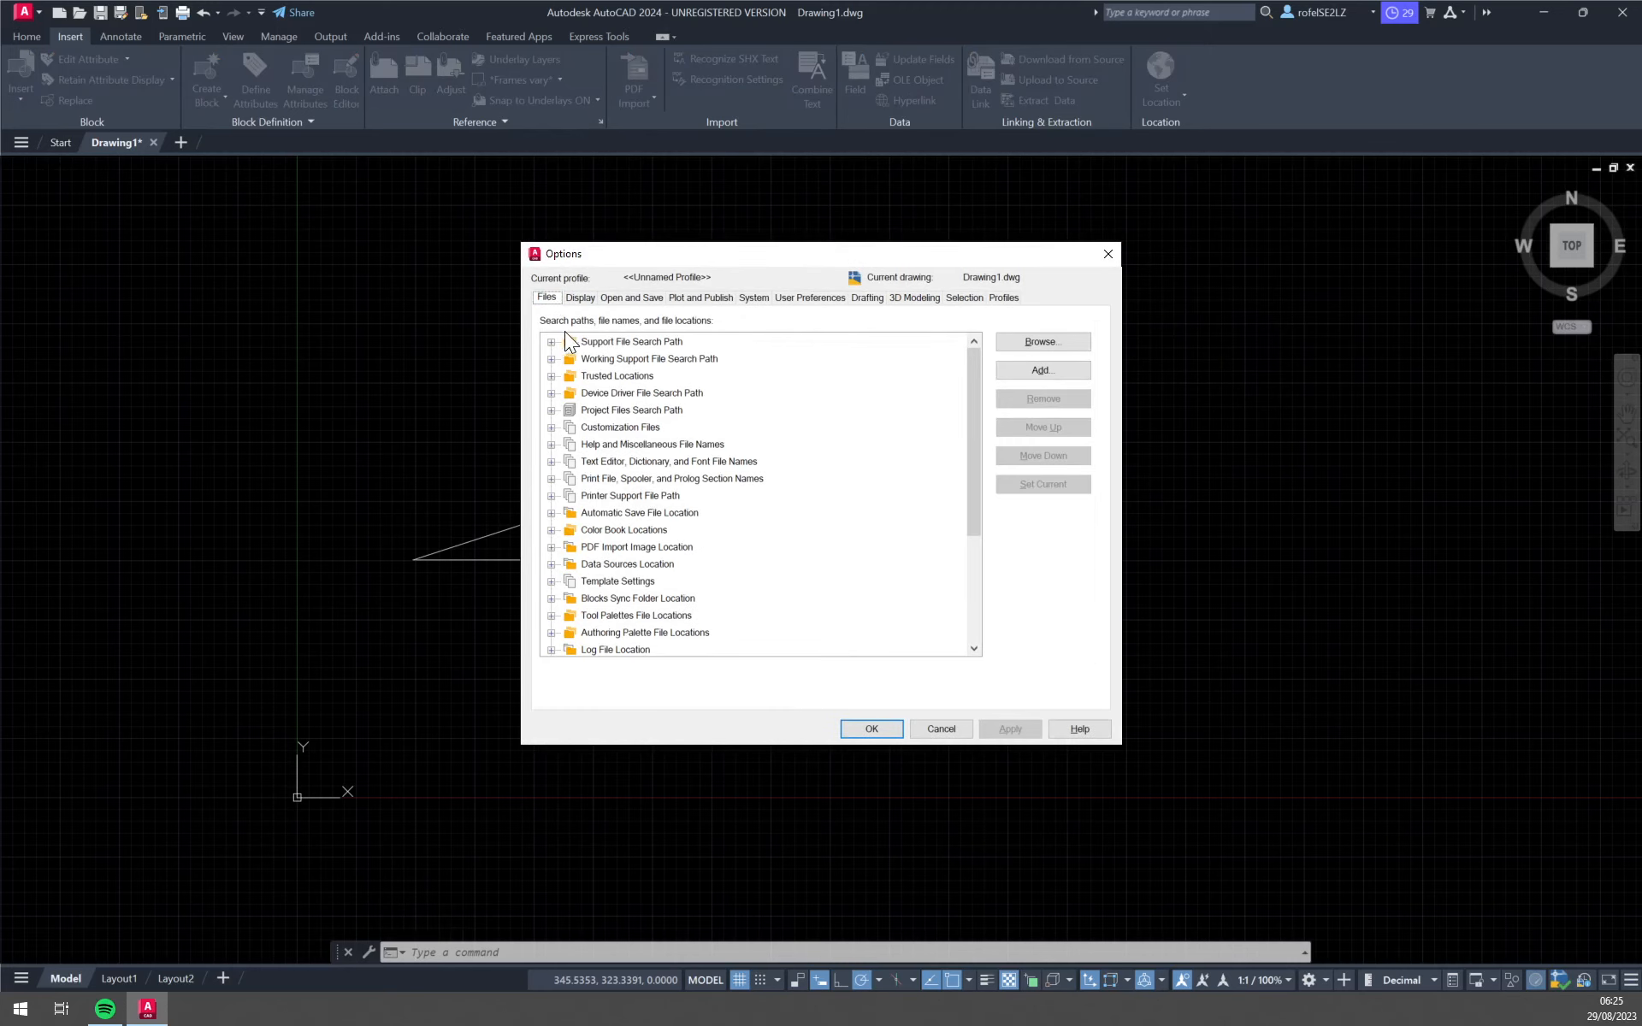
left_click(579, 298)
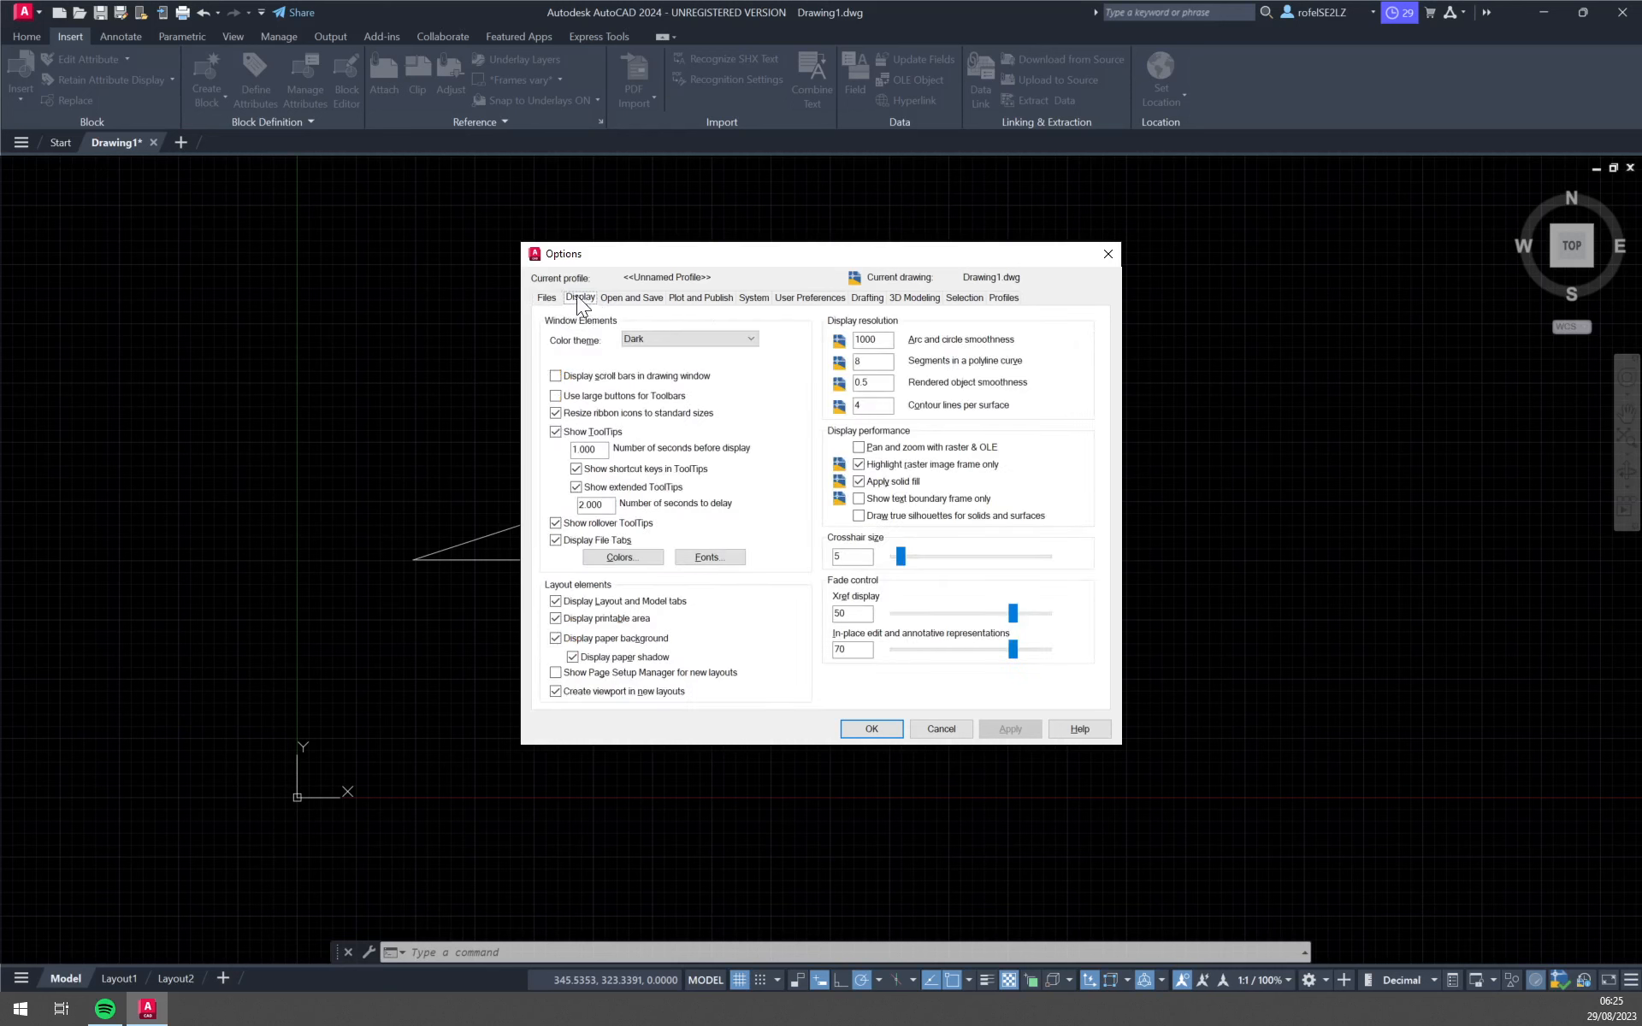
mouse_move(603, 346)
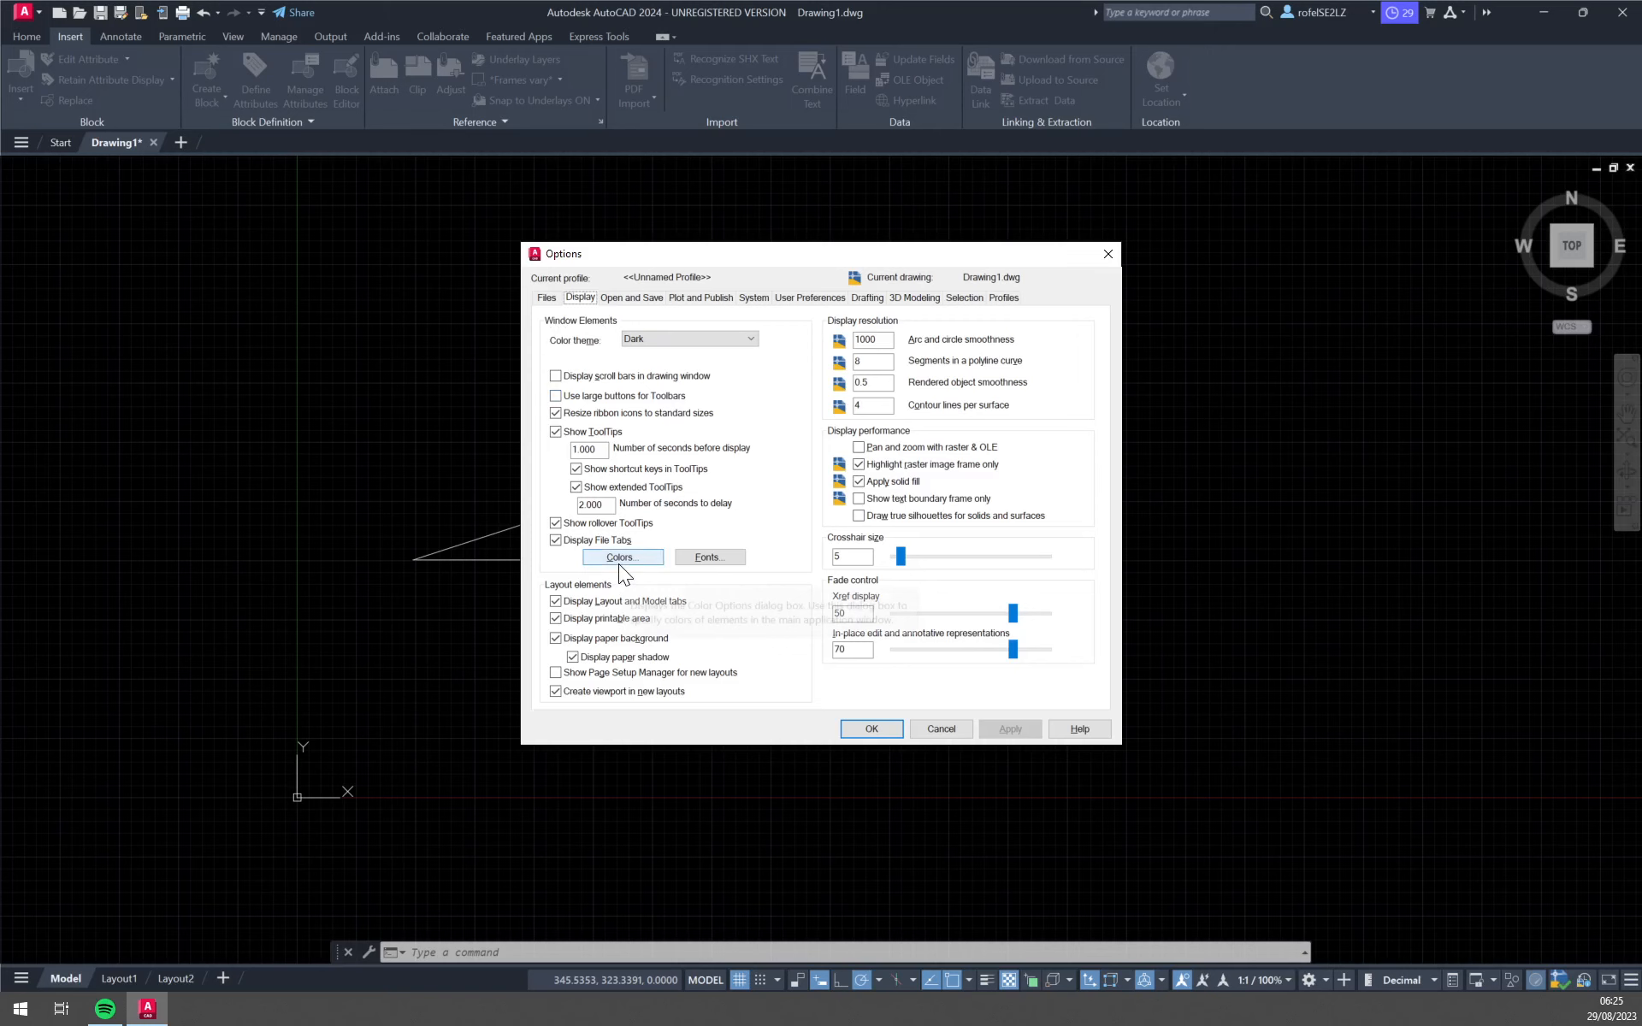
Step: Browse drawing window colour contexts (3D parallel, perspective, command line, layout) and settle on 2D model space
left_click(621, 555)
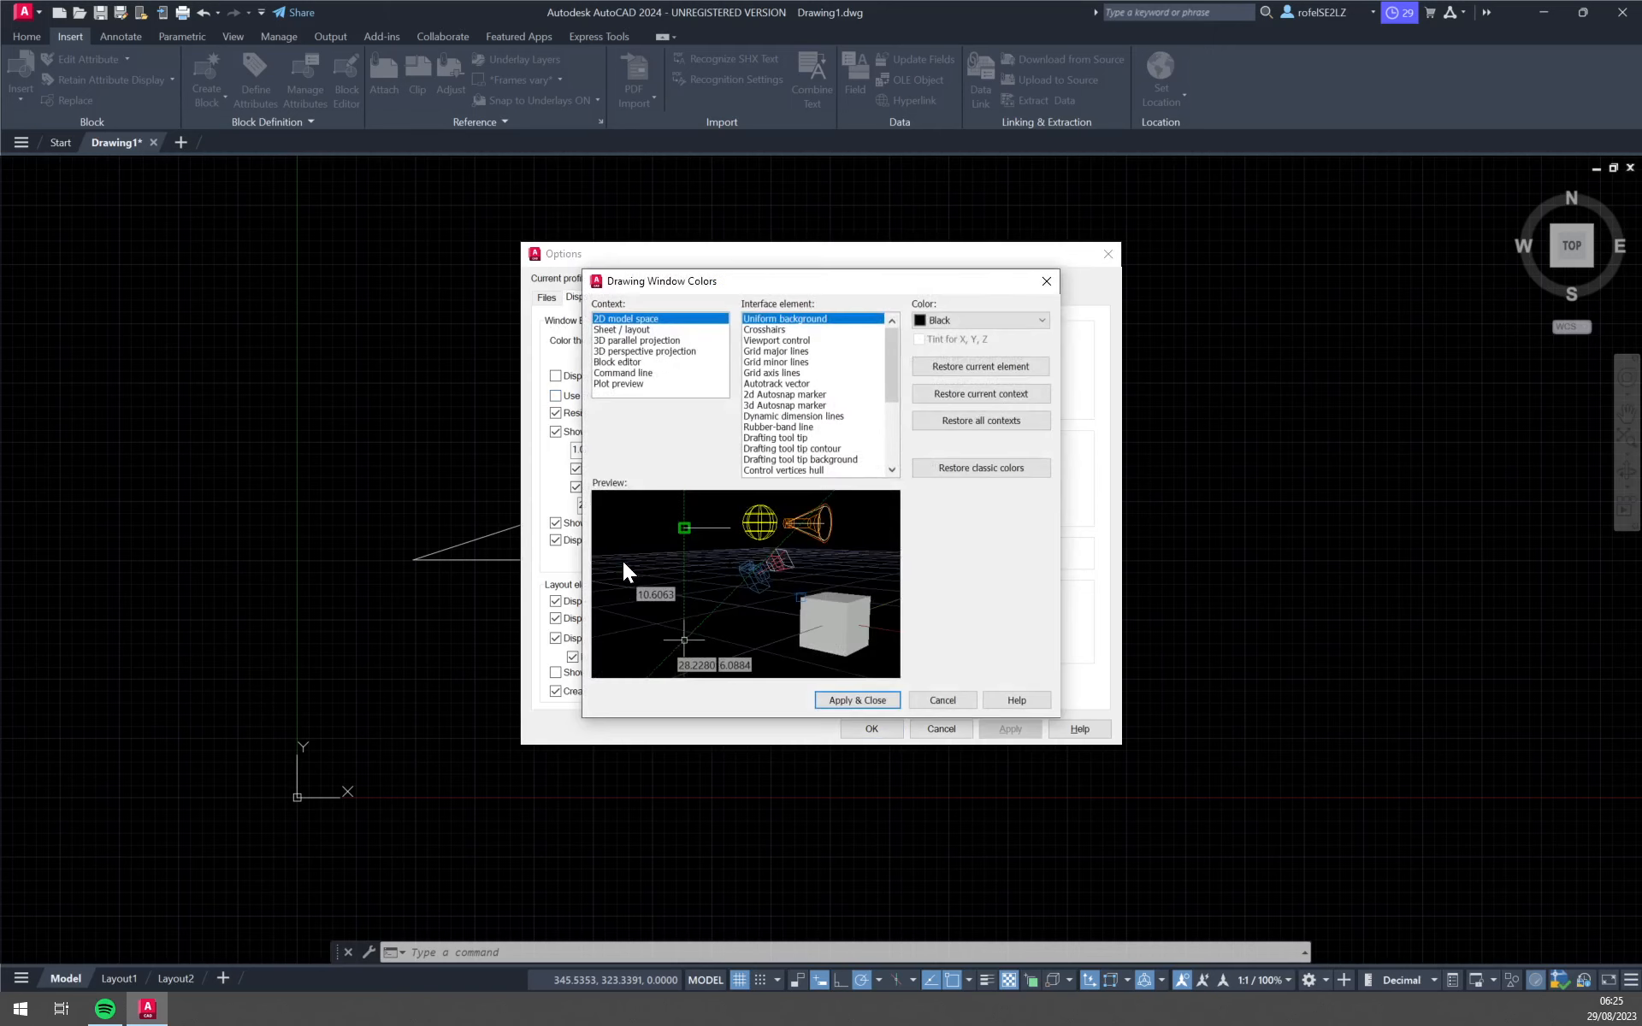
mouse_move(700, 334)
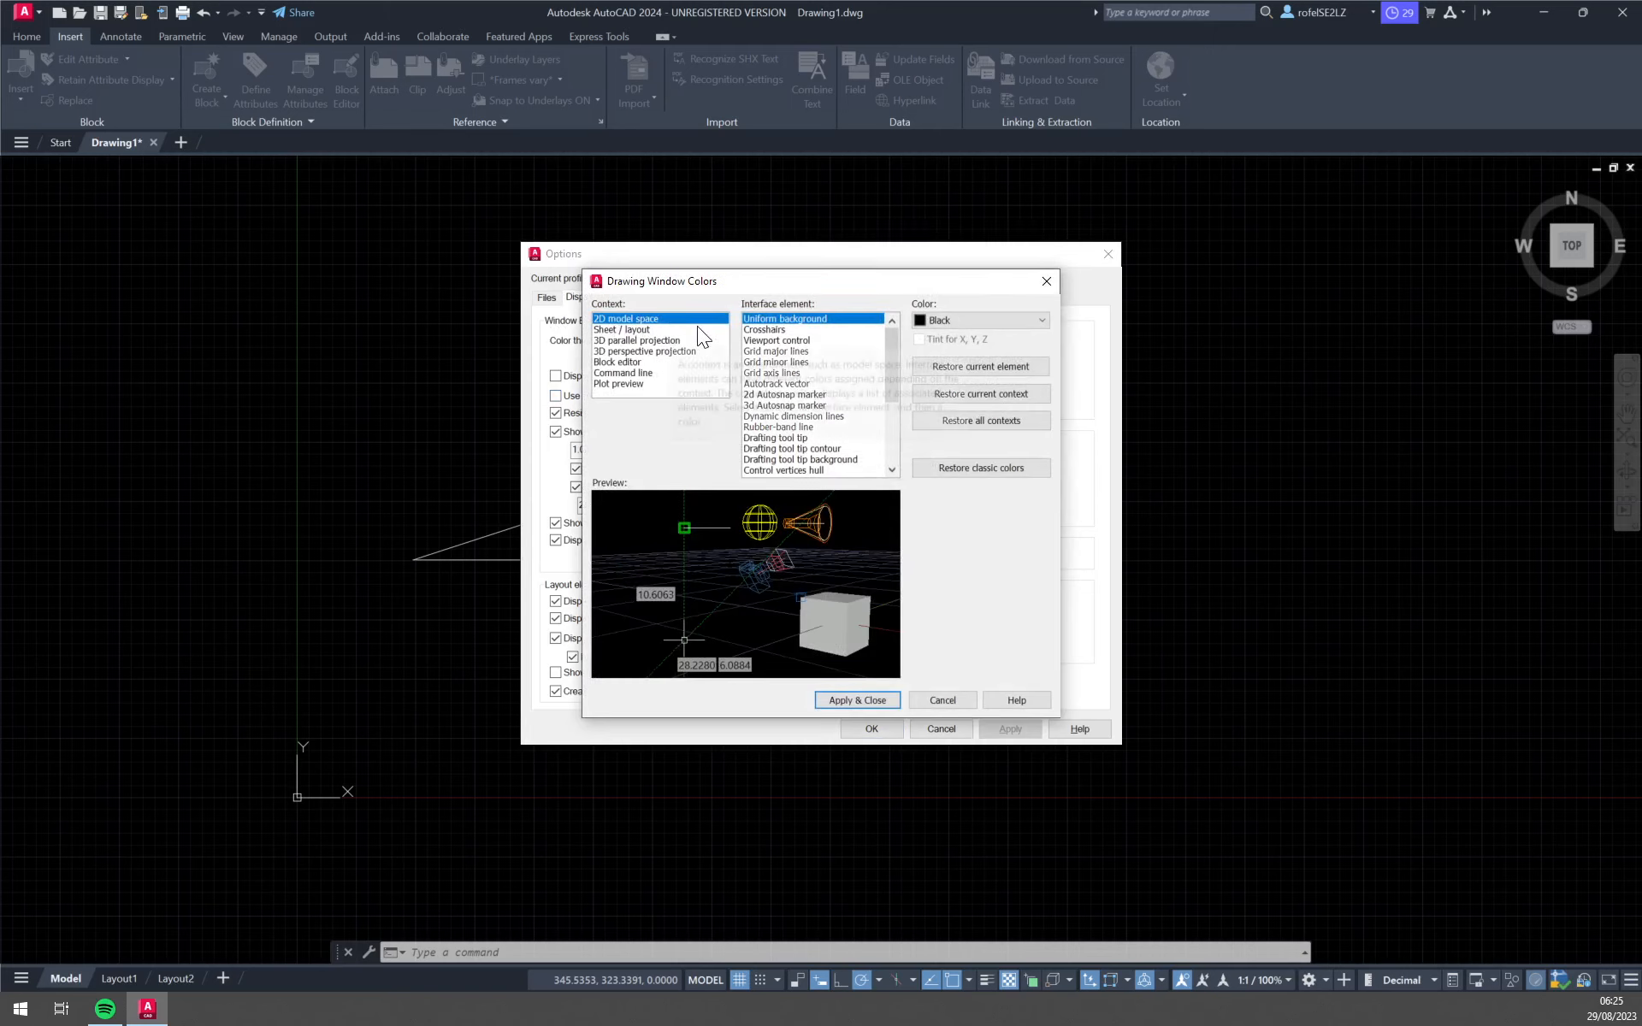
left_click(645, 340)
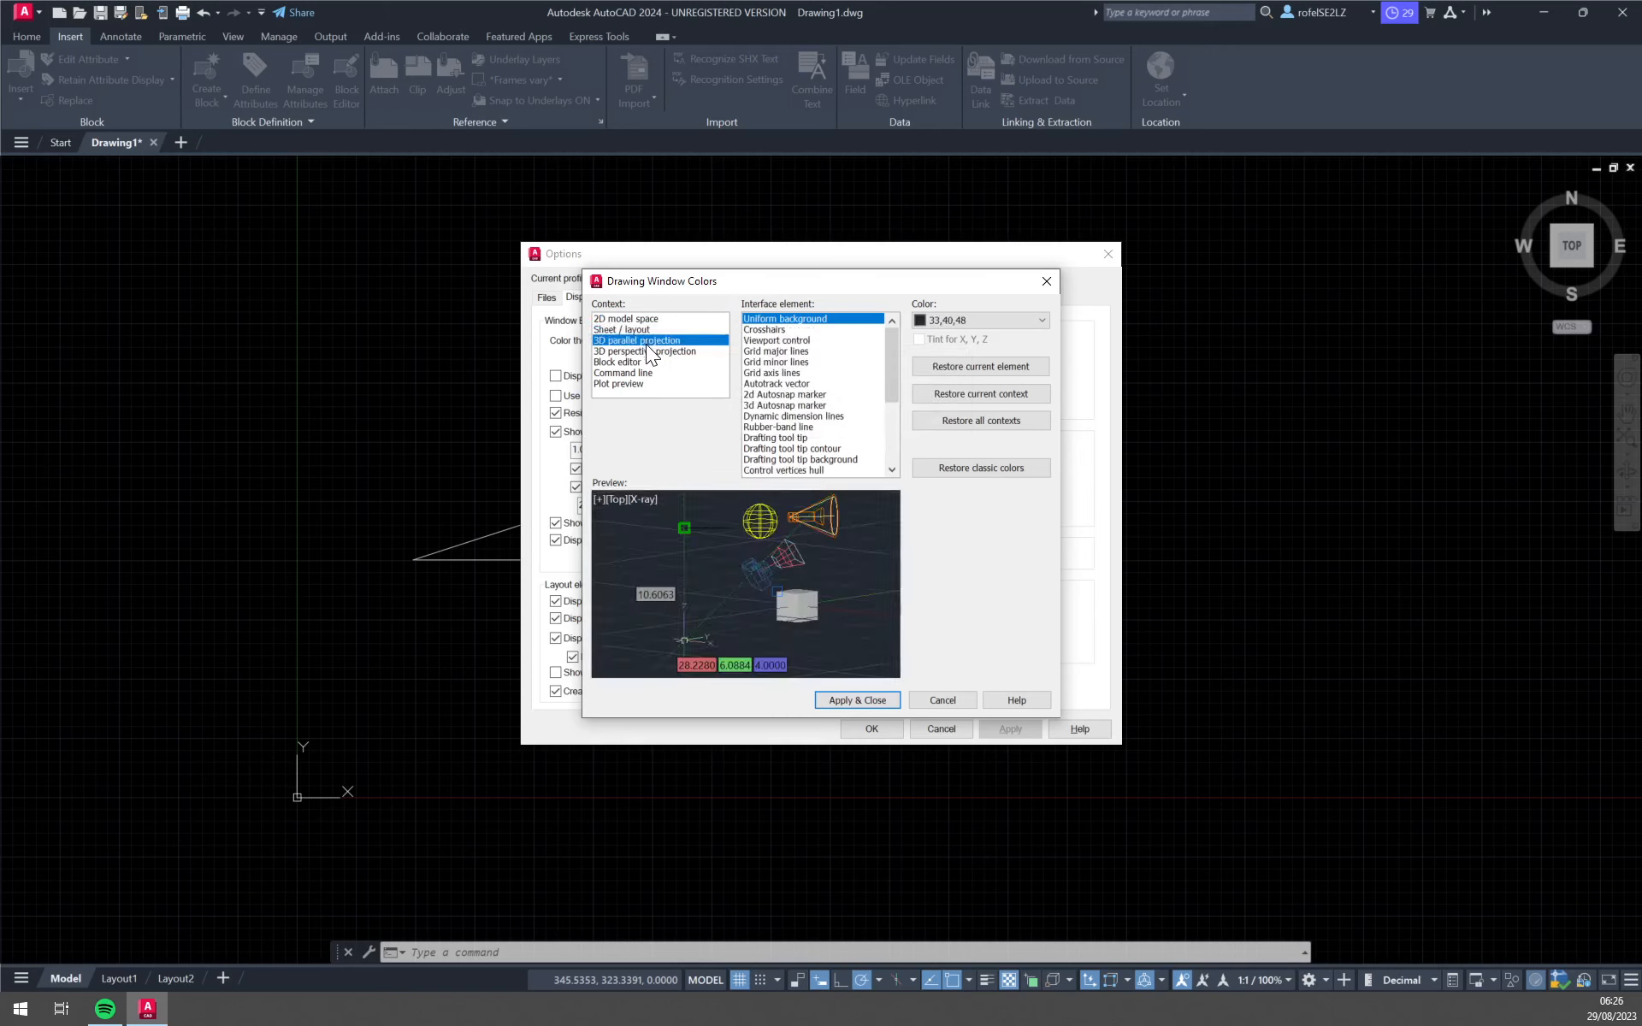
left_click(645, 351)
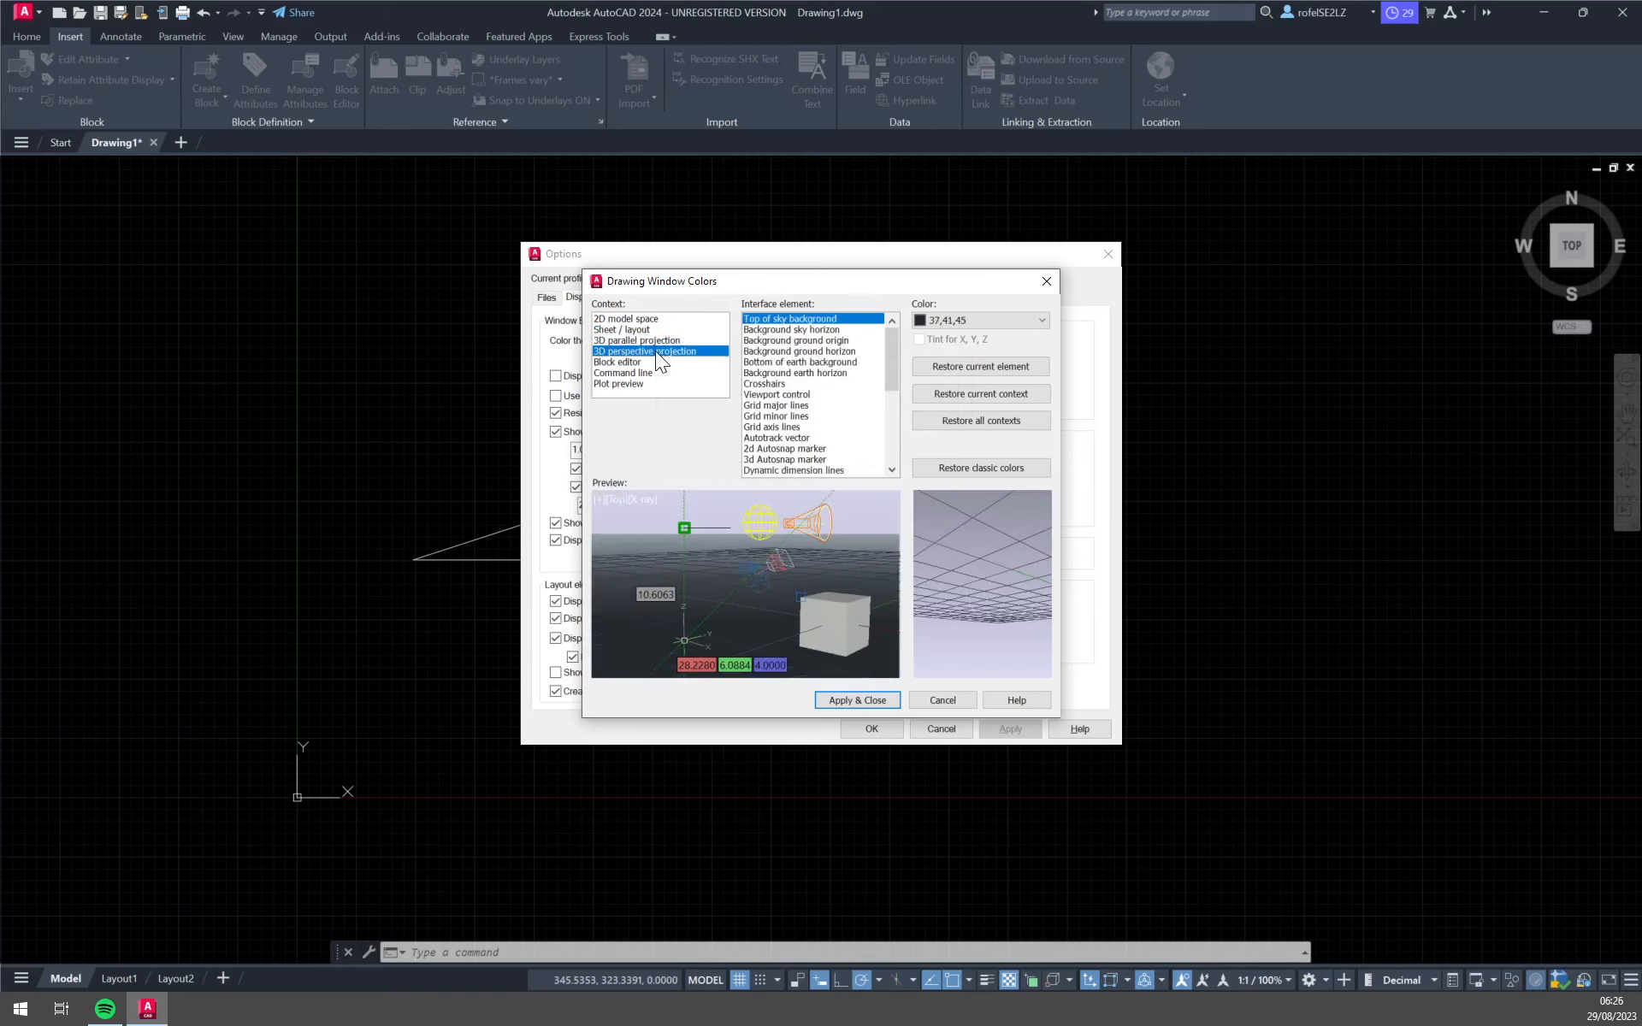
left_click(623, 373)
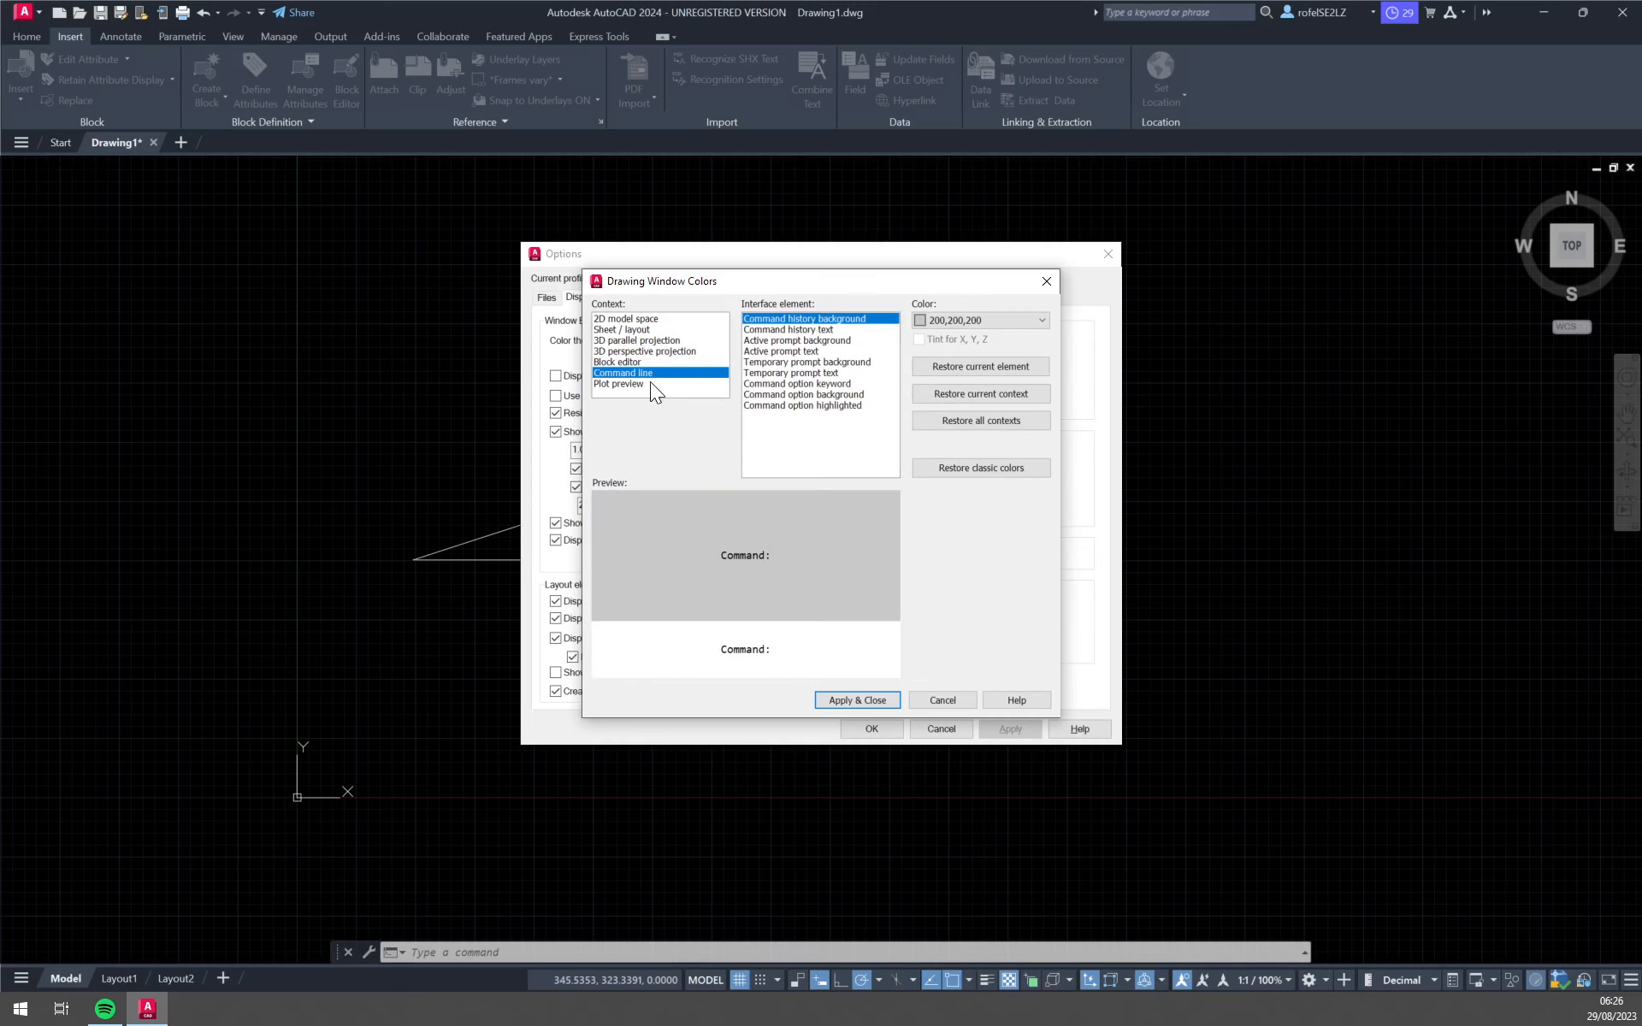
left_click(621, 328)
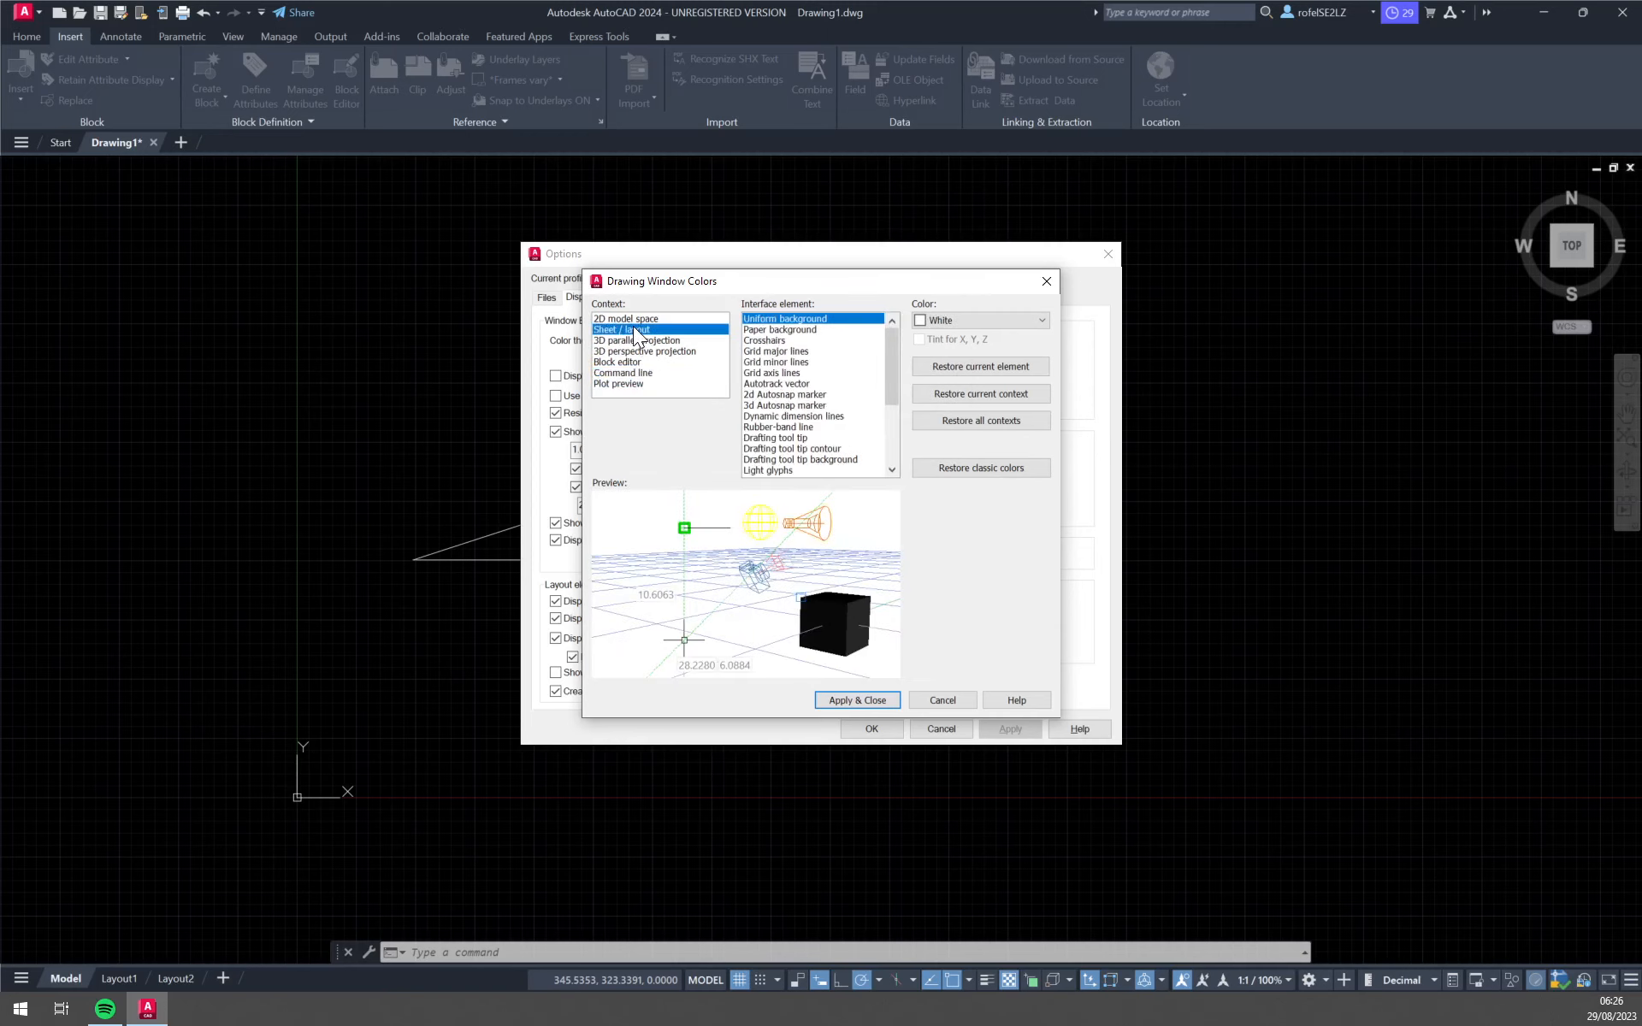
left_click(626, 318)
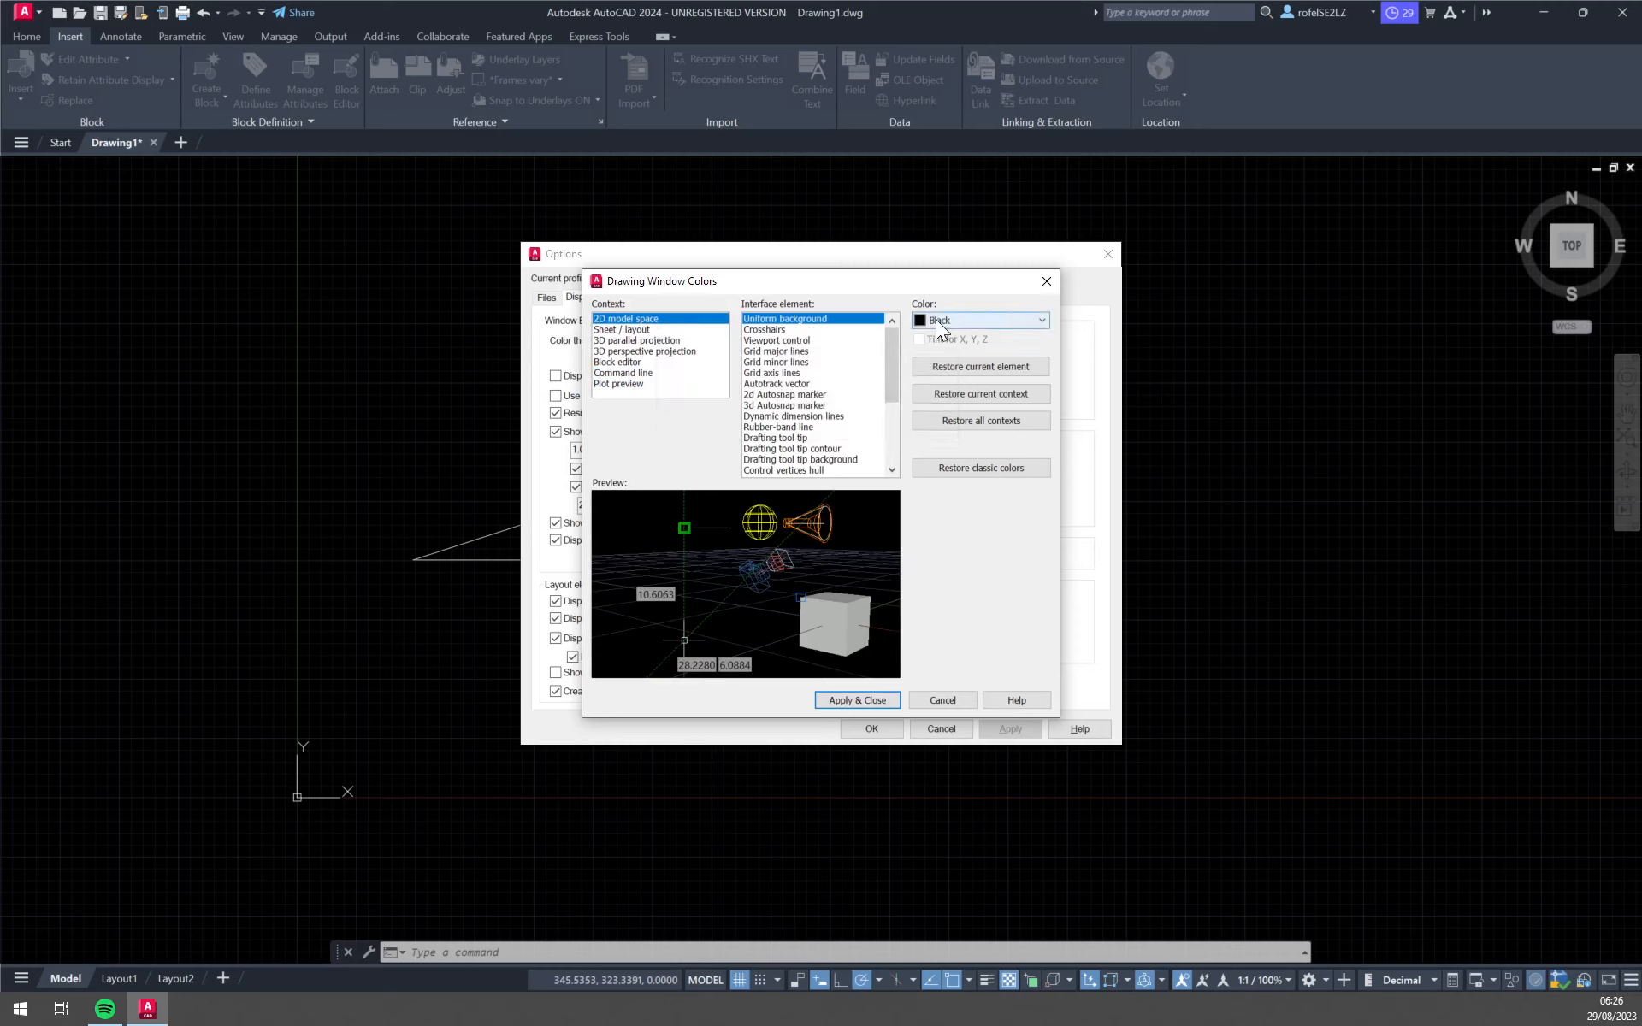
Step: Choose dark gray 33,40,48 as the 2D model space uniform background colour
left_click(1040, 320)
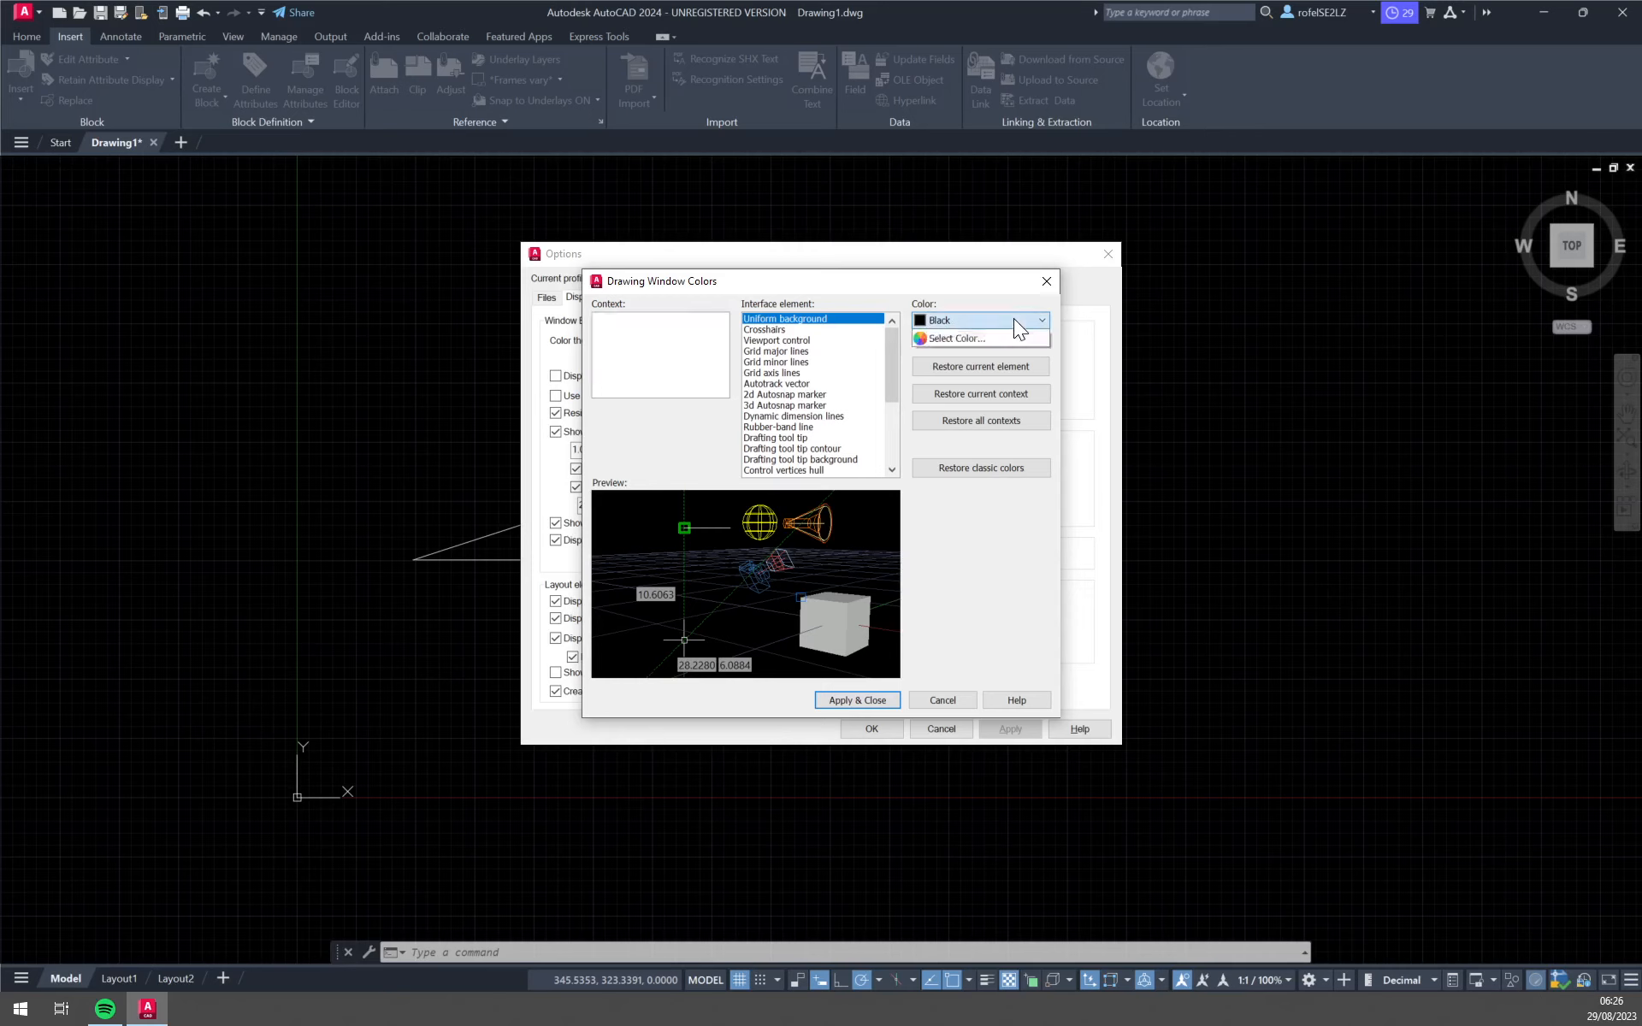
left_click(1040, 320)
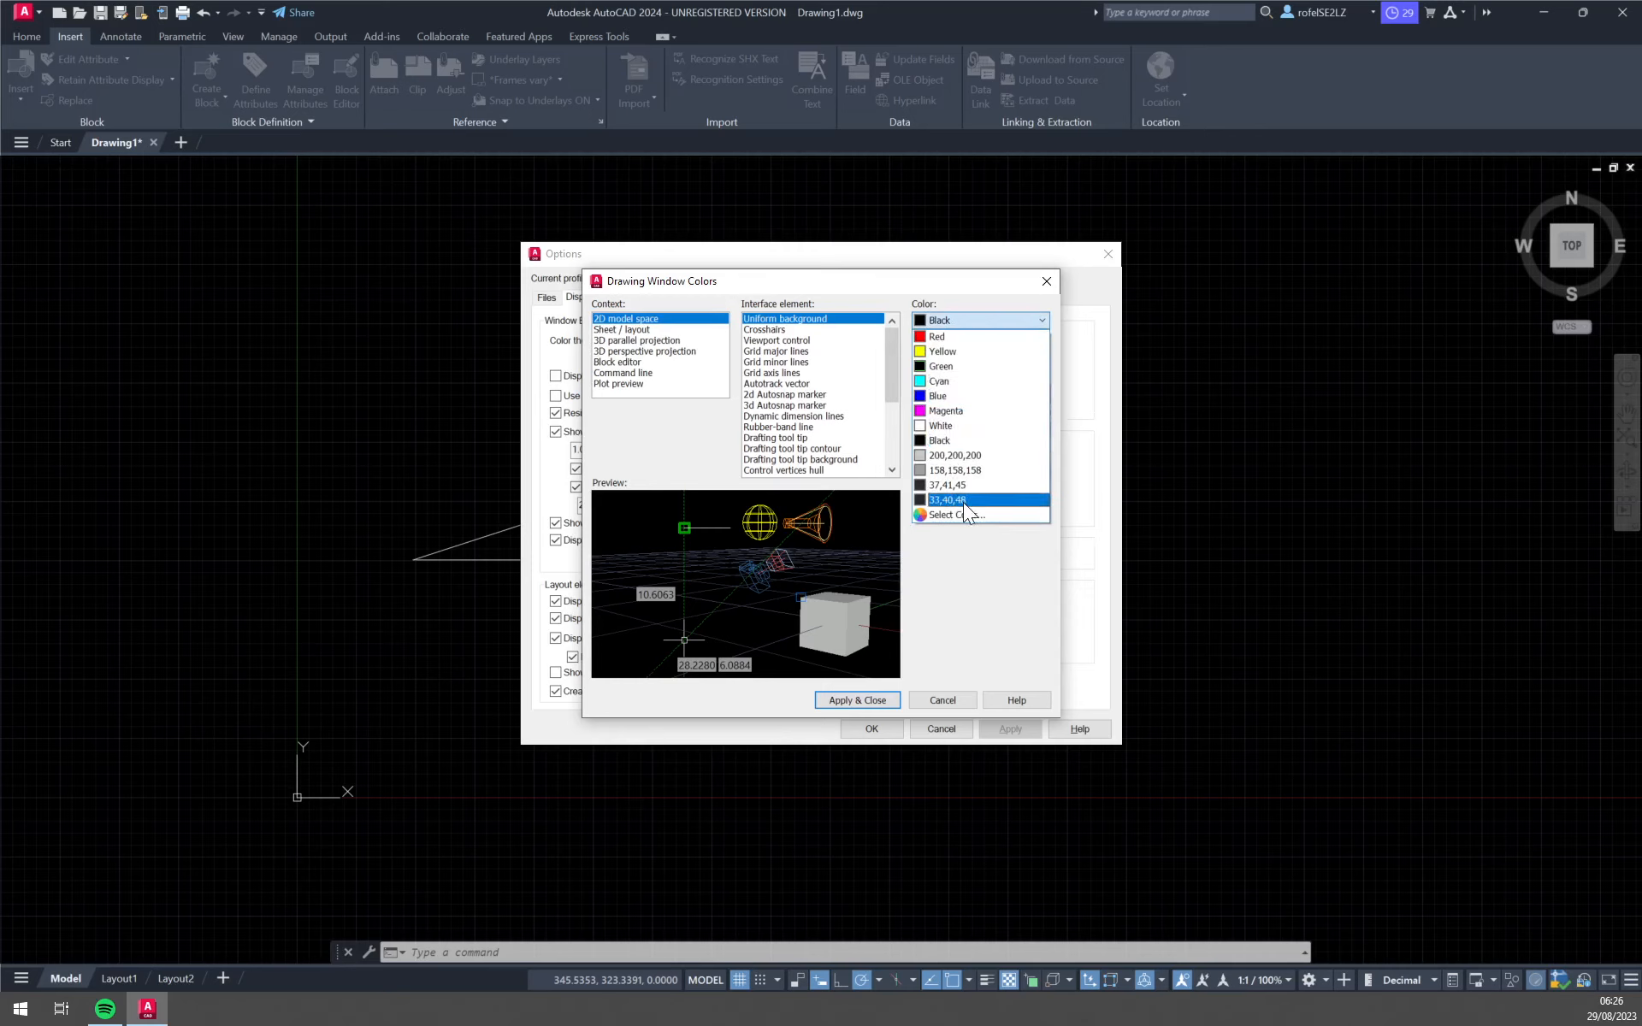
left_click(636, 339)
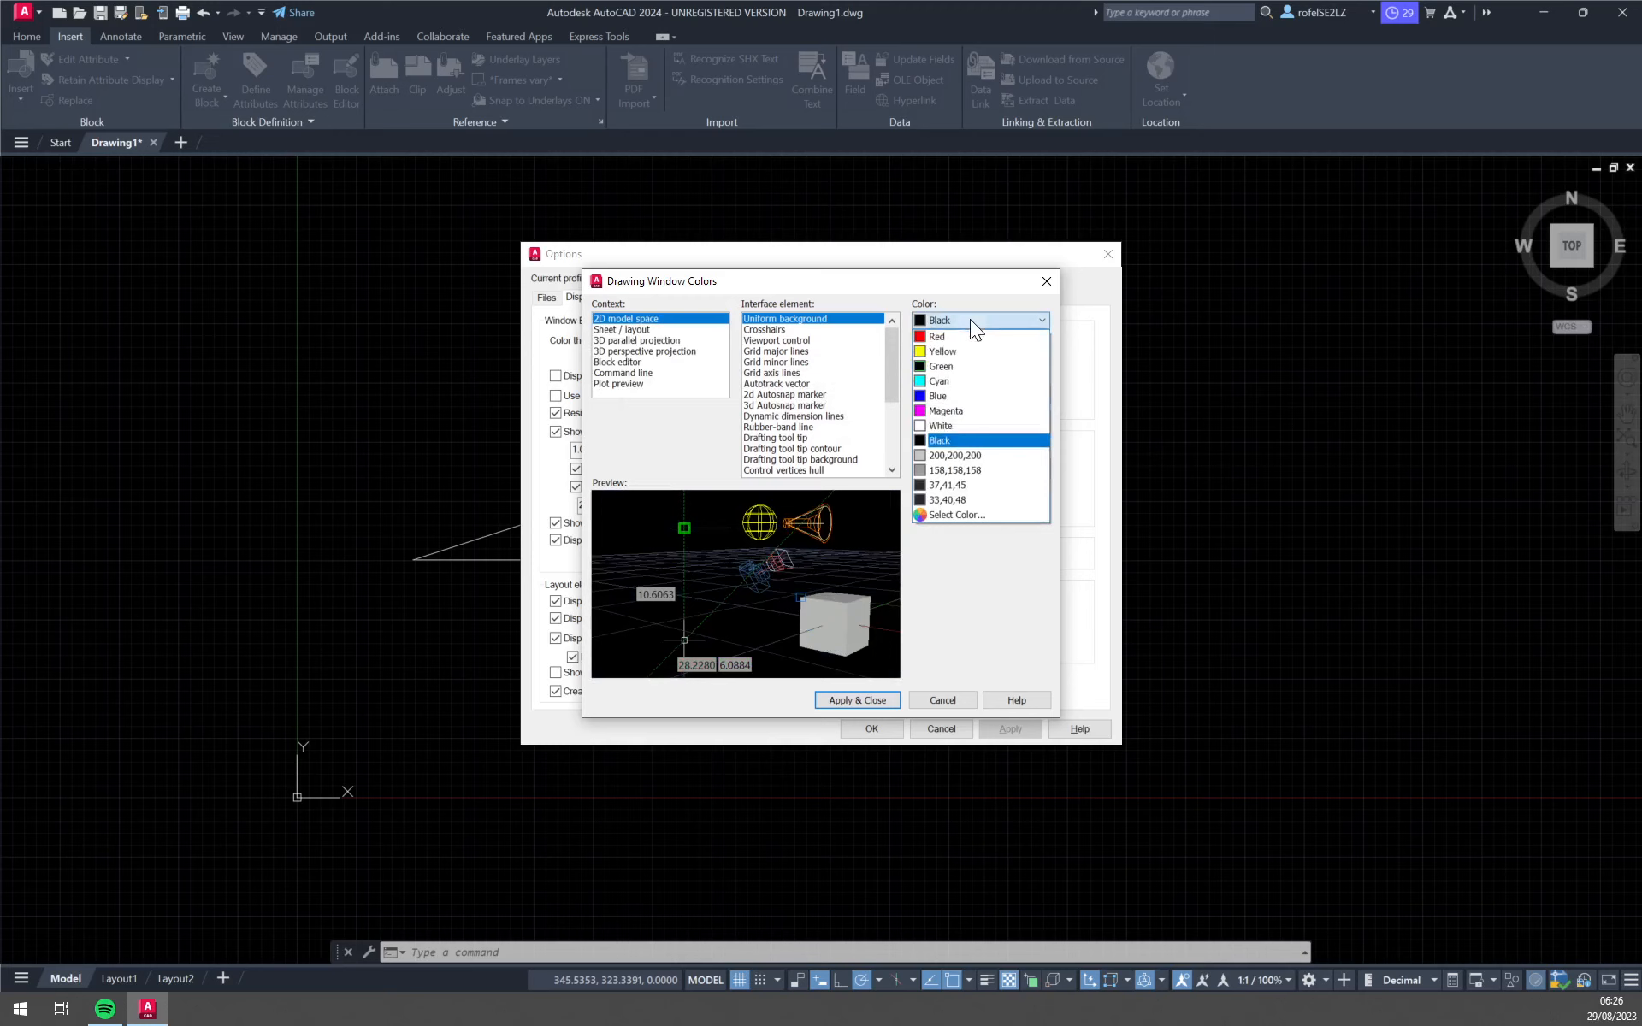
left_click(947, 499)
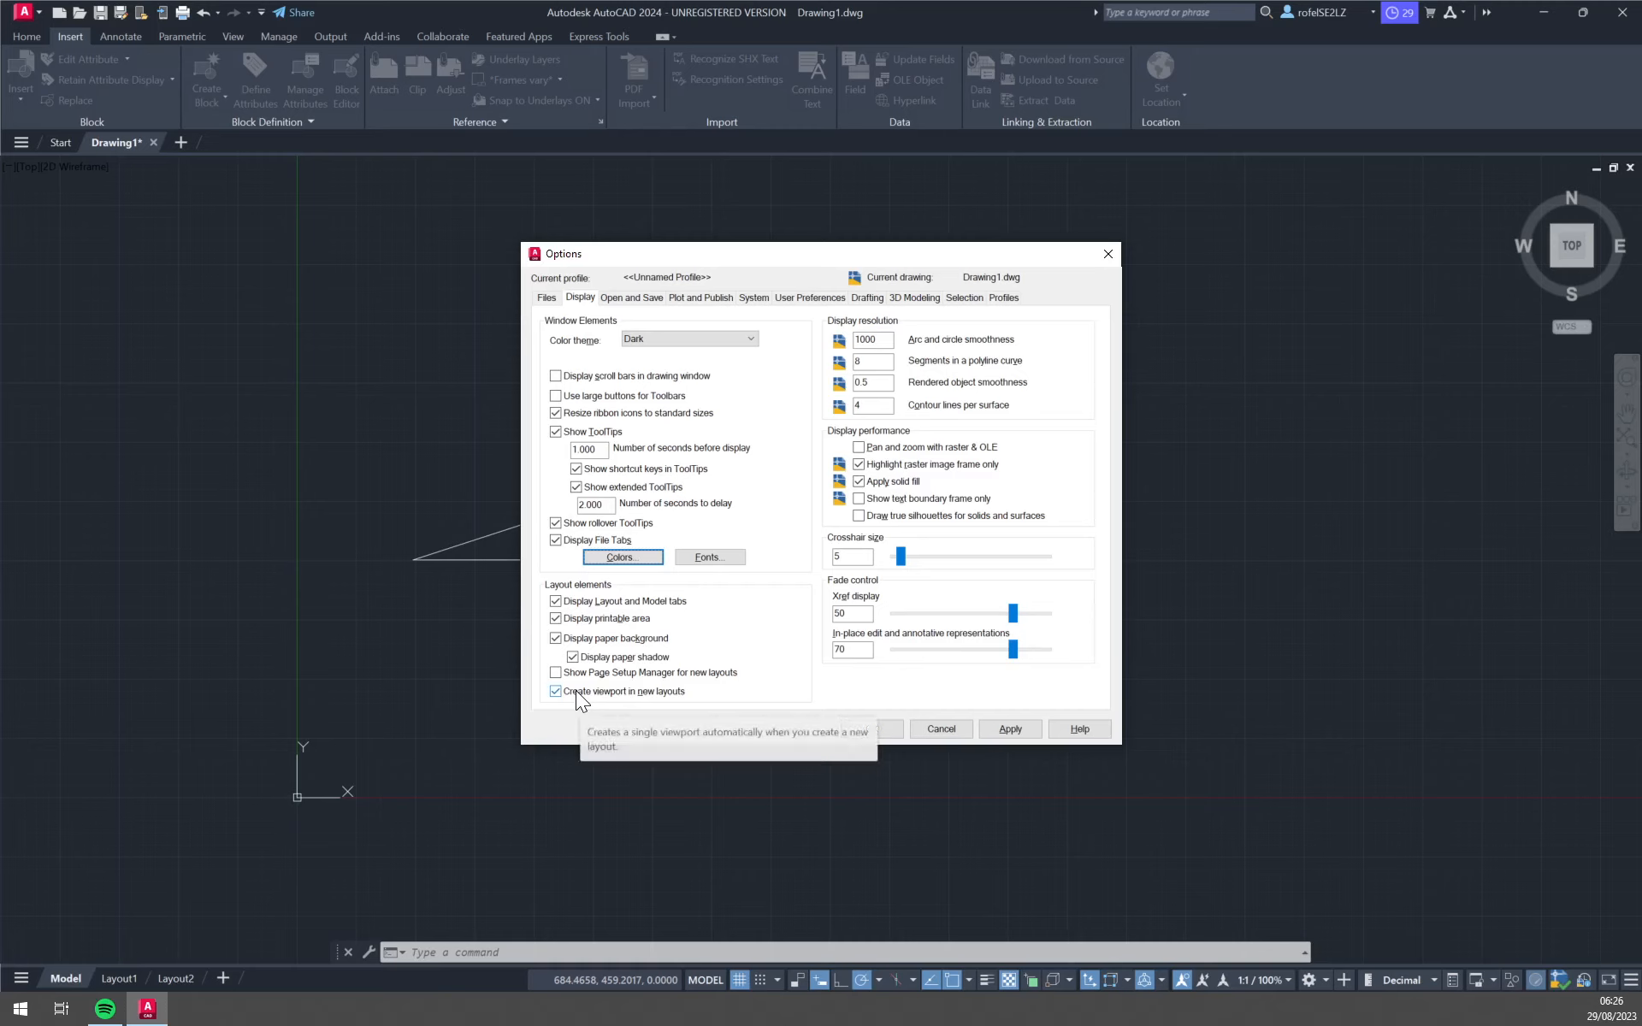
mouse_move(243, 729)
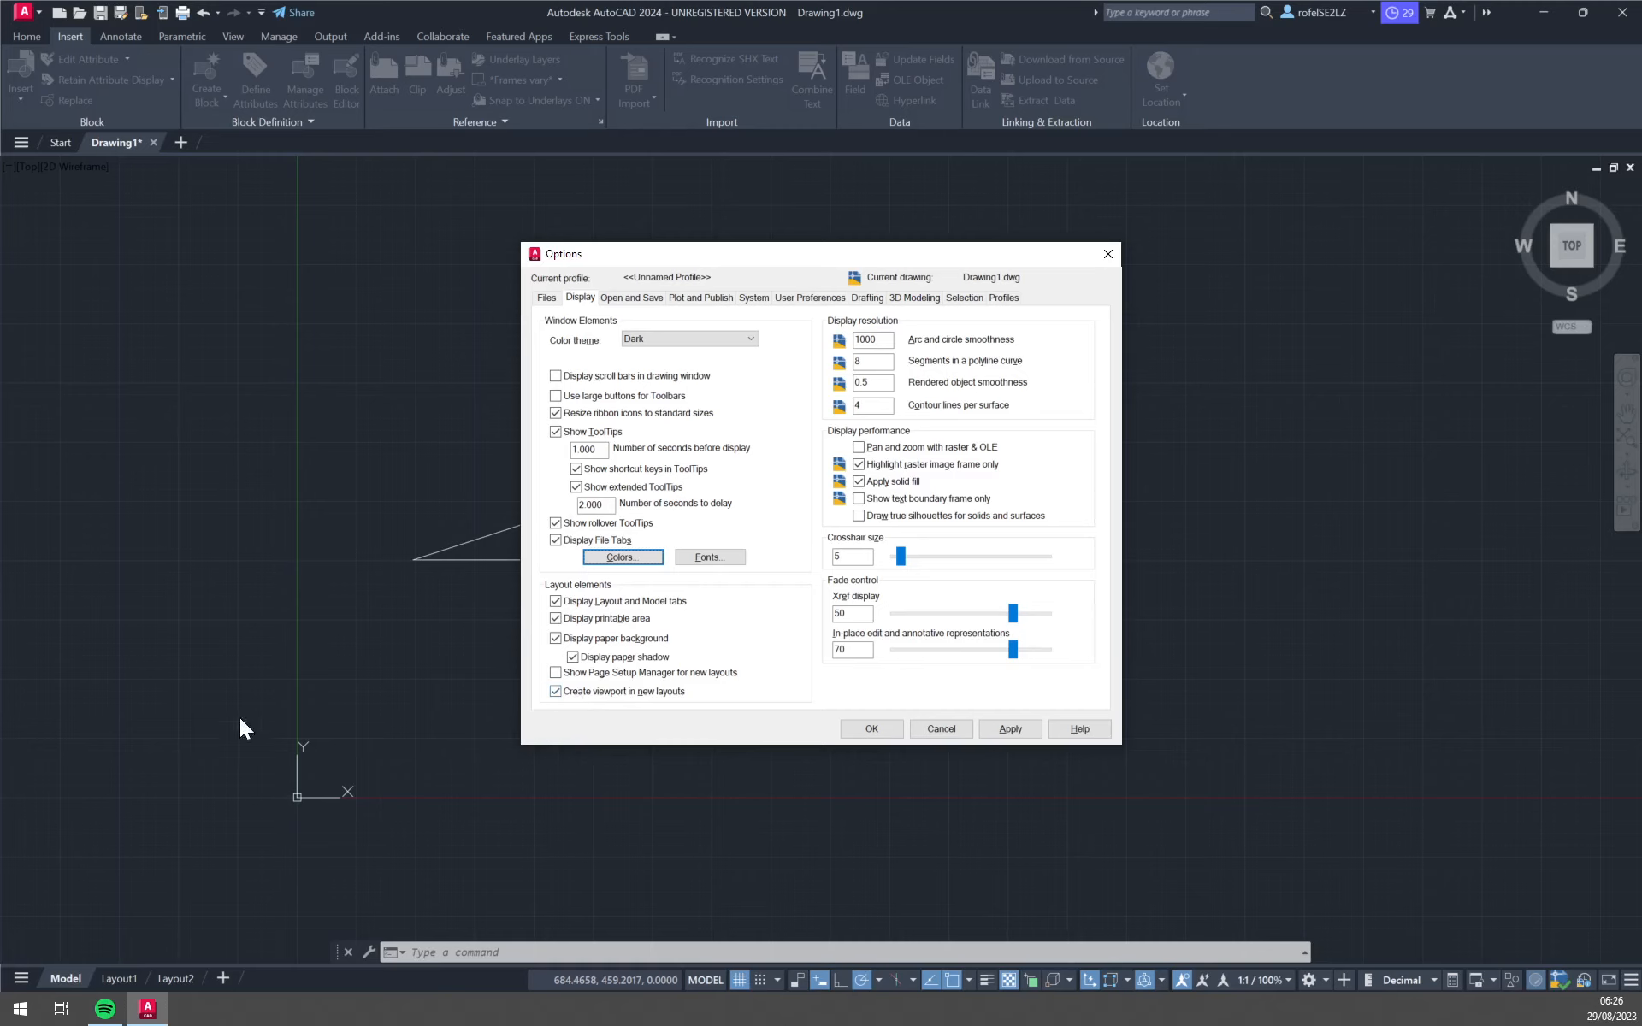
mouse_move(122, 673)
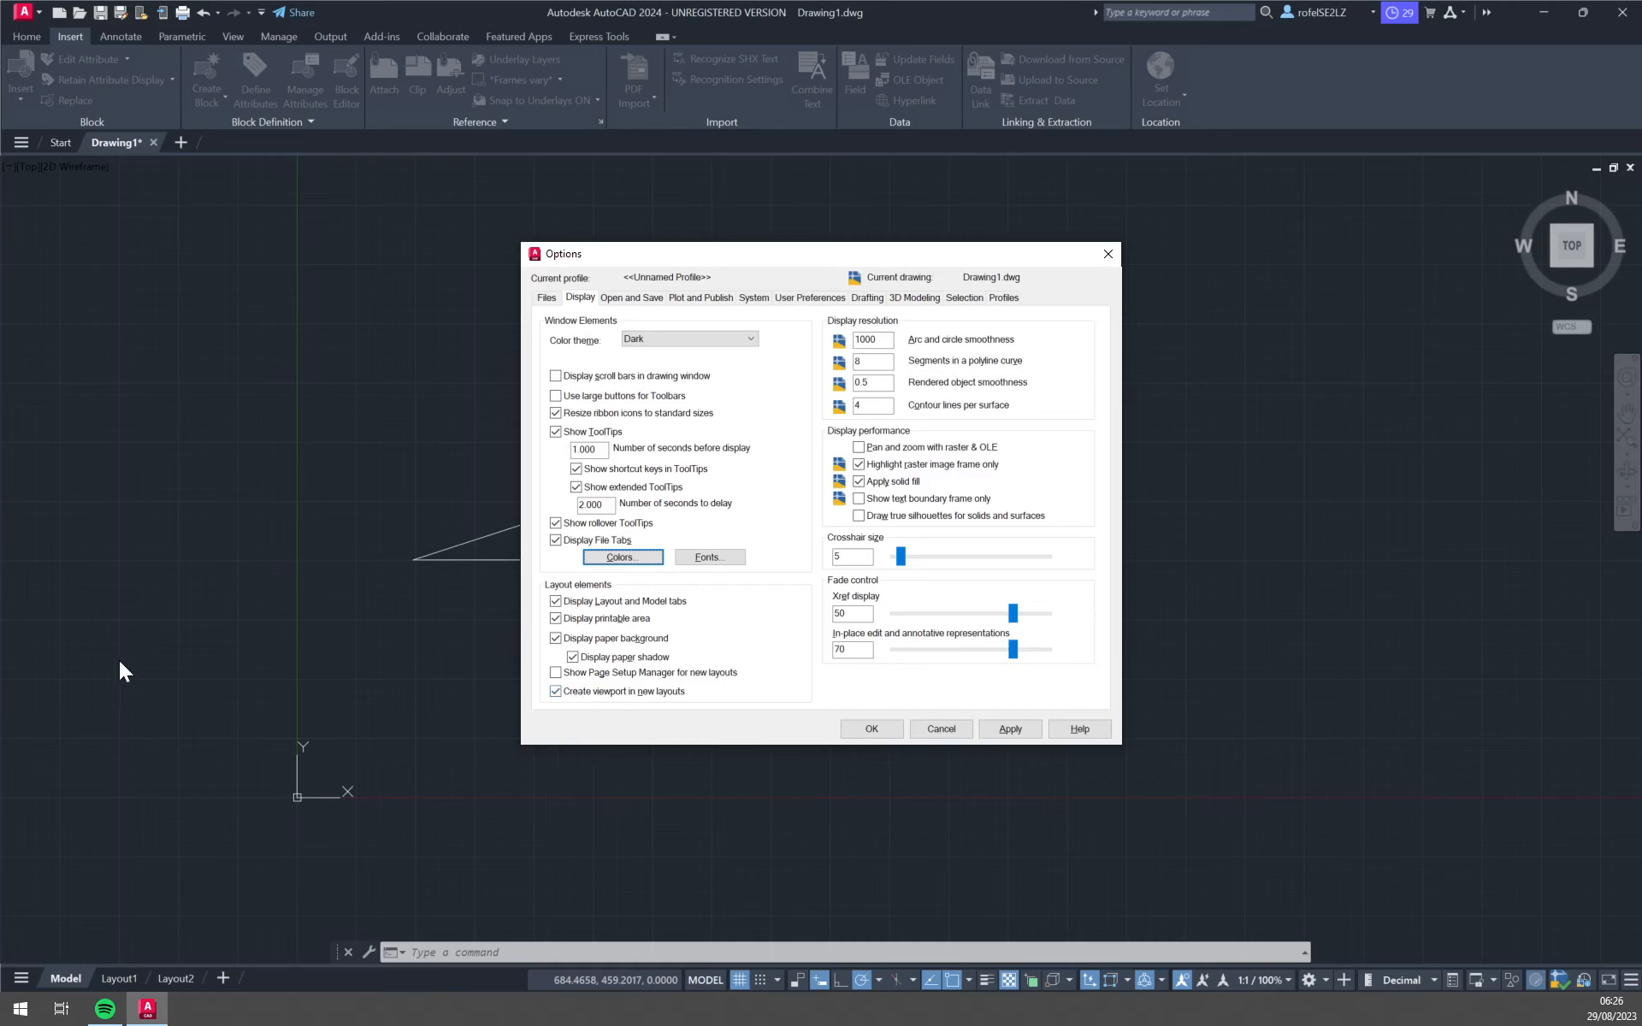
mouse_move(231, 679)
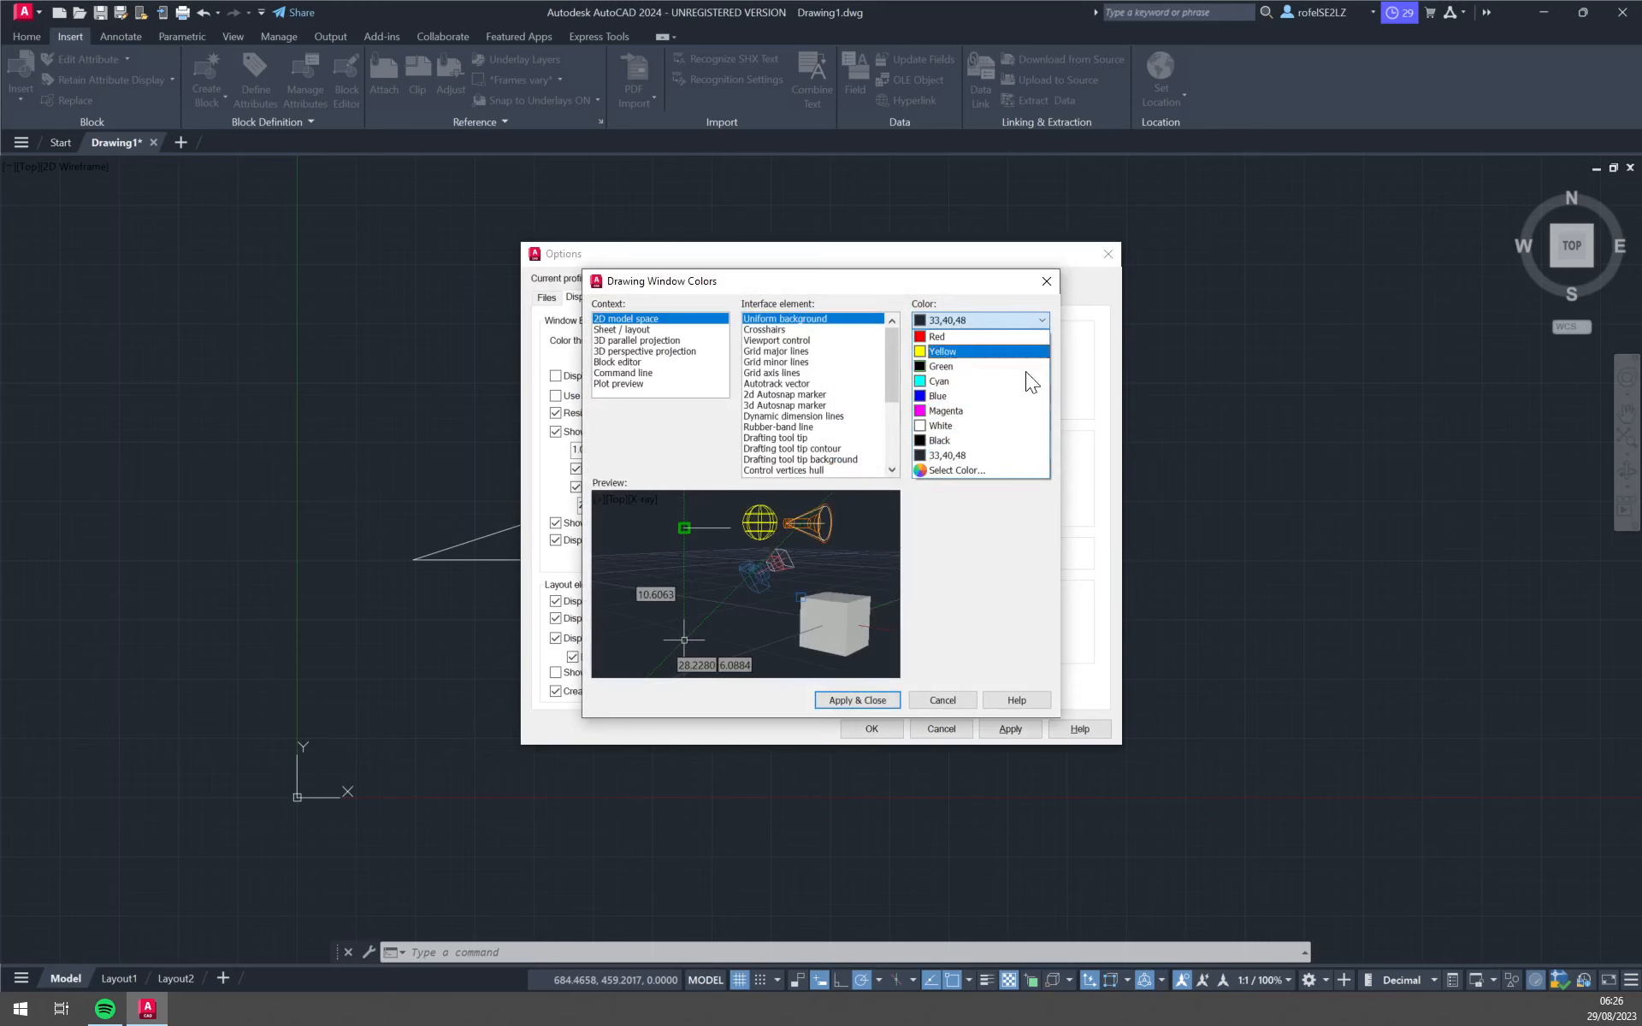
left_click(955, 471)
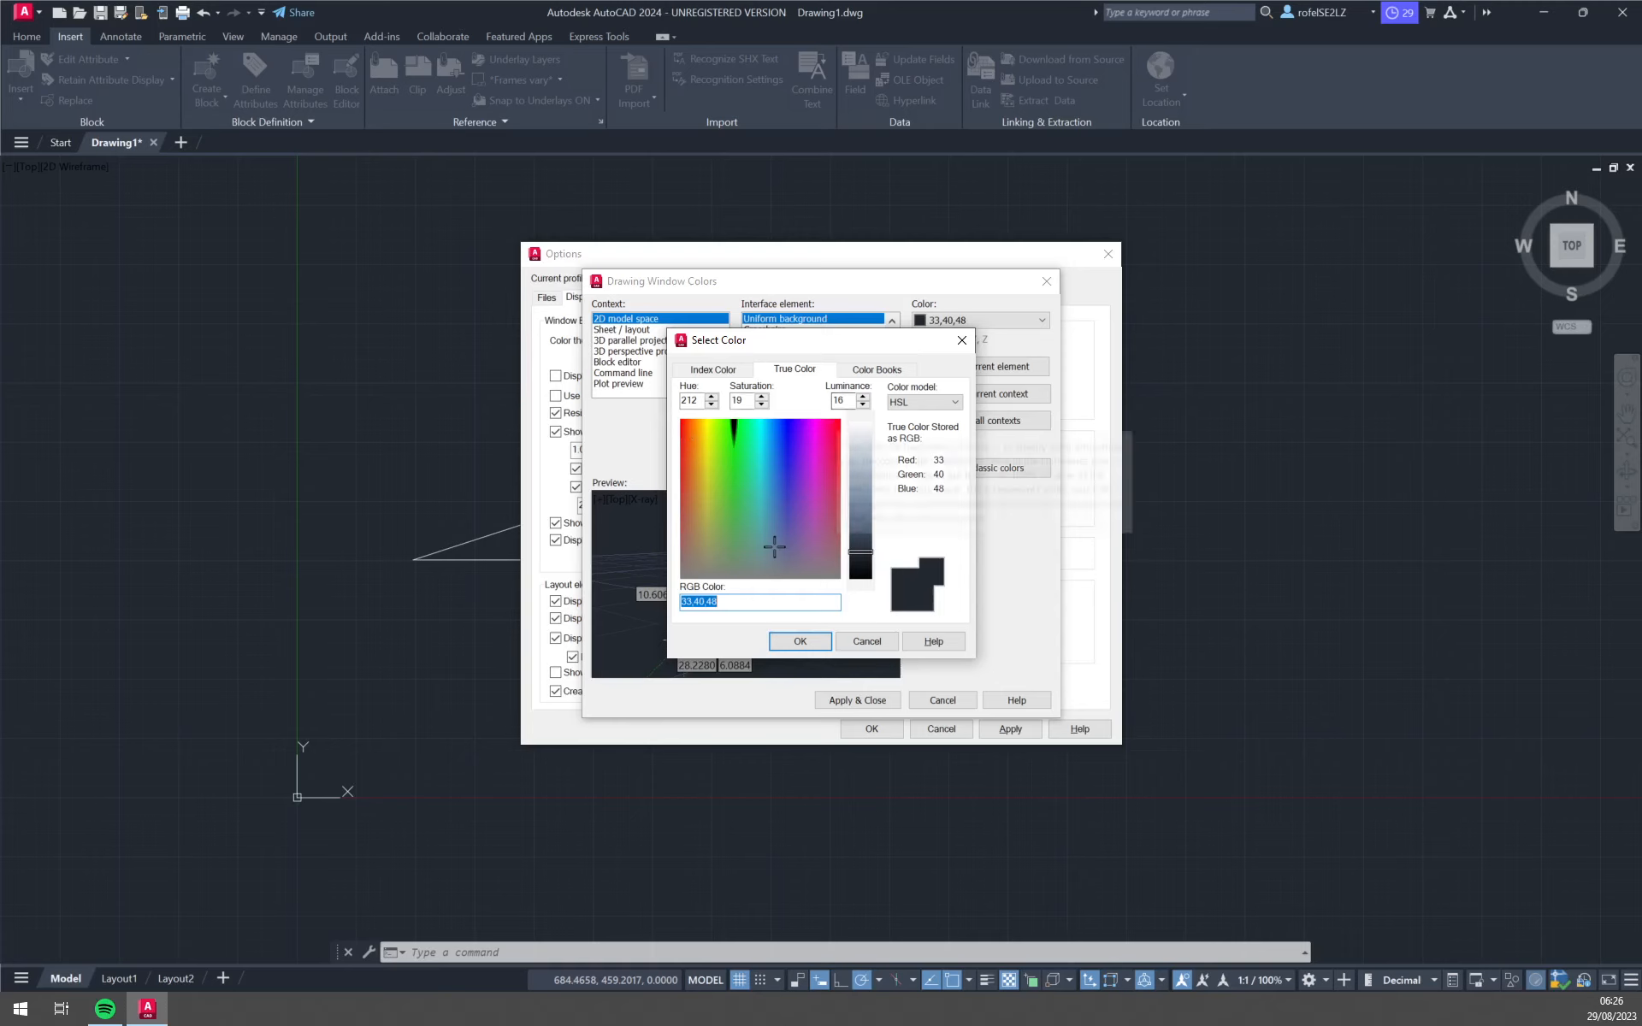
mouse_move(880, 466)
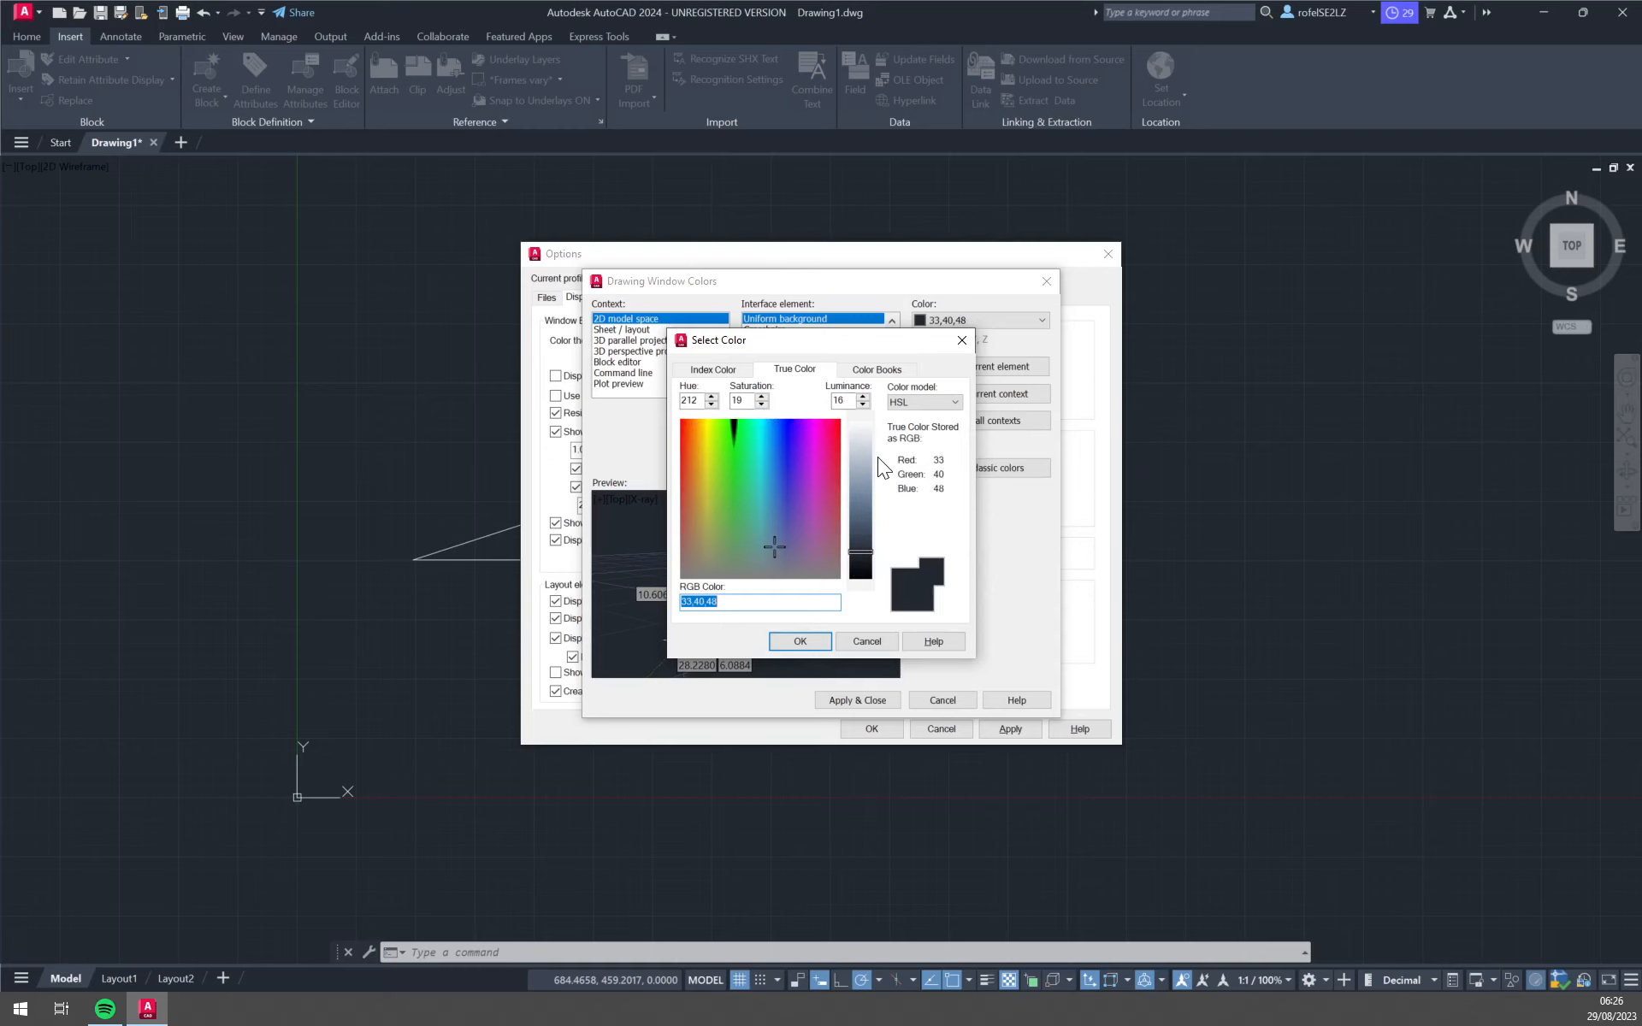
mouse_move(921, 479)
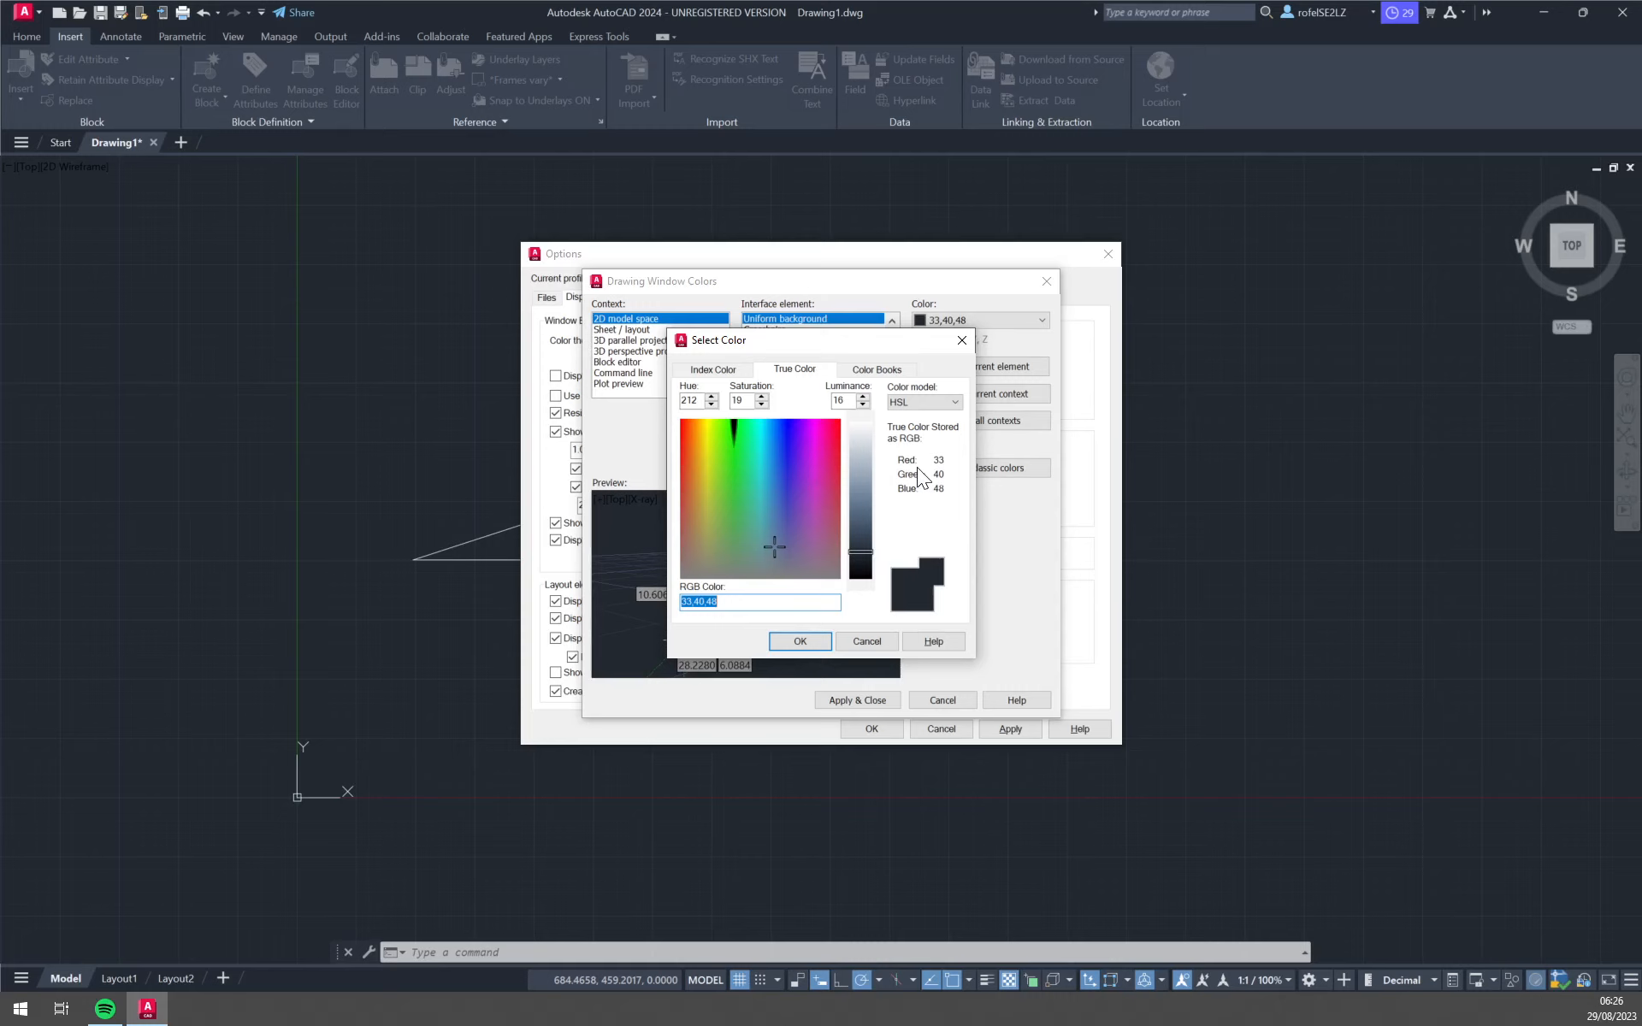
mouse_move(915, 469)
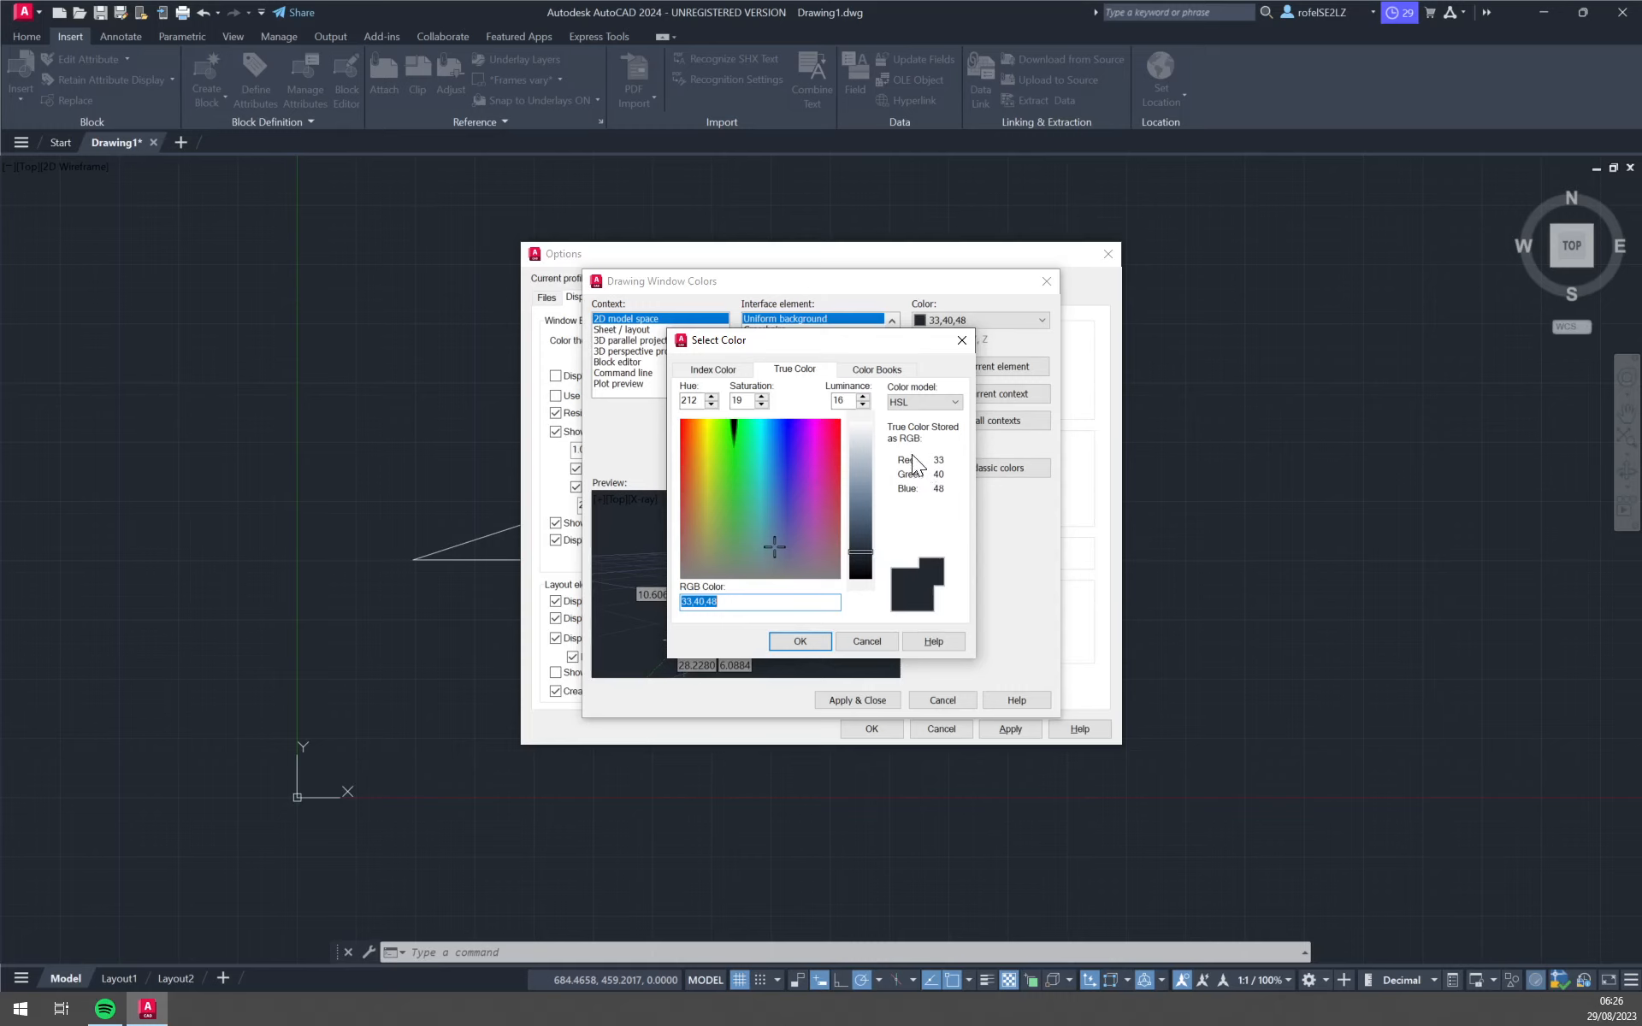
mouse_move(831, 544)
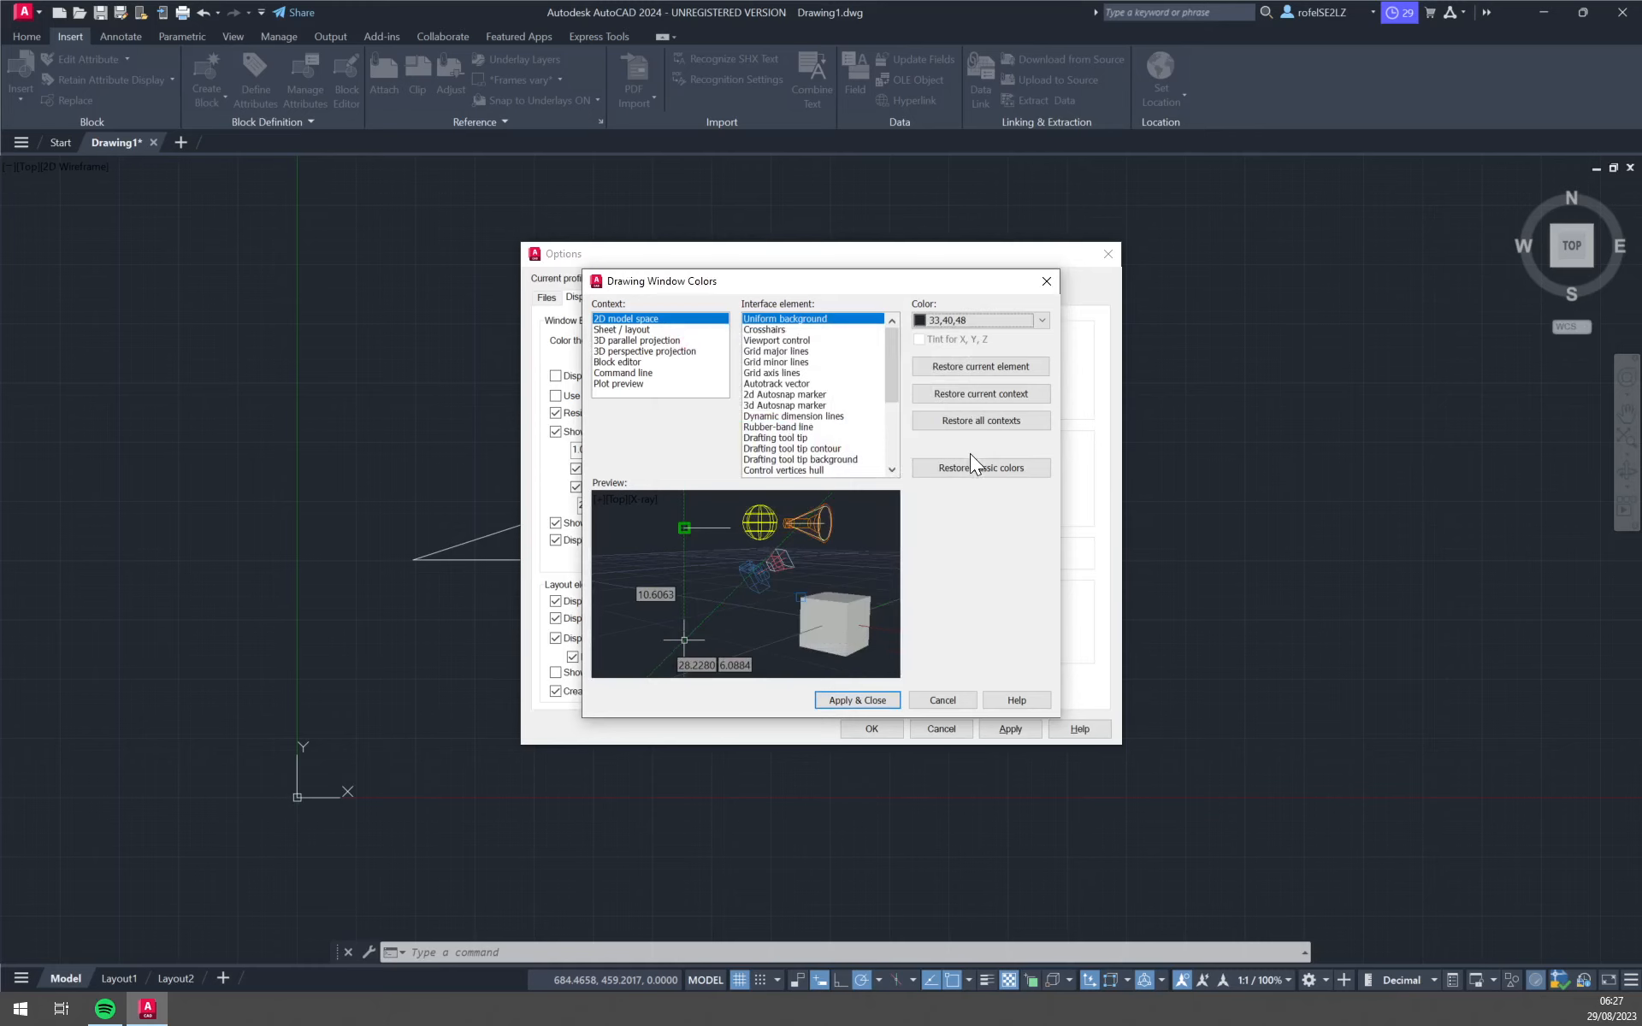
mouse_move(978, 366)
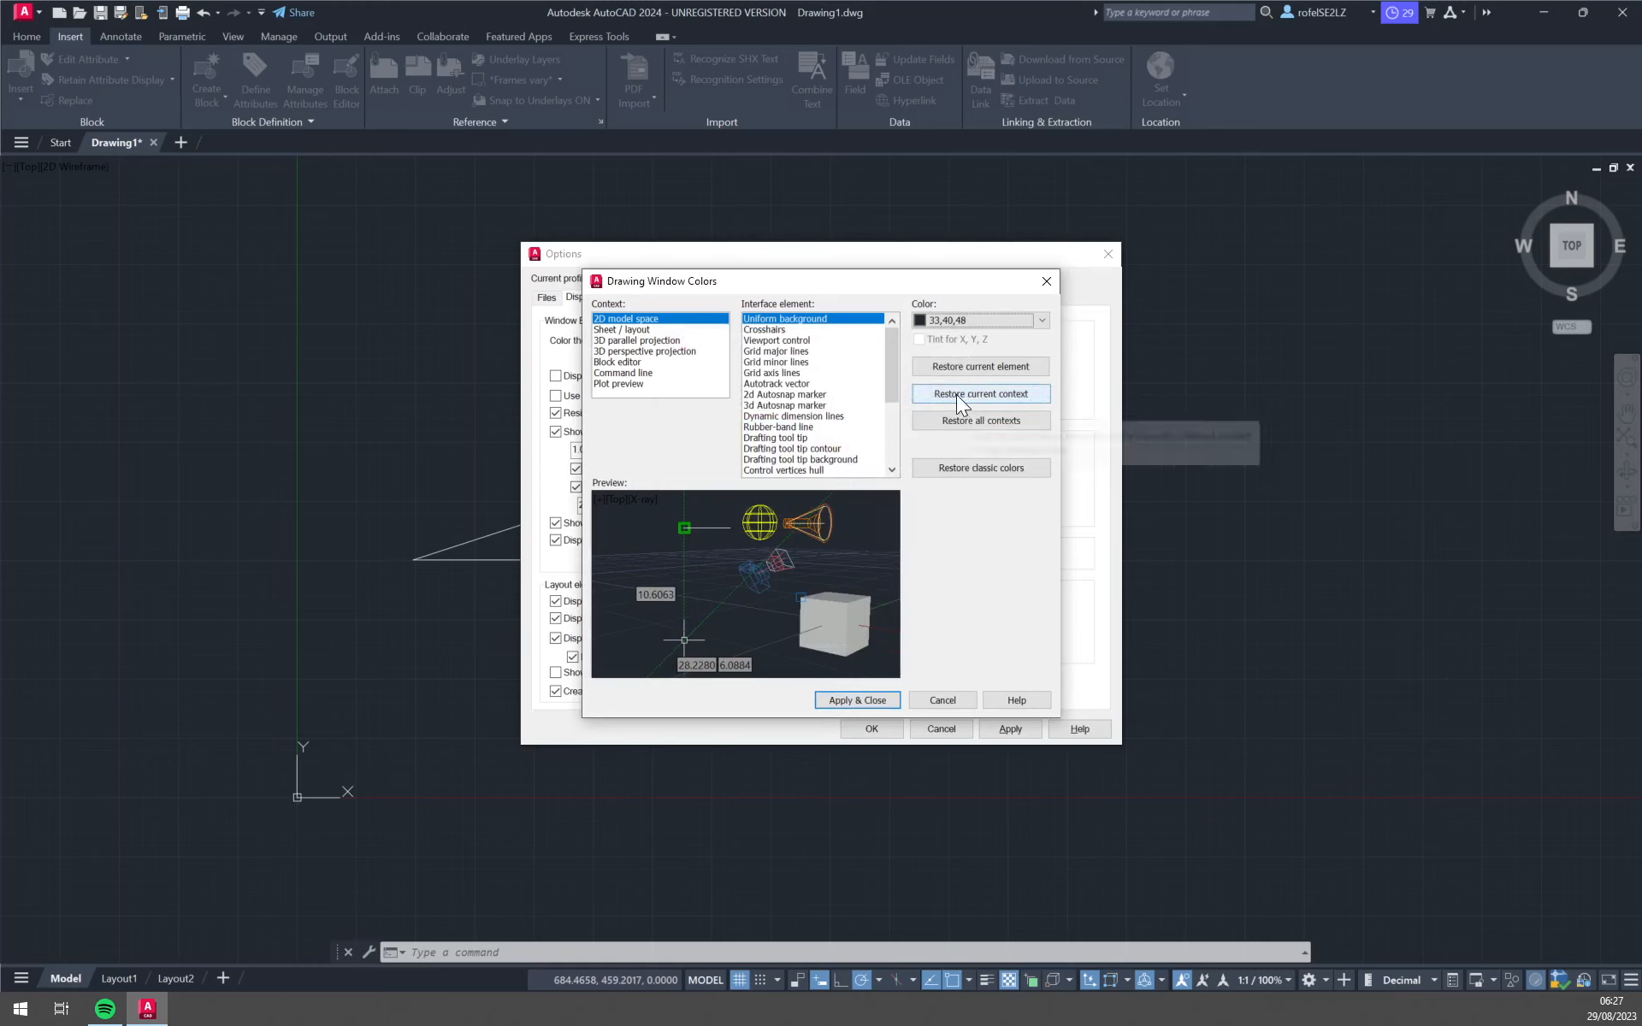
mouse_move(978, 421)
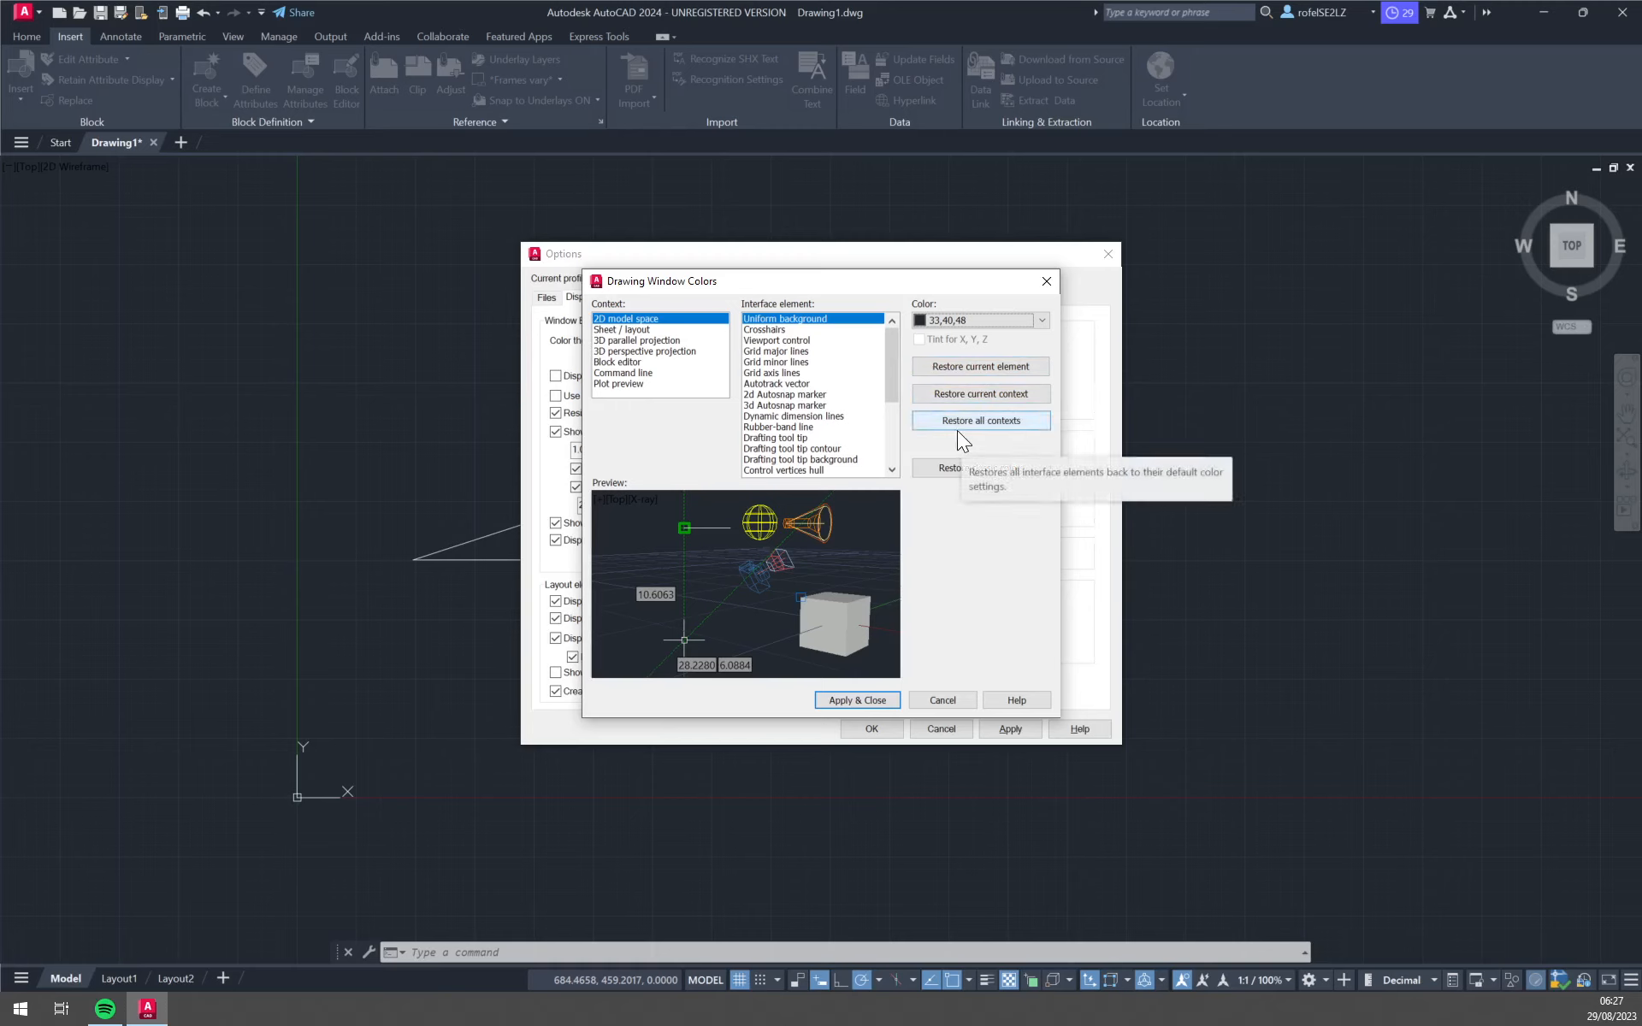
mouse_move(997, 431)
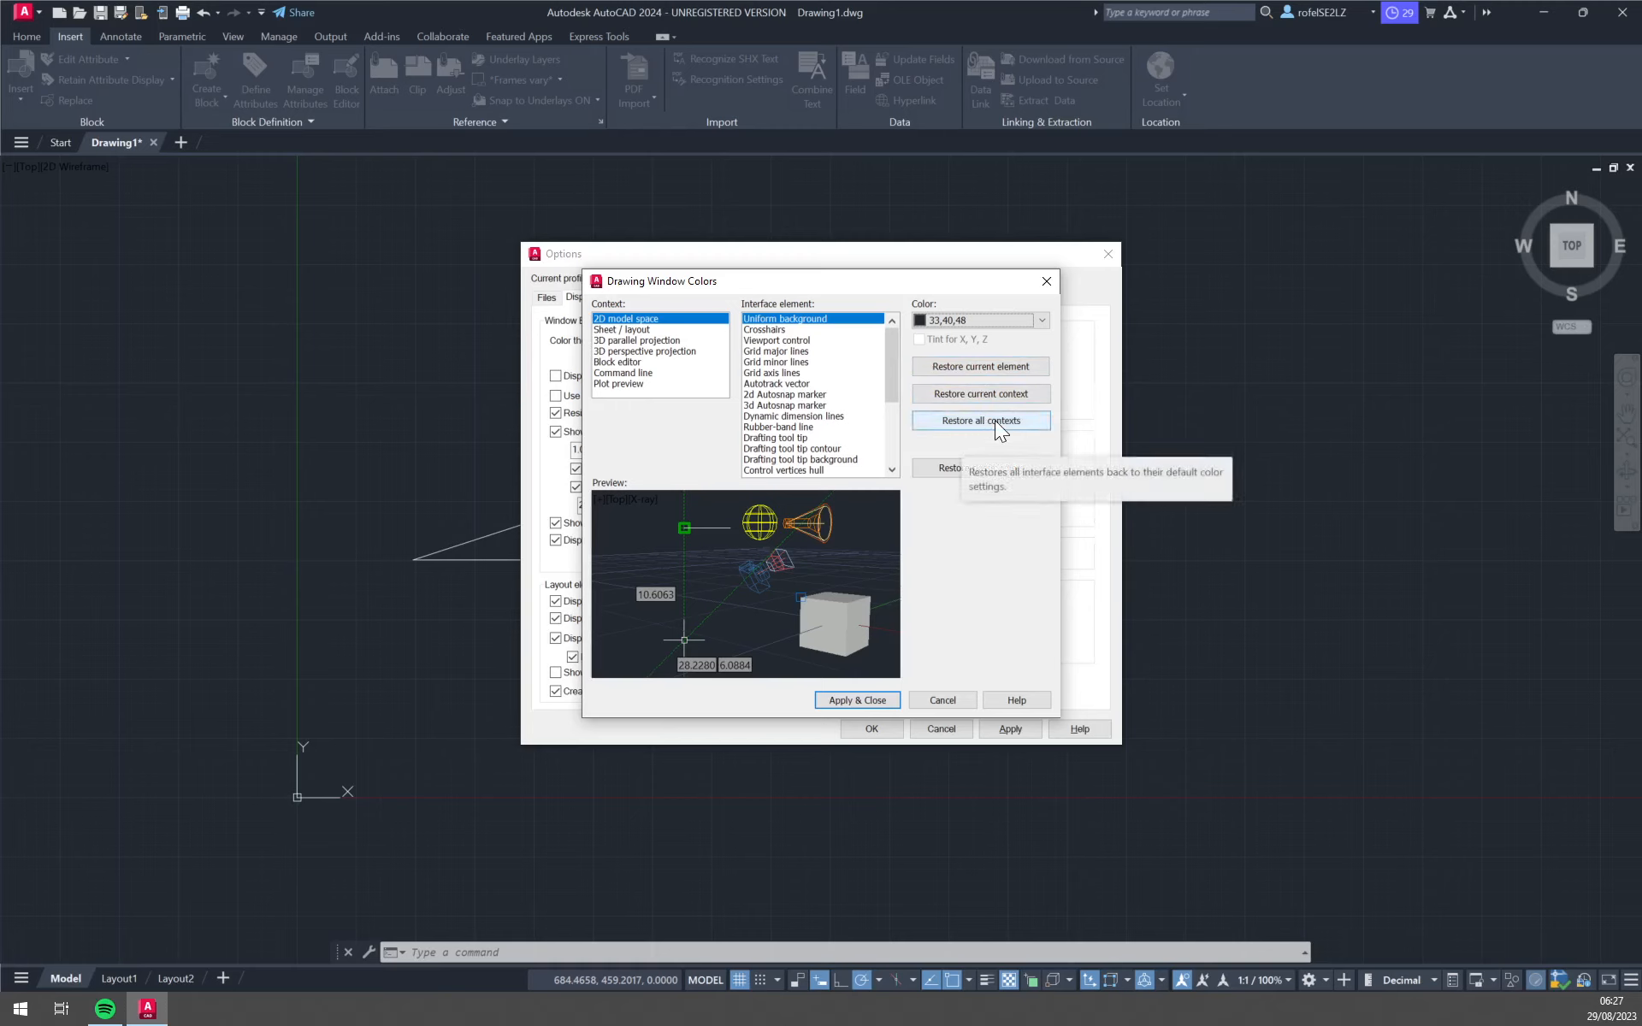
Step: Make the model space uniform background yellow and apply it
left_click(1040, 320)
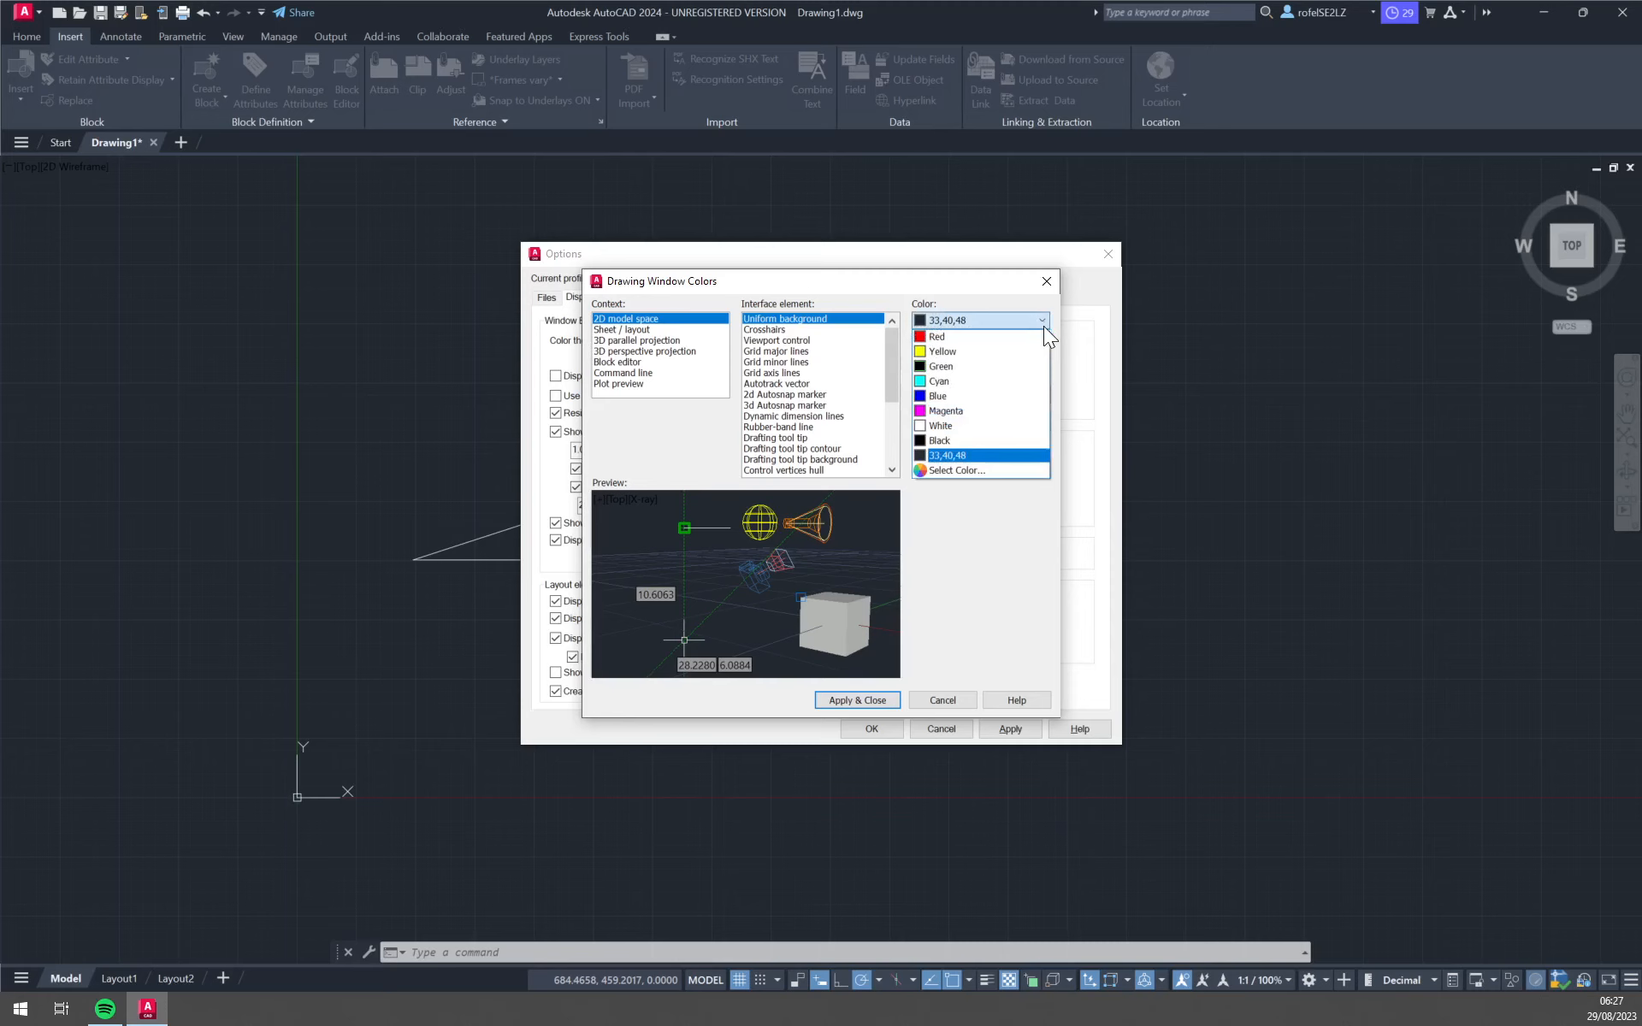
mouse_move(982, 410)
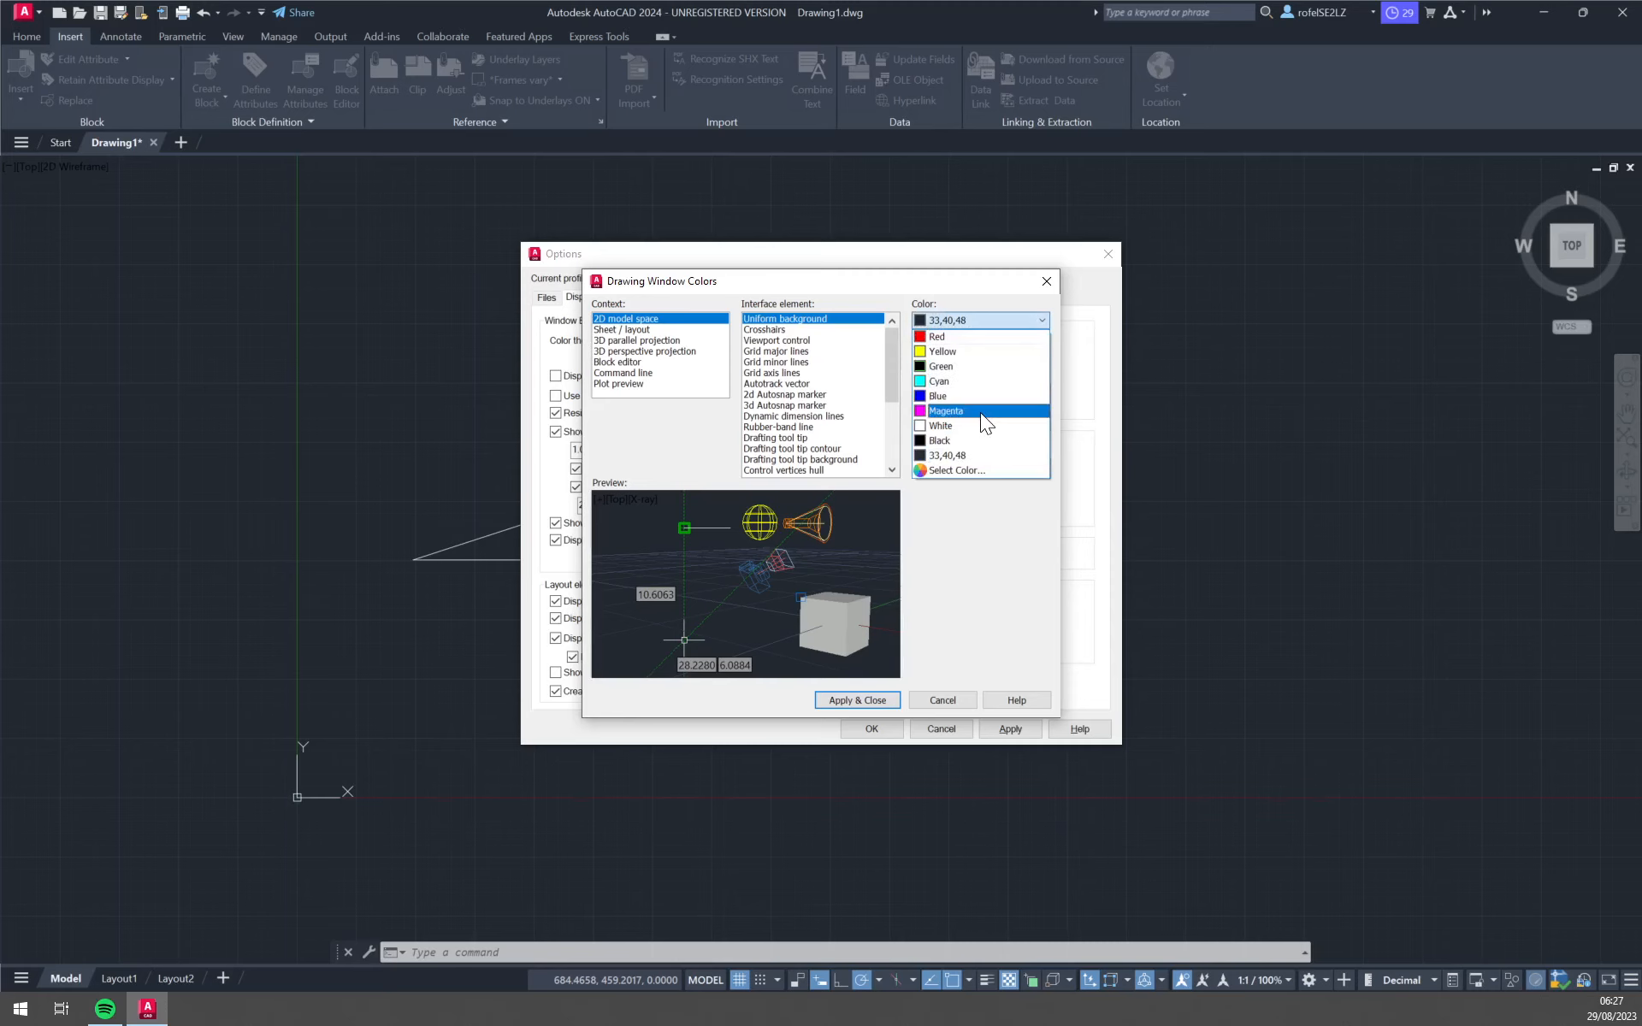
left_click(944, 351)
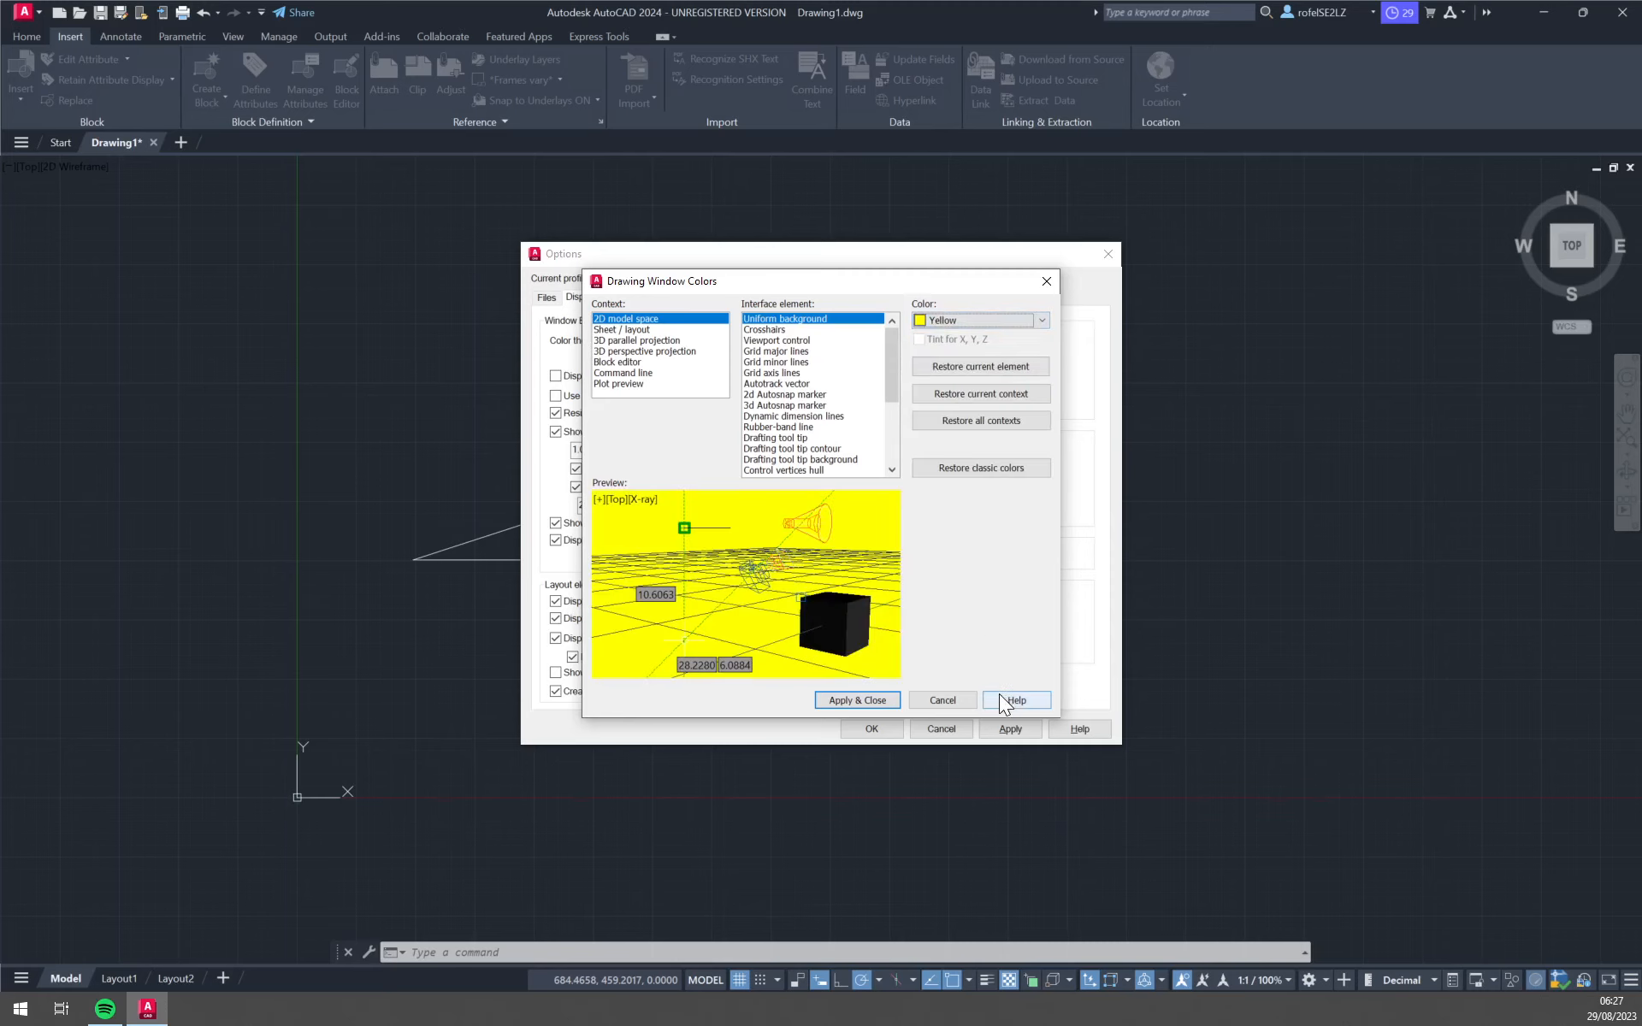
left_click(855, 699)
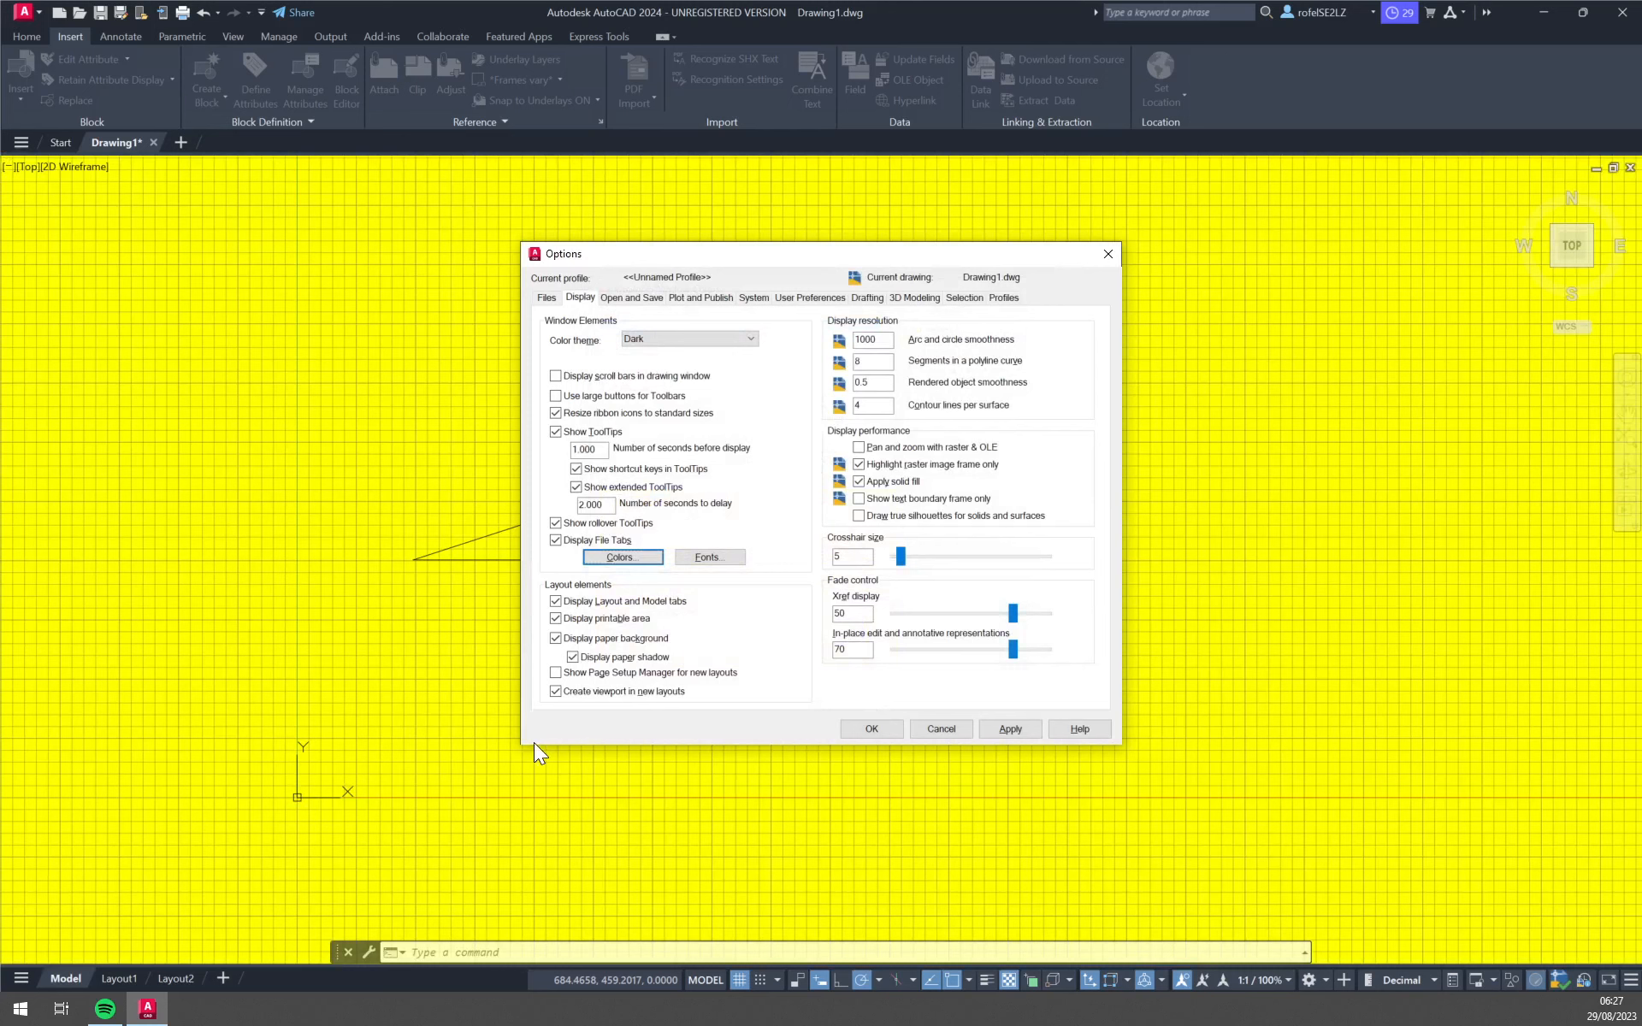
mouse_move(633, 575)
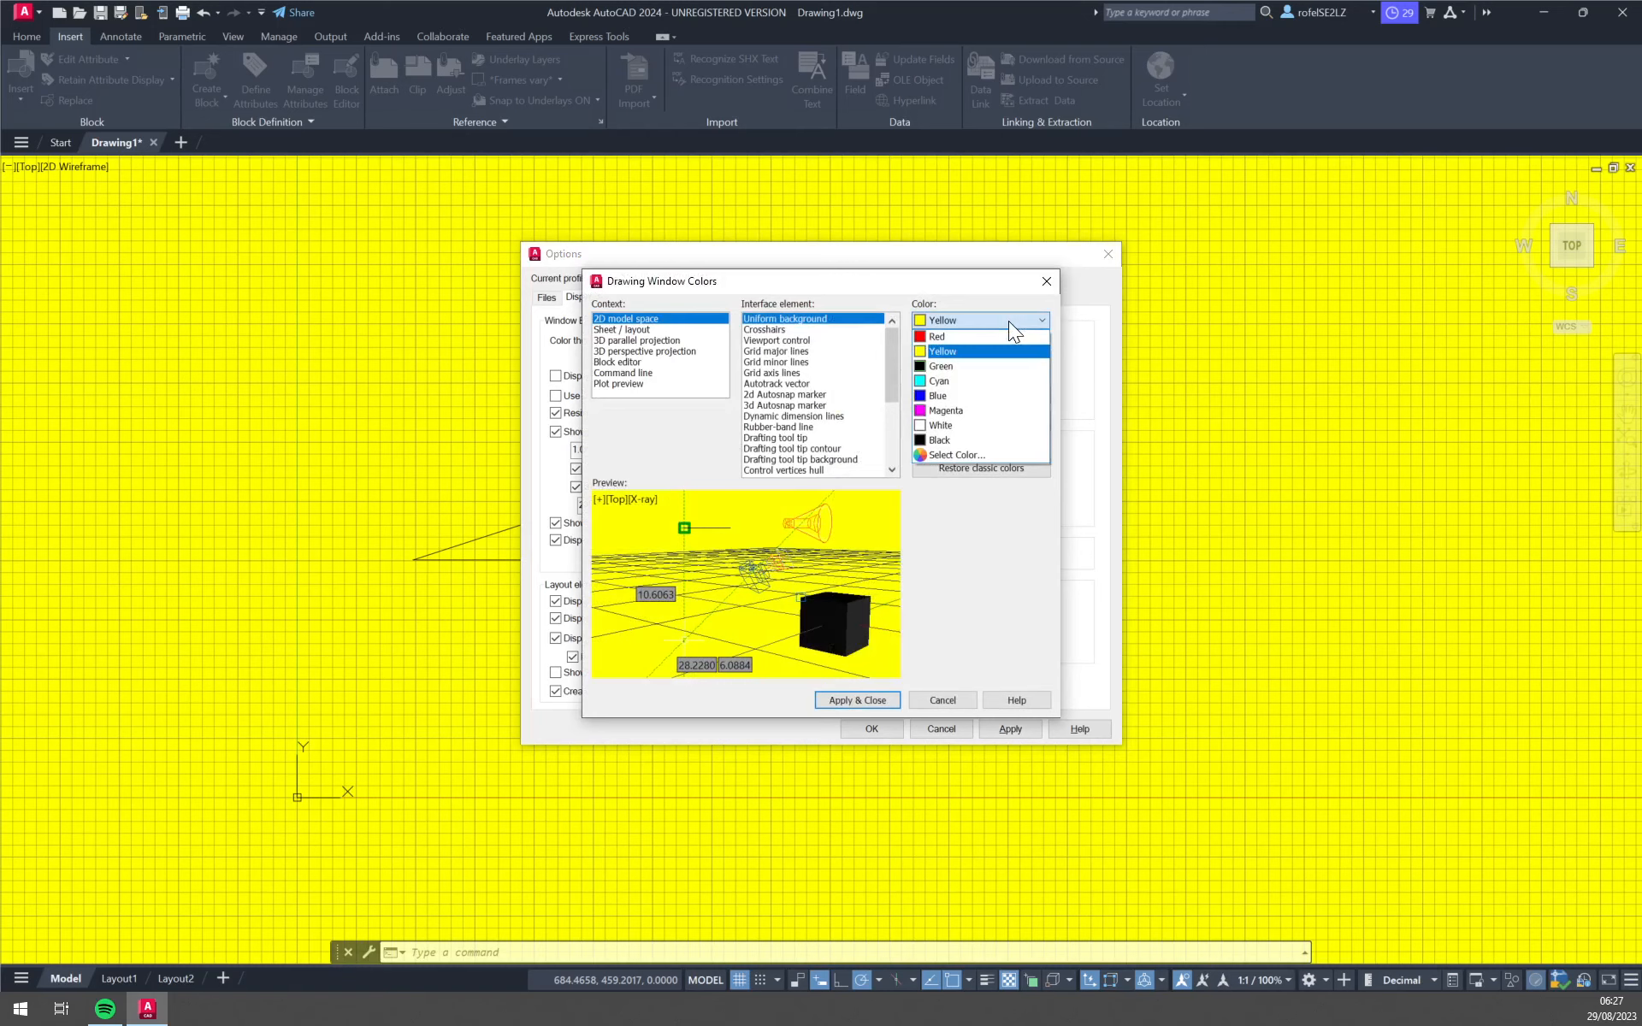
mouse_move(939, 439)
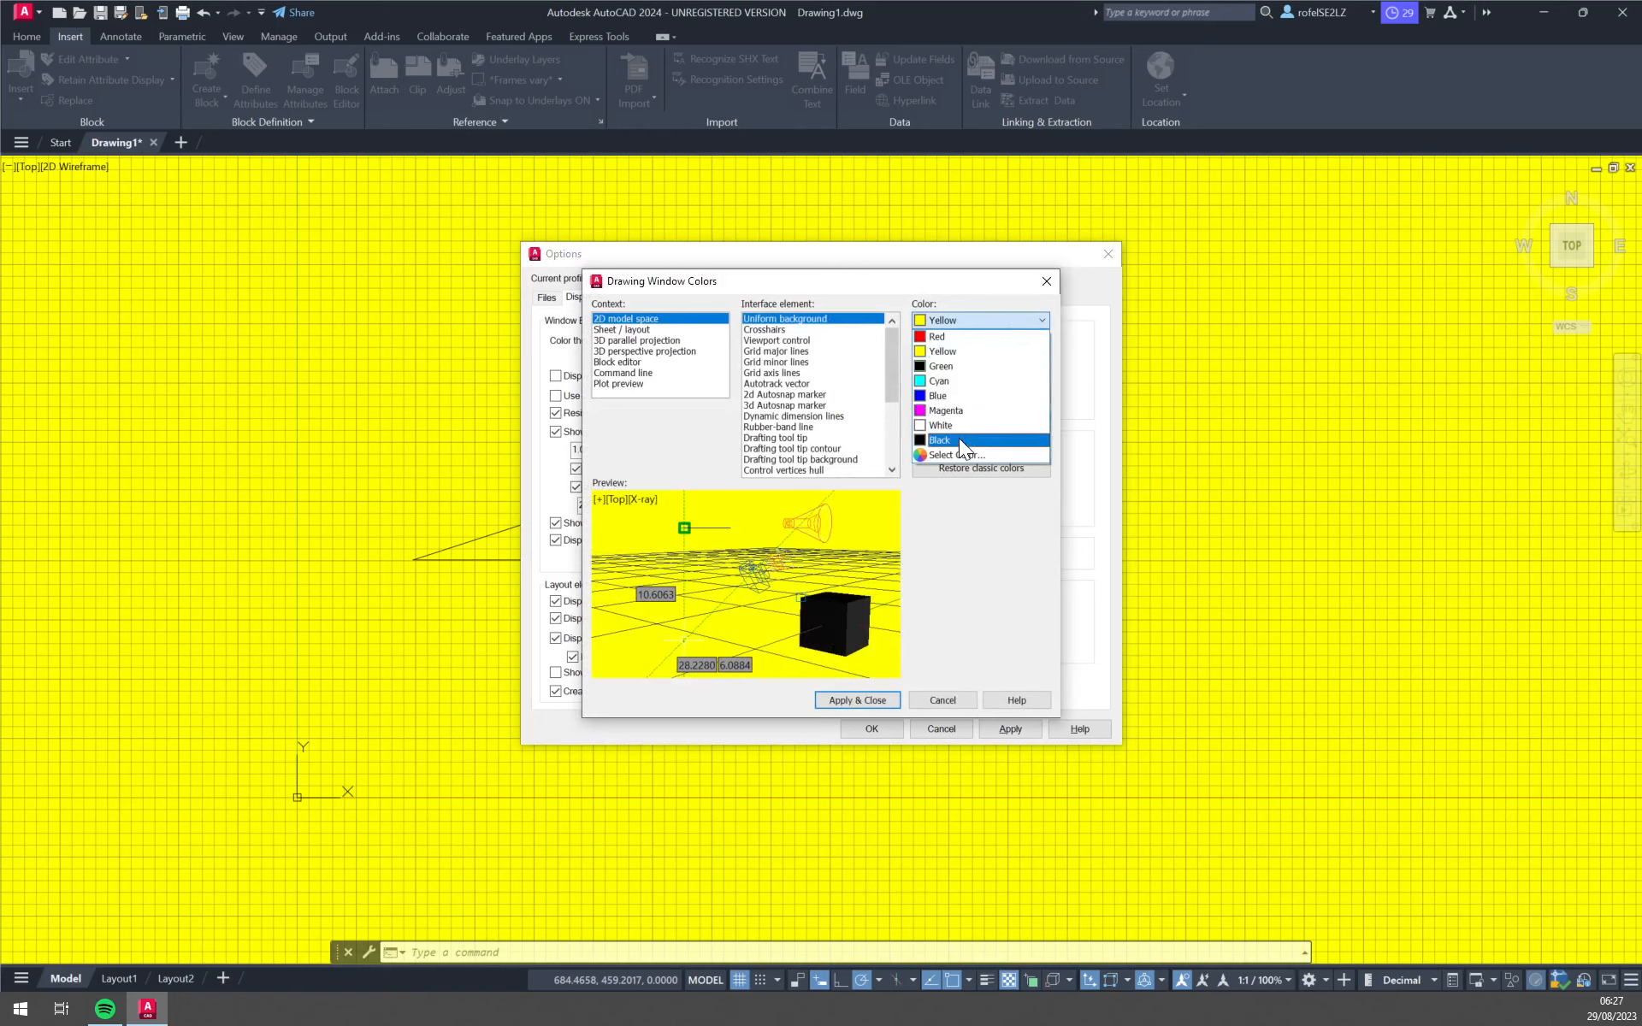
Step: Peek at the Select Color picker, then switch the background to black and apply it
left_click(954, 455)
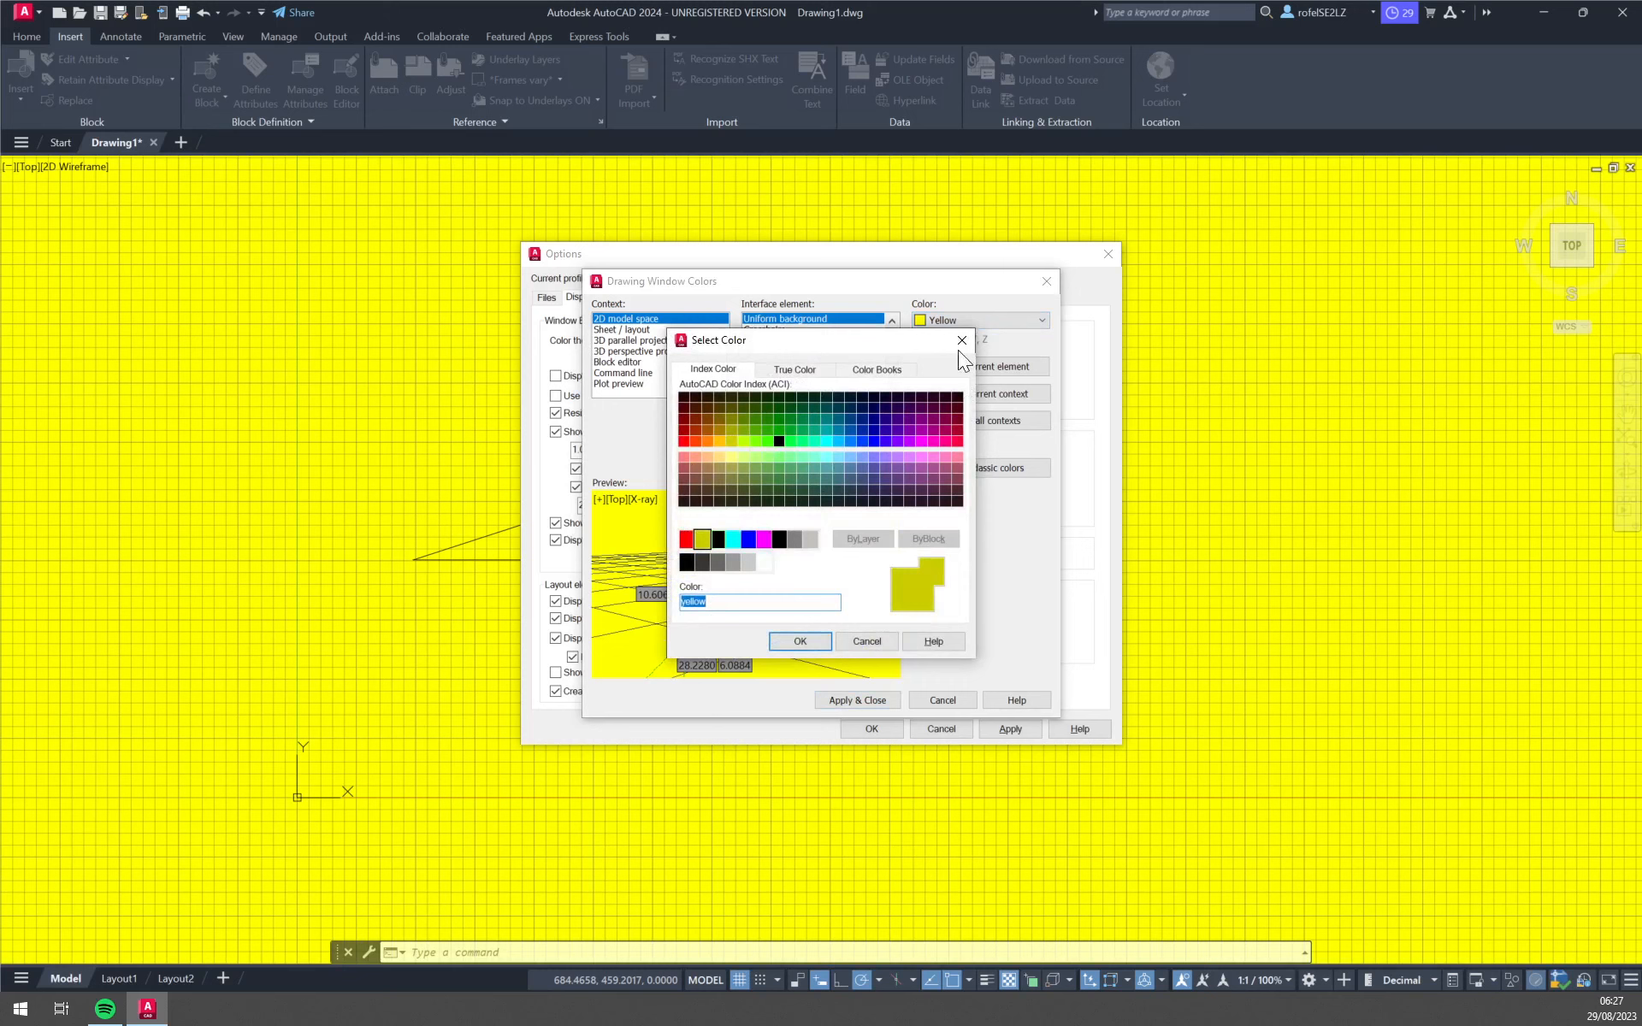
left_click(960, 340)
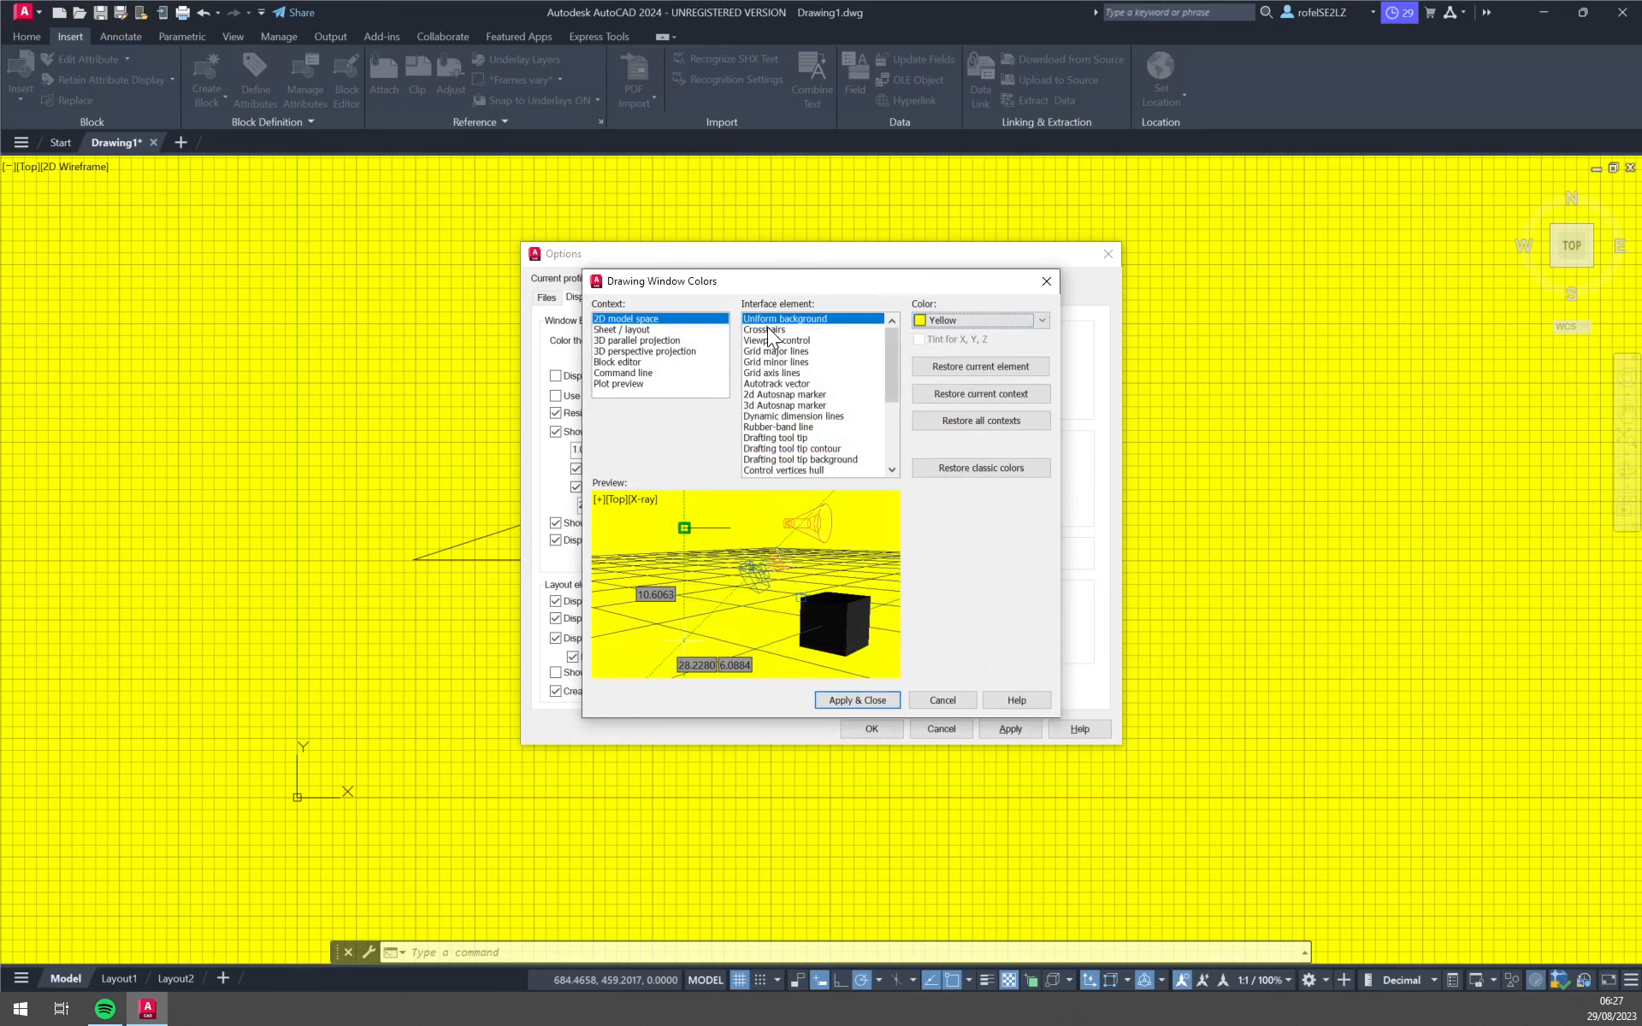
left_click(1038, 320)
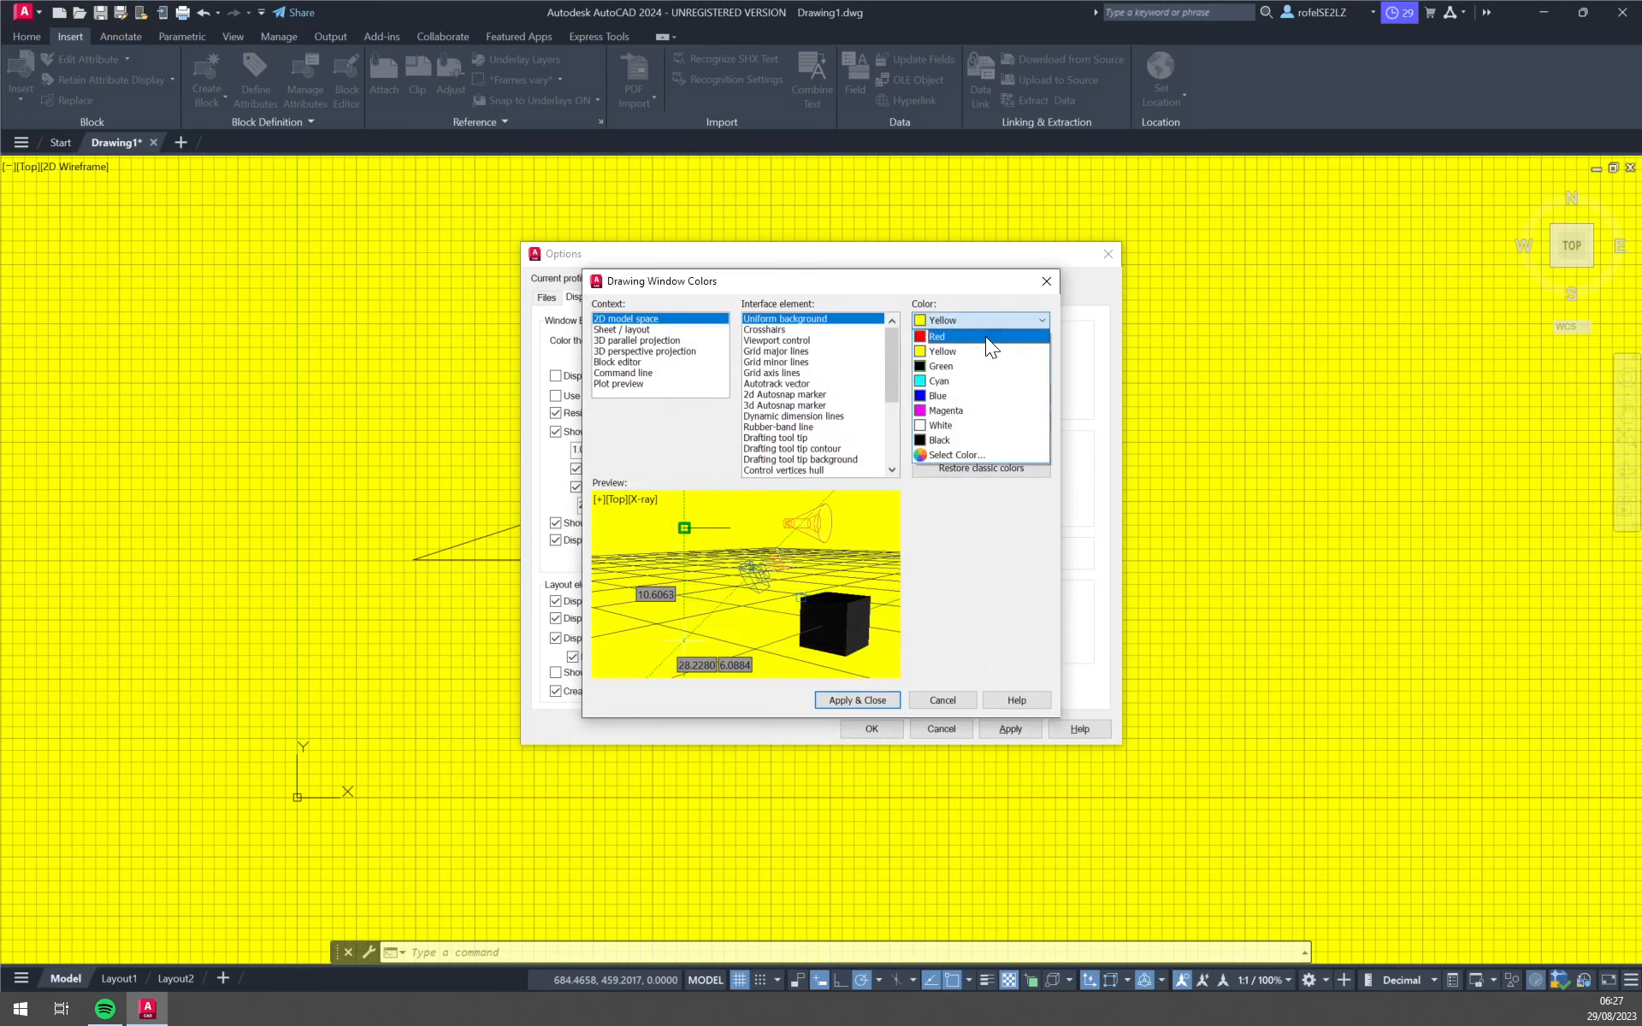
left_click(939, 440)
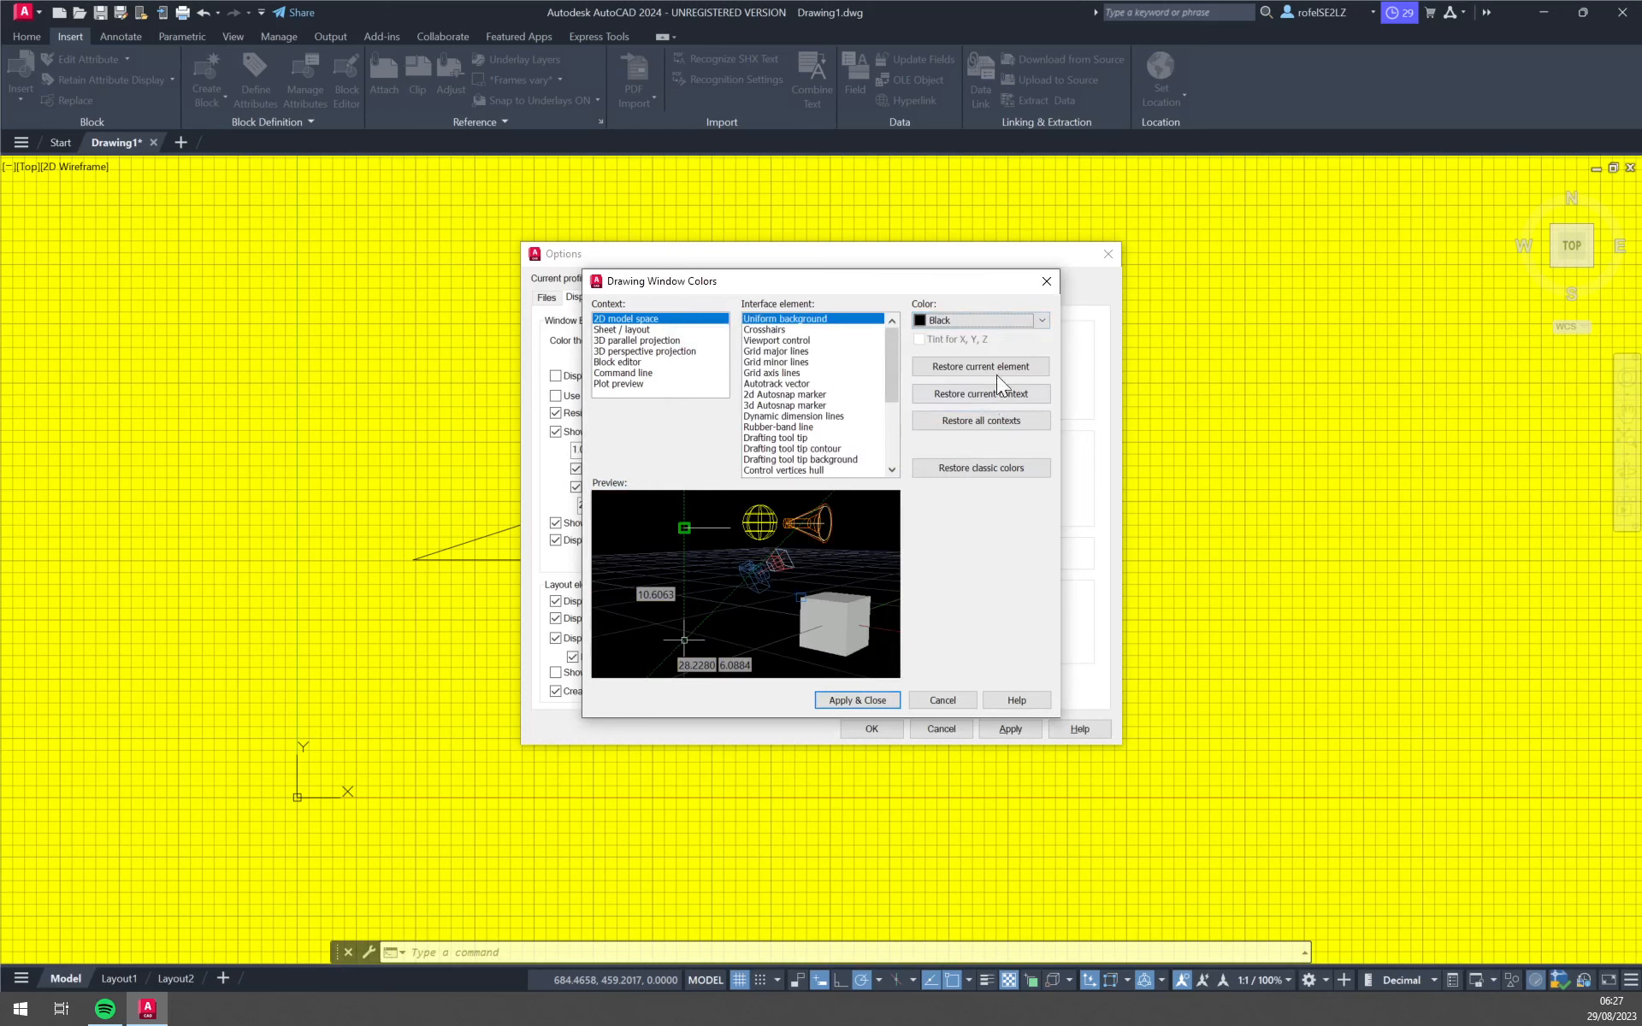
left_click(856, 700)
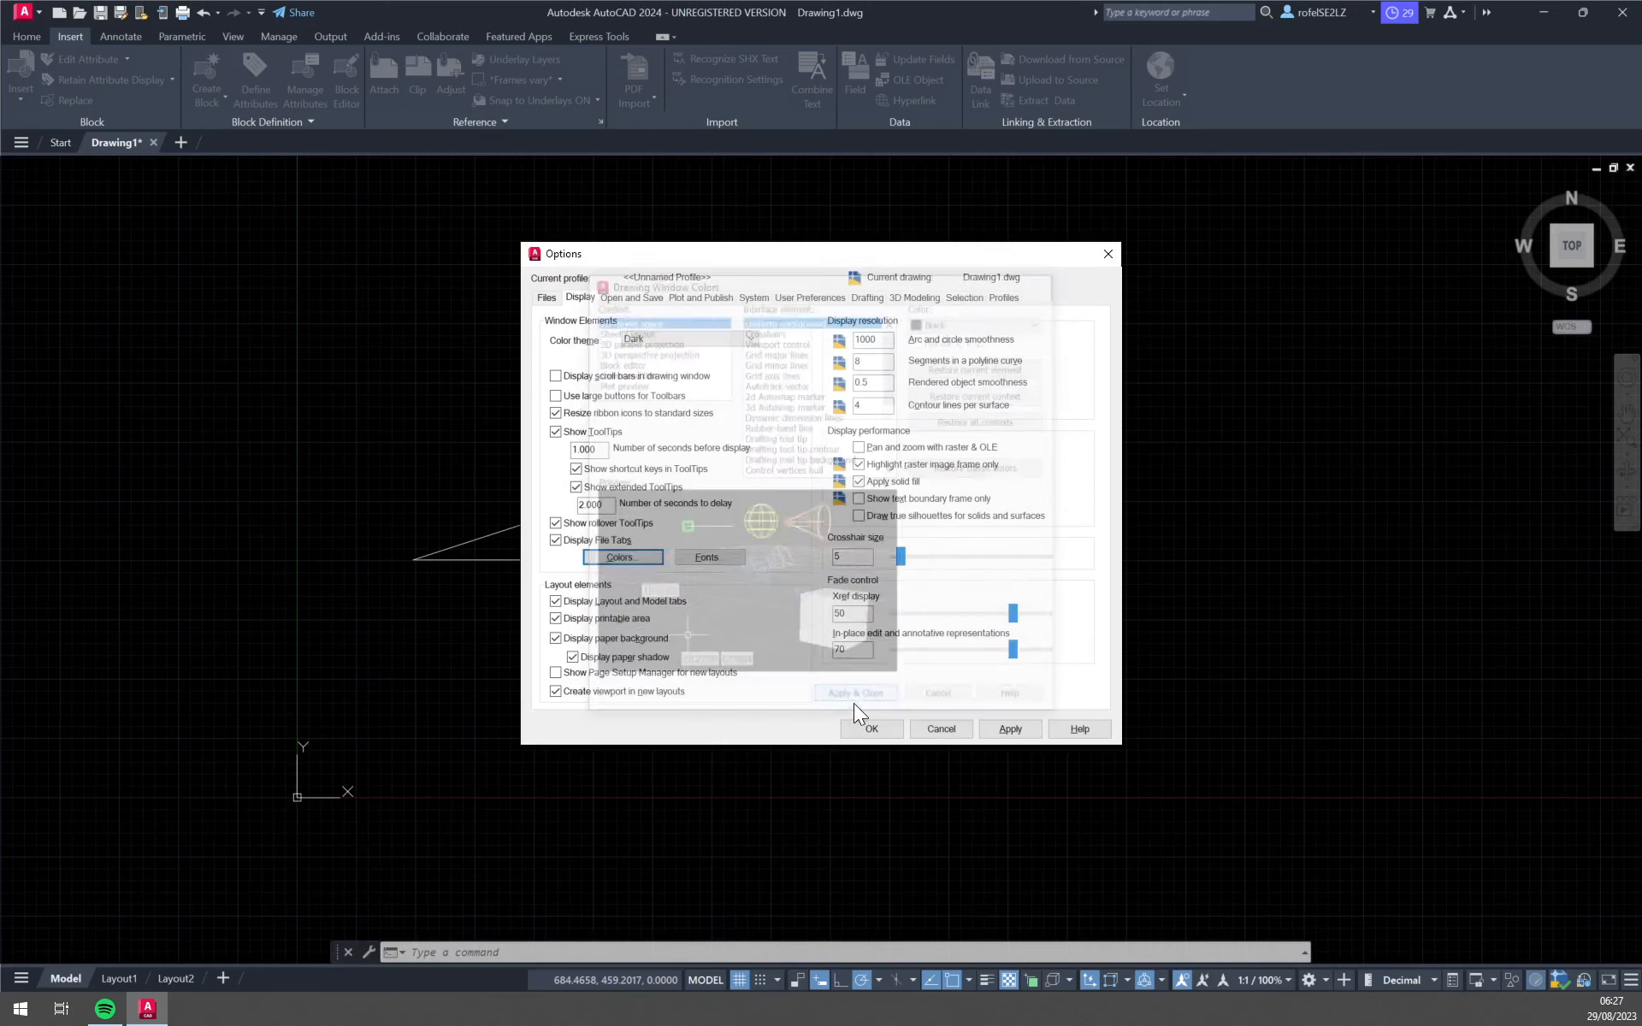
Step: Restore the dark gray 33,40,48 background, apply it, and confirm Options with OK
left_click(621, 556)
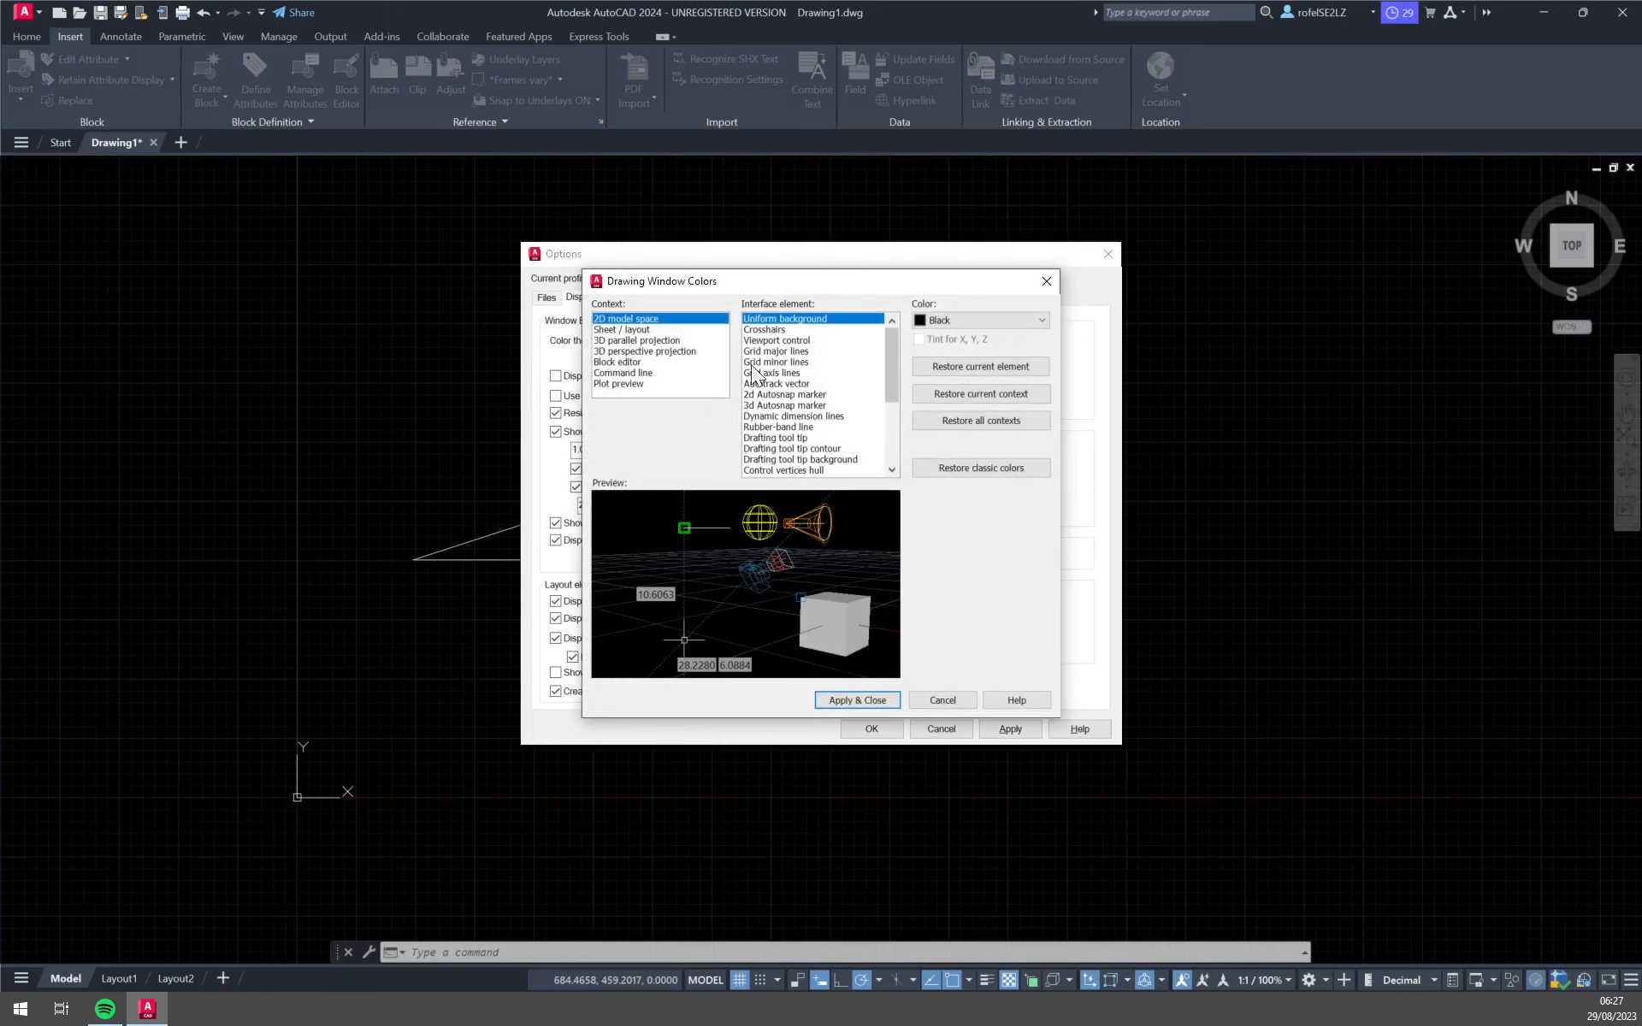
left_click(1040, 320)
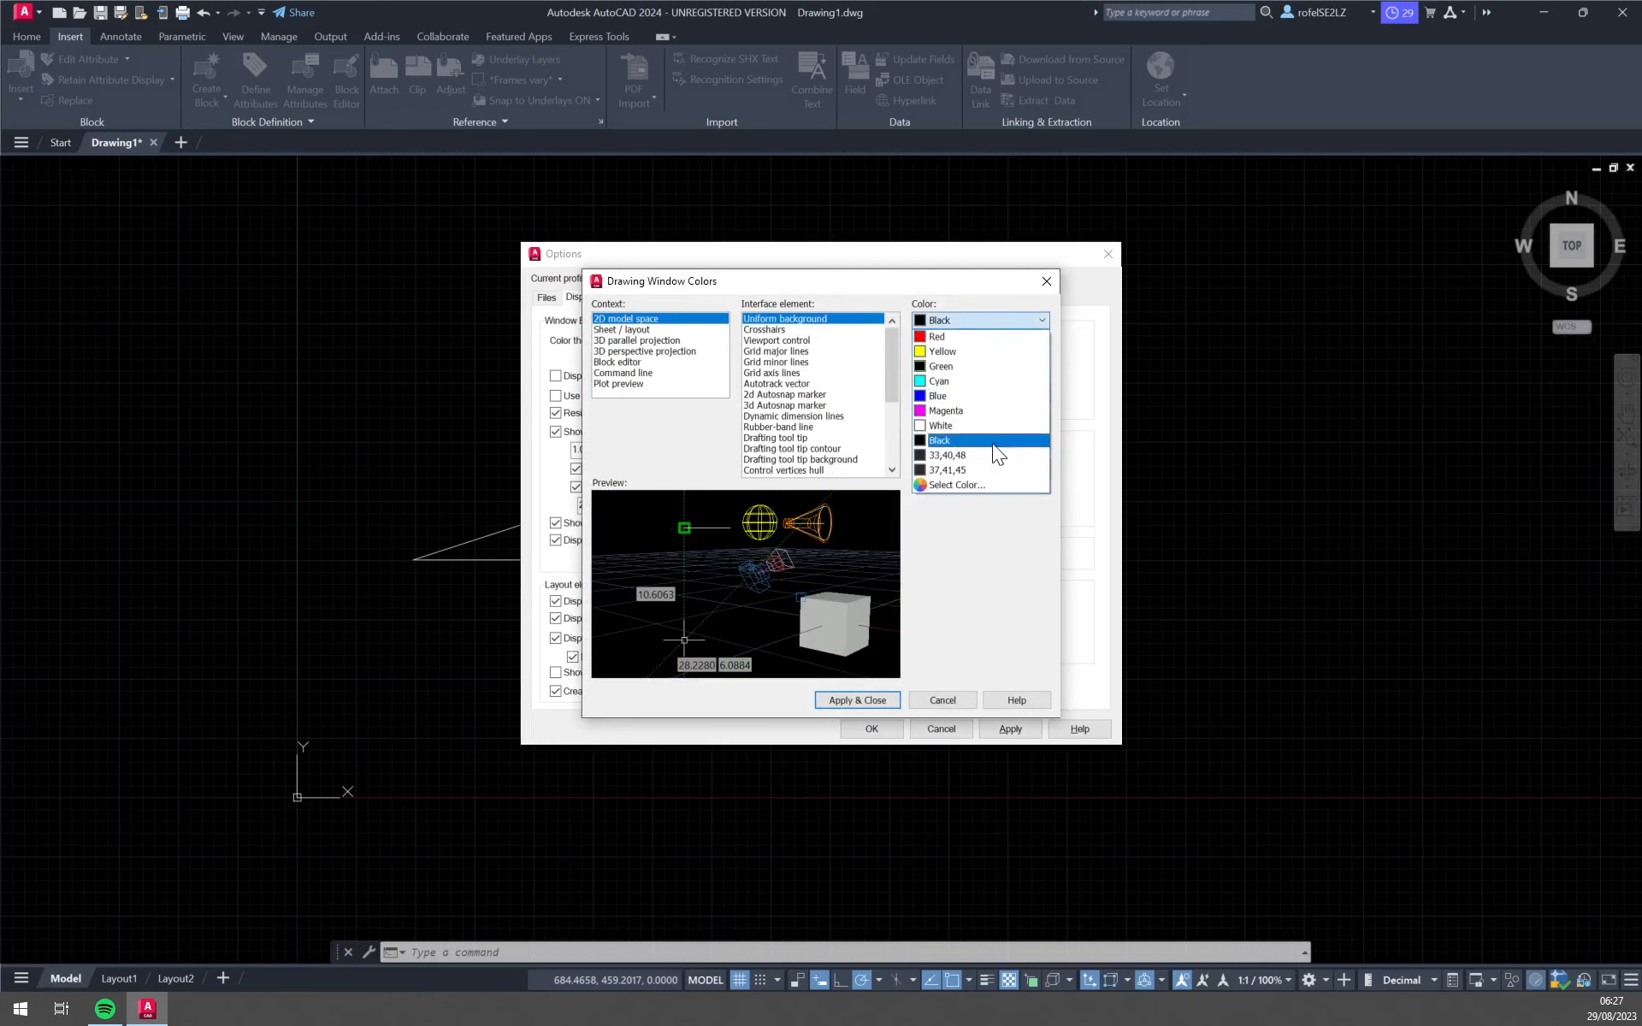
left_click(948, 455)
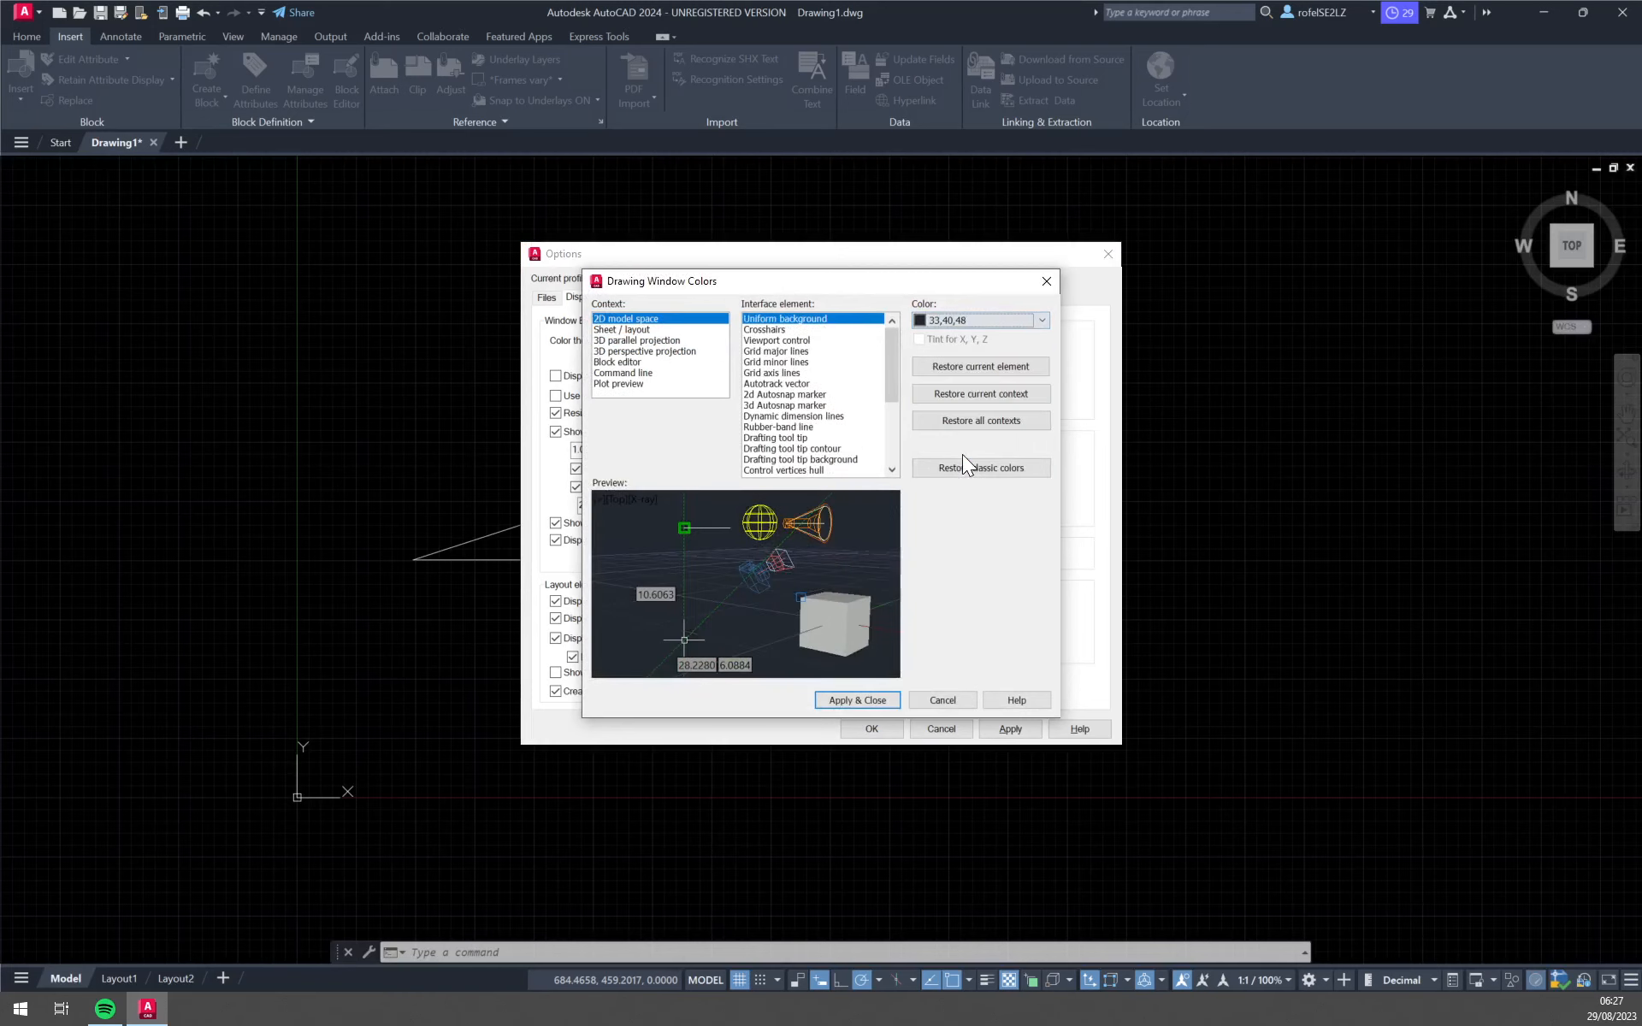
left_click(855, 700)
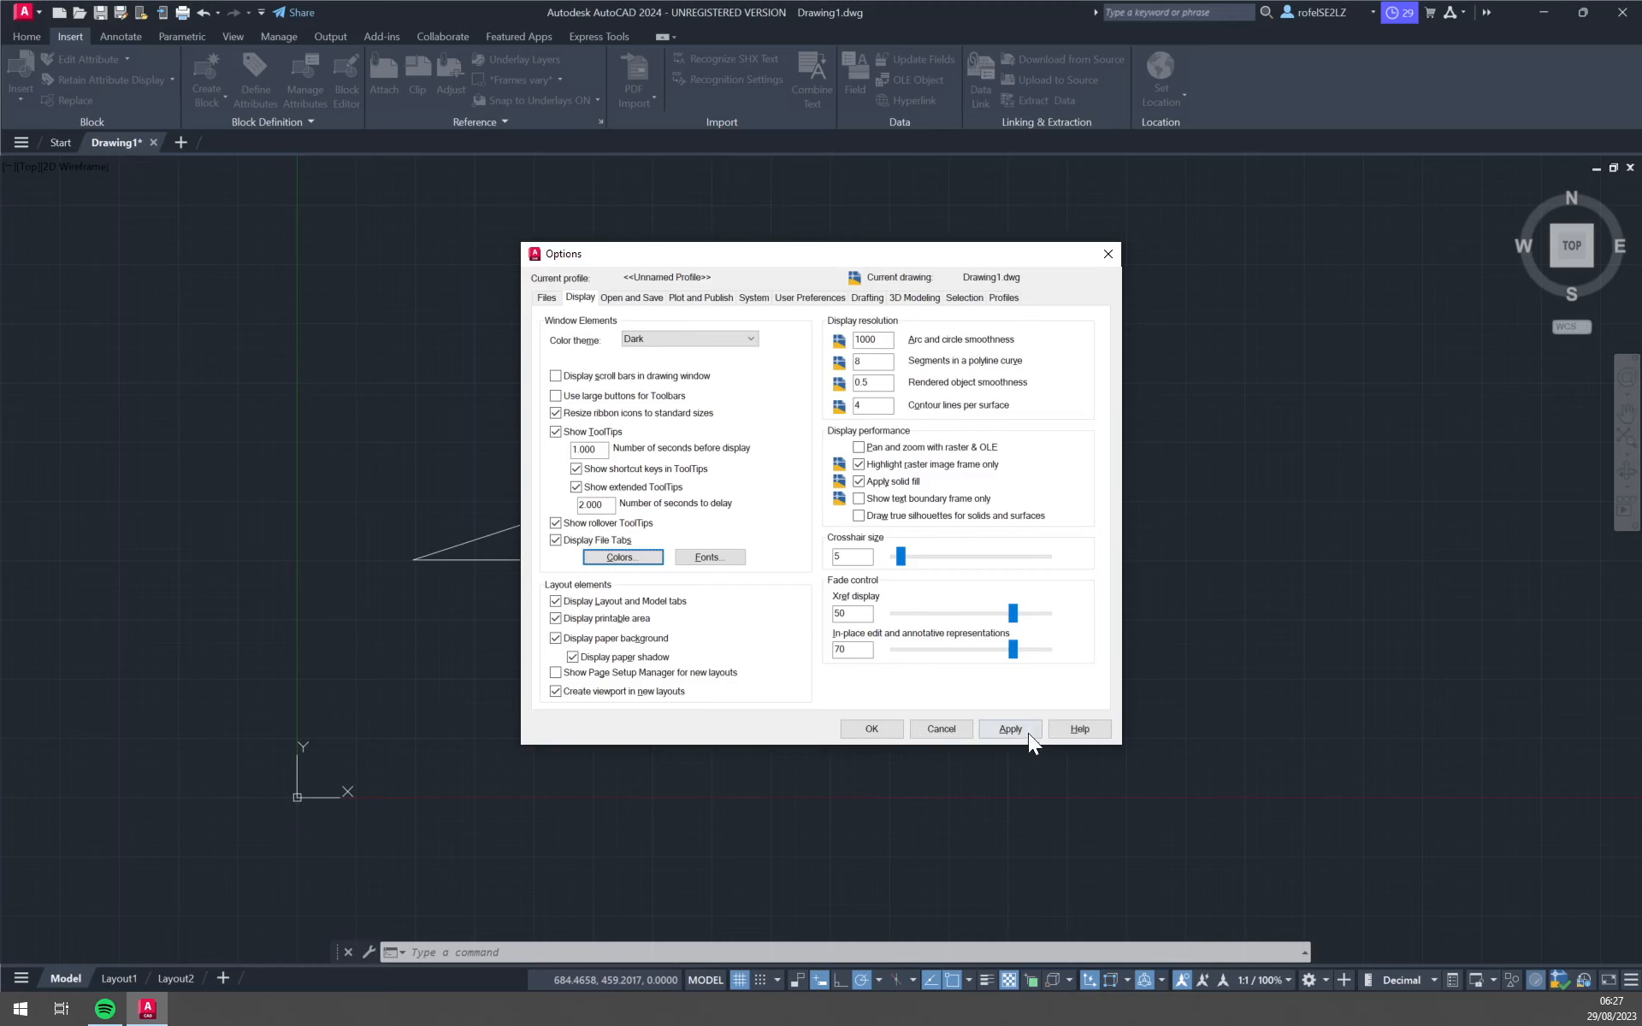
left_click(871, 729)
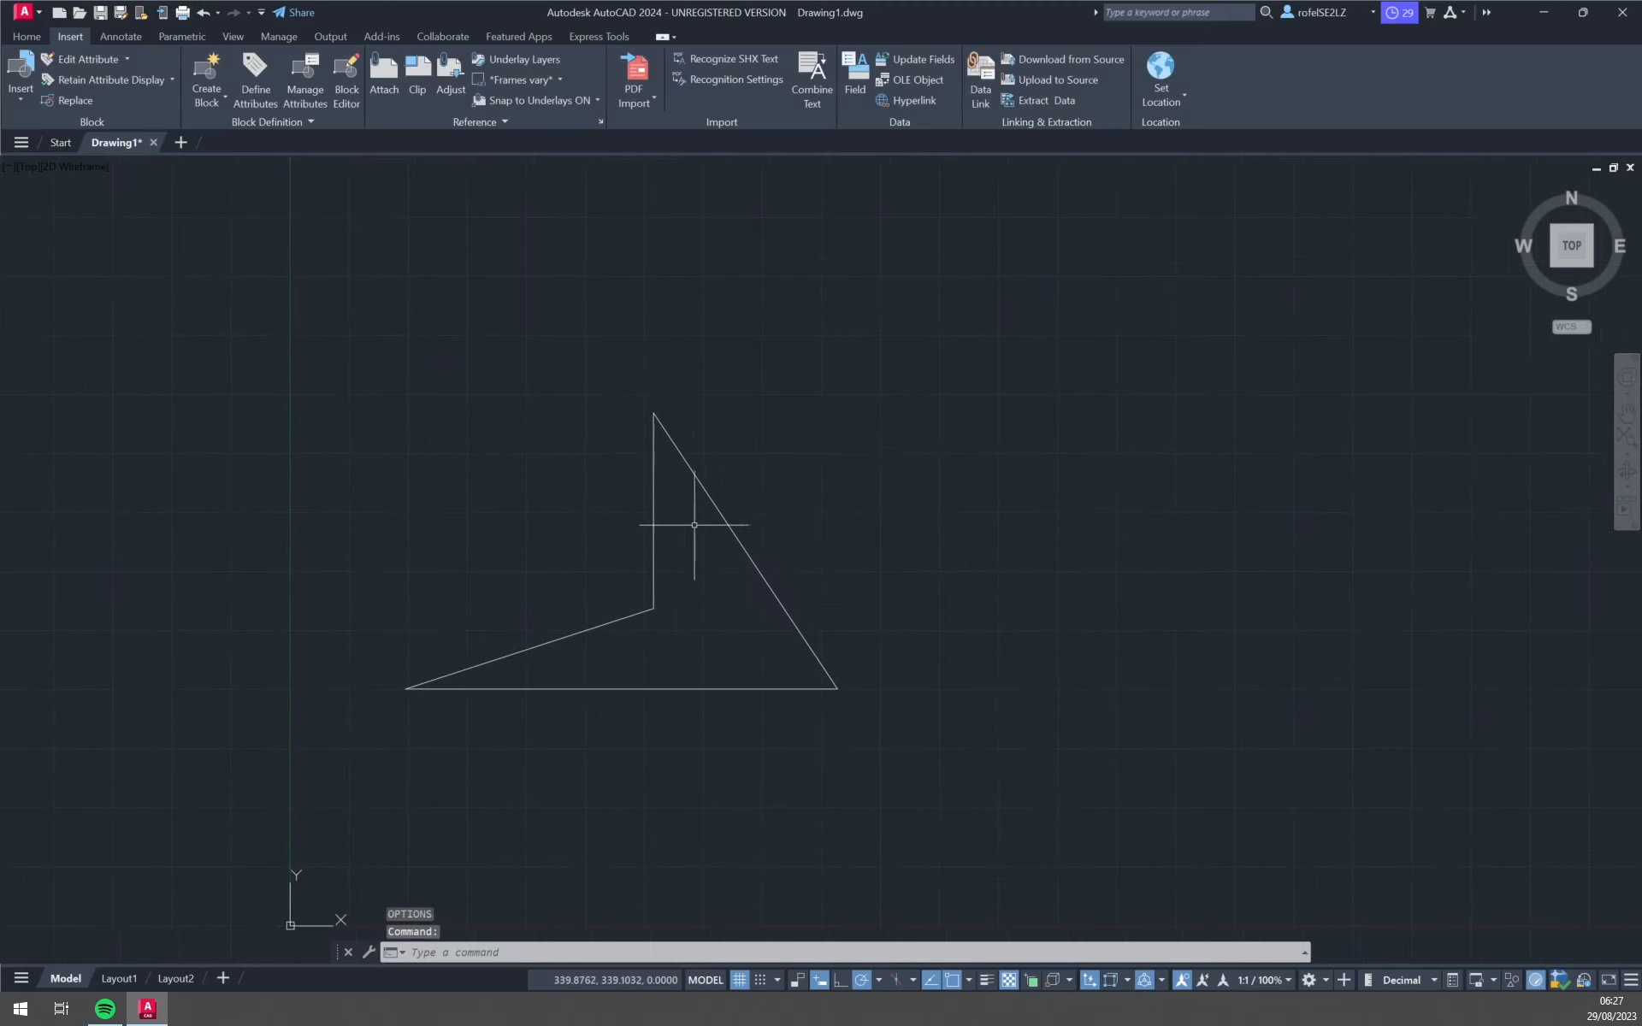
mouse_move(6, 523)
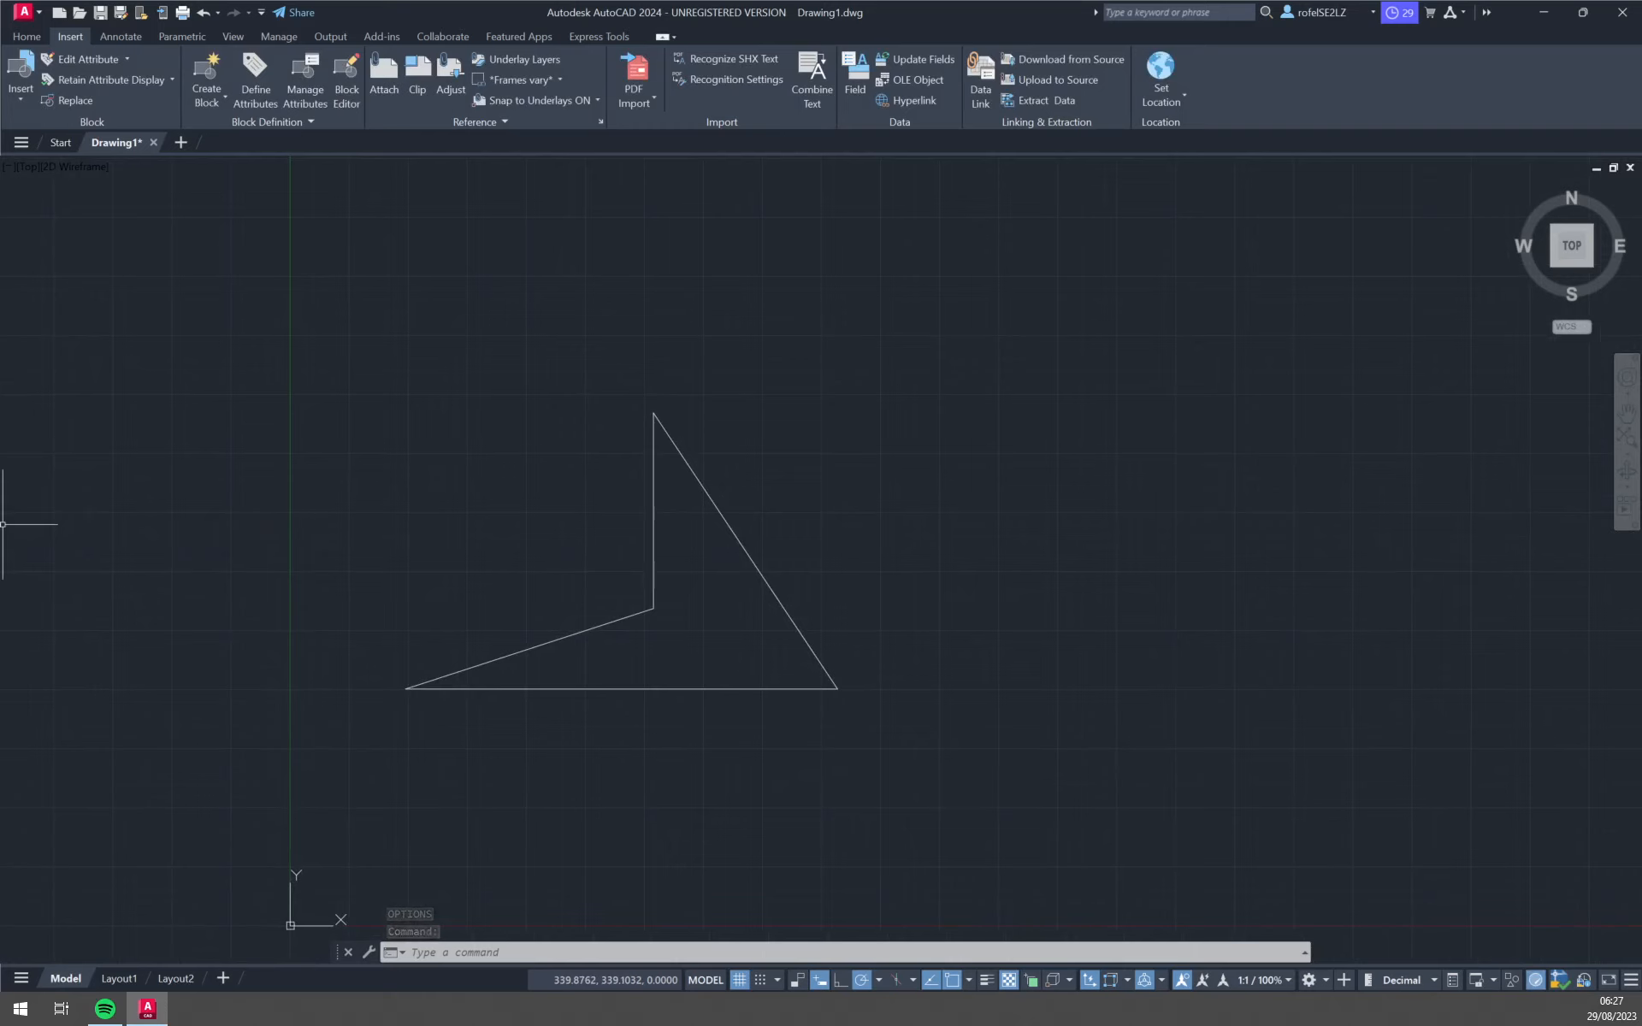